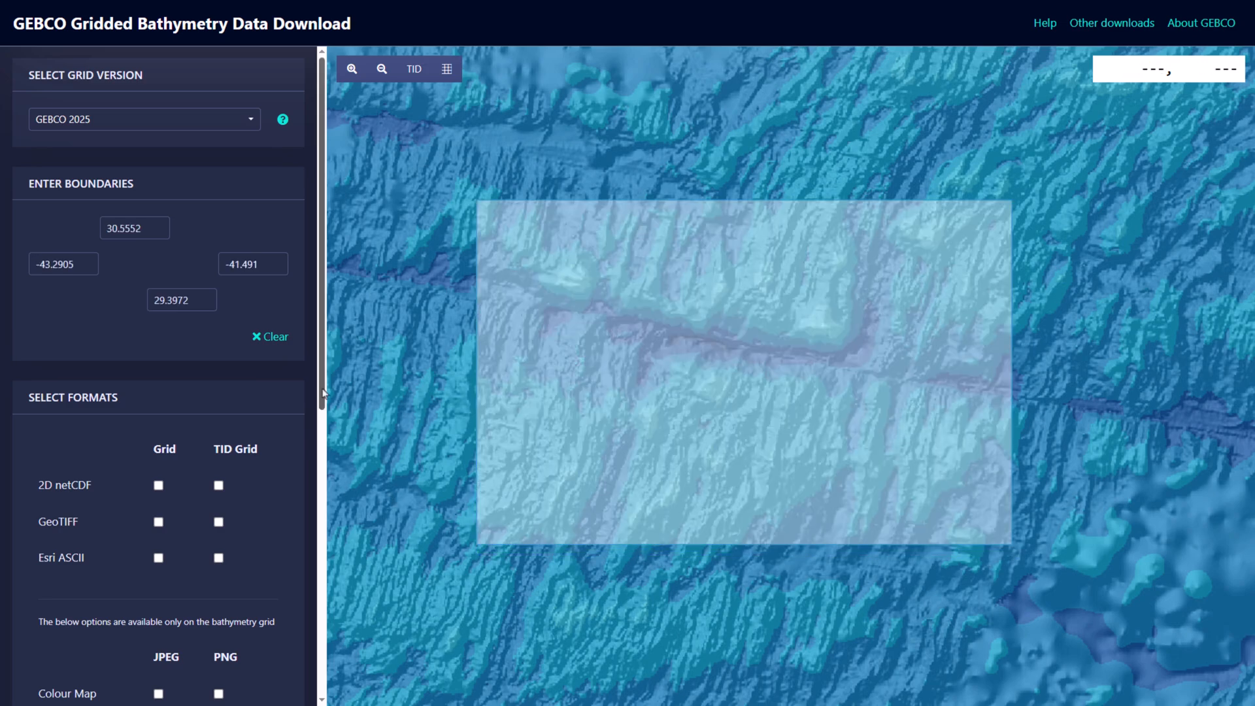
- Add the outlined seafloor area as a GeoTIFF grid to the basket and submit the download request
scroll("down", 3)
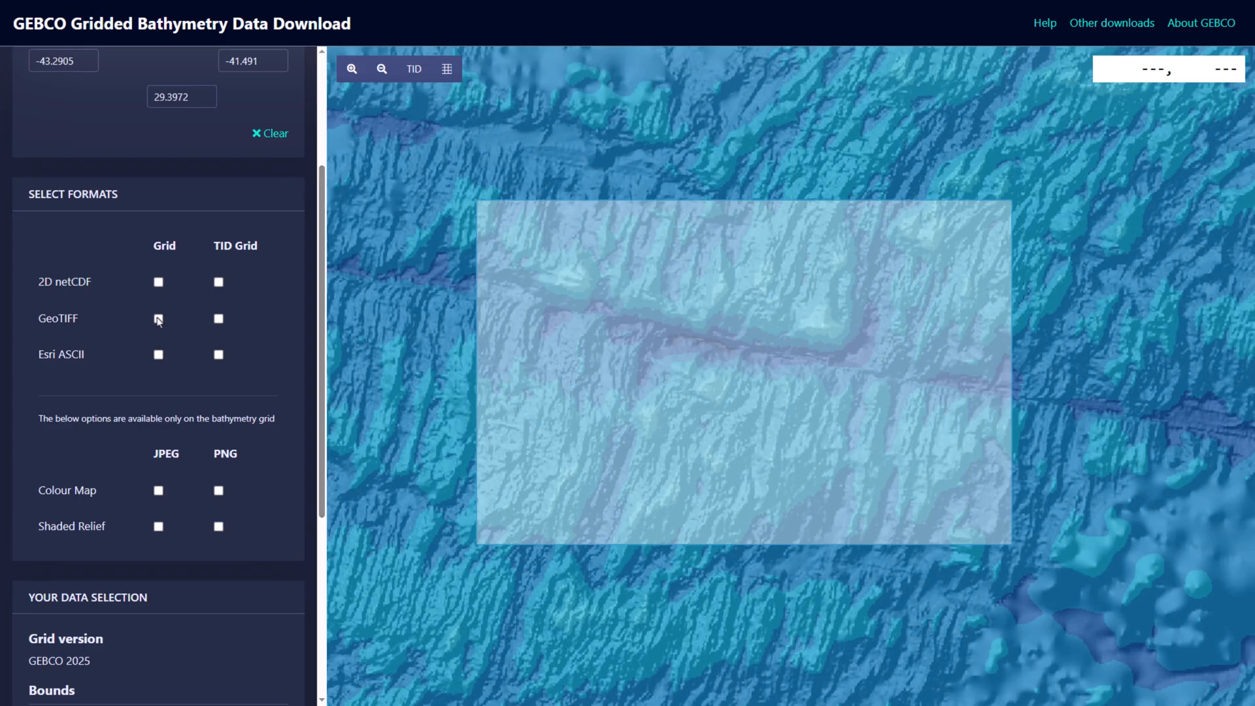
left_click(158, 320)
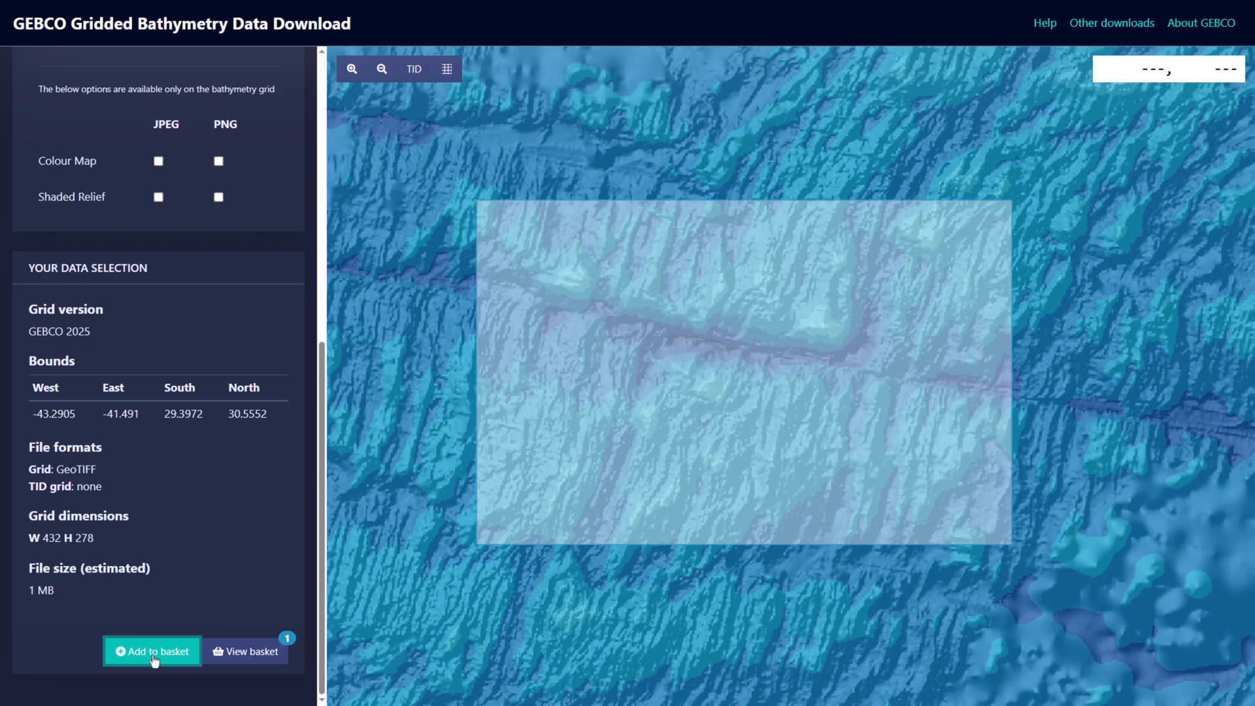
left_click(245, 651)
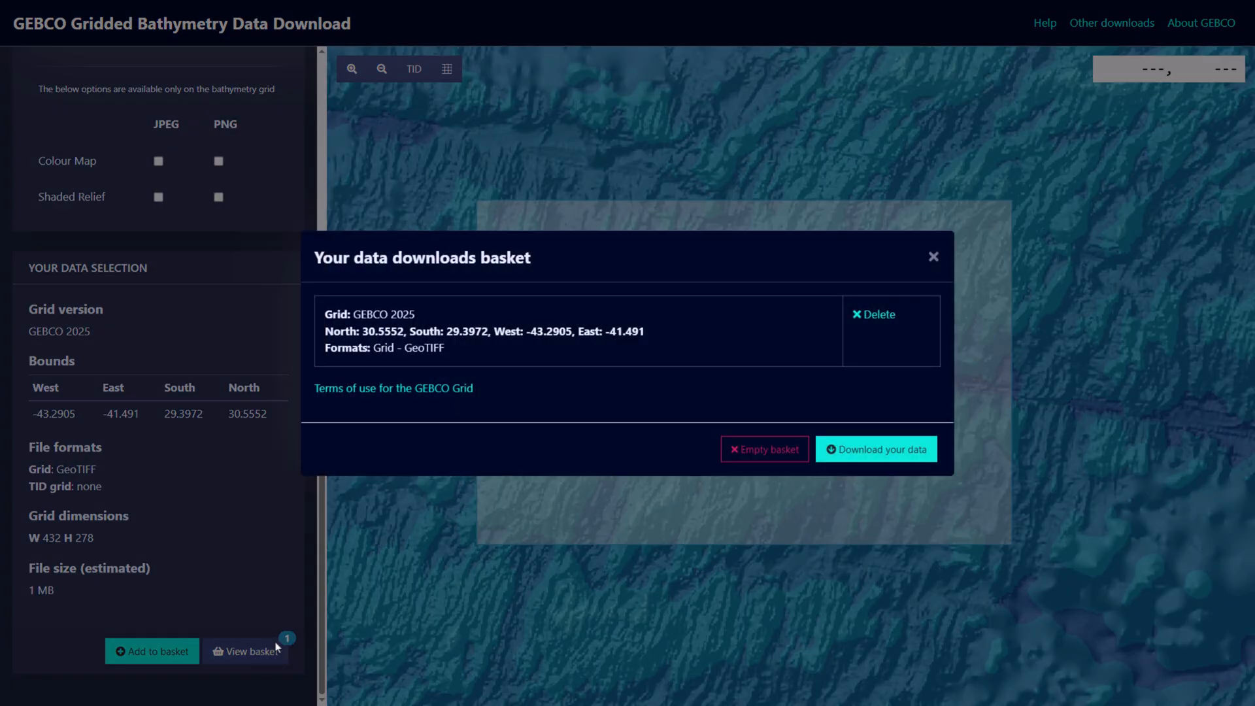
left_click(875, 449)
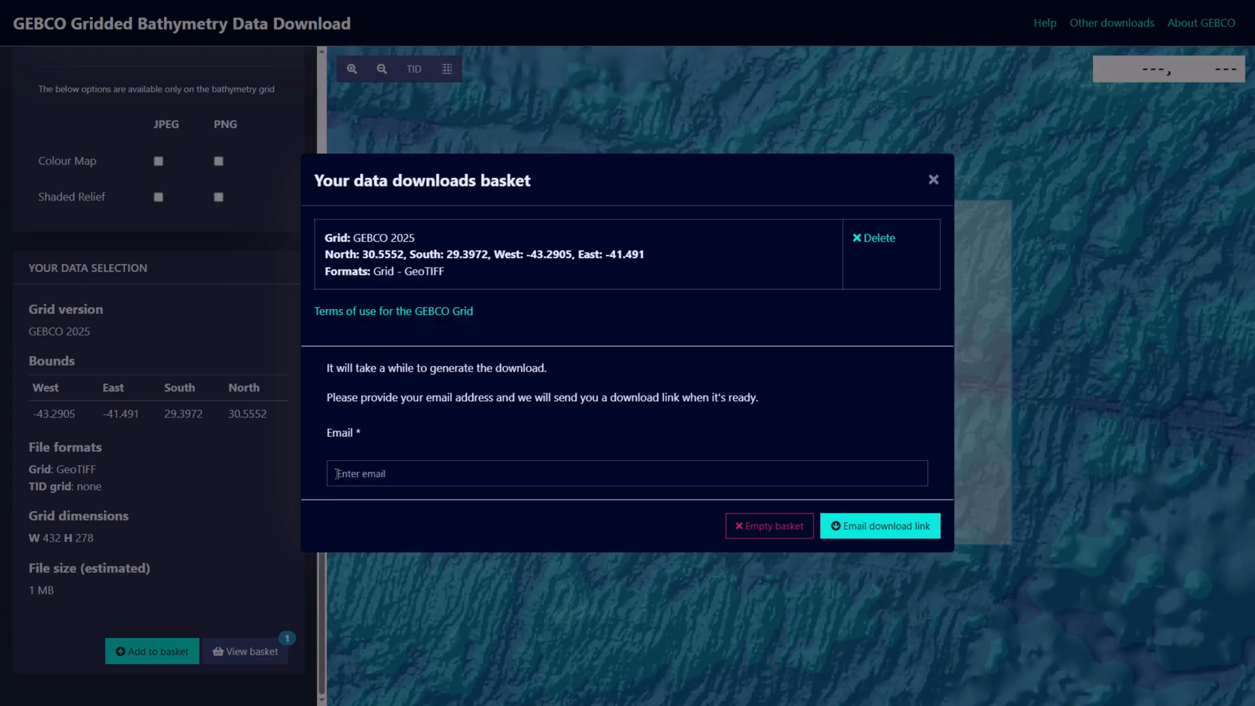
type("why am i blurring this anyone can find it")
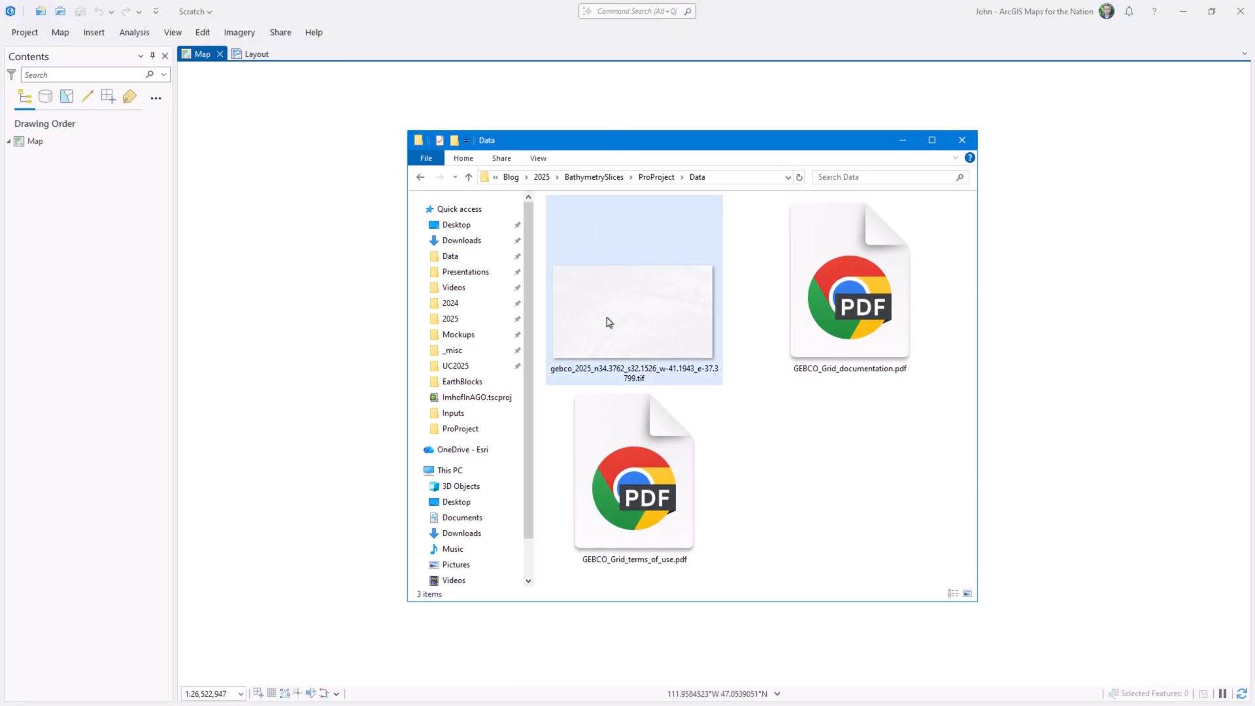
- Add the downloaded GEBCO .tif to the map as a grayscale depth raster
double_click(633, 314)
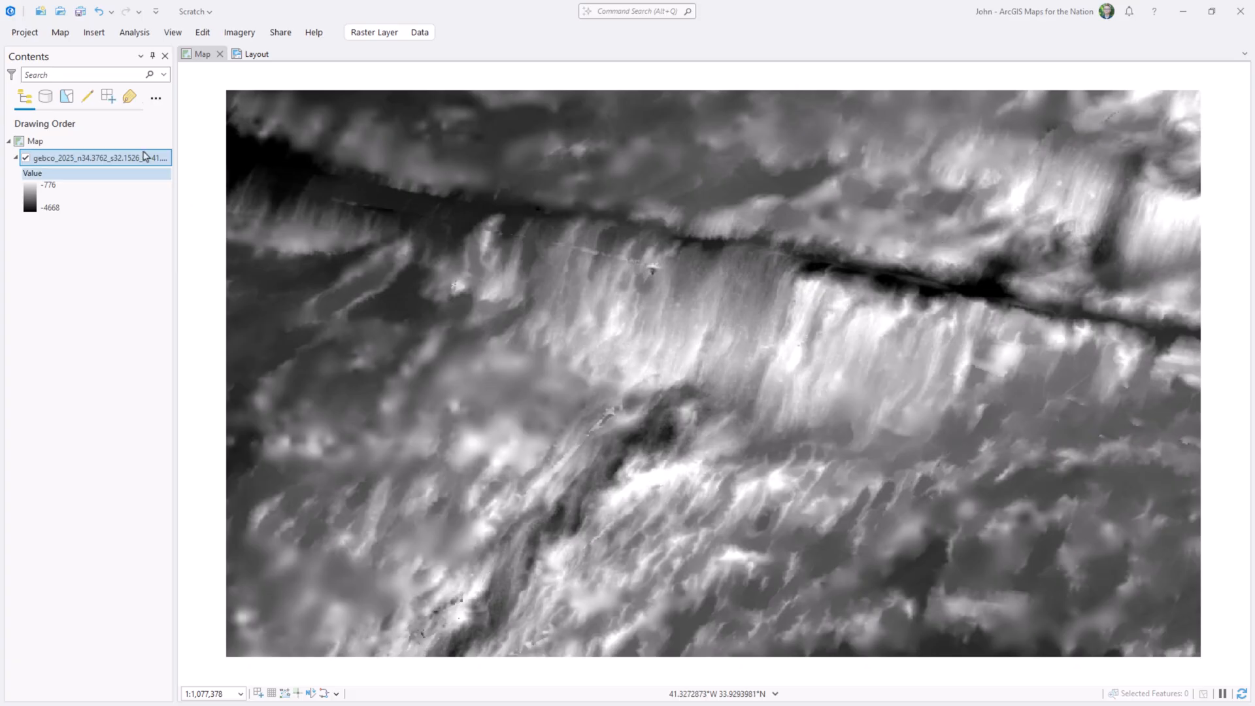
left_click(238, 32)
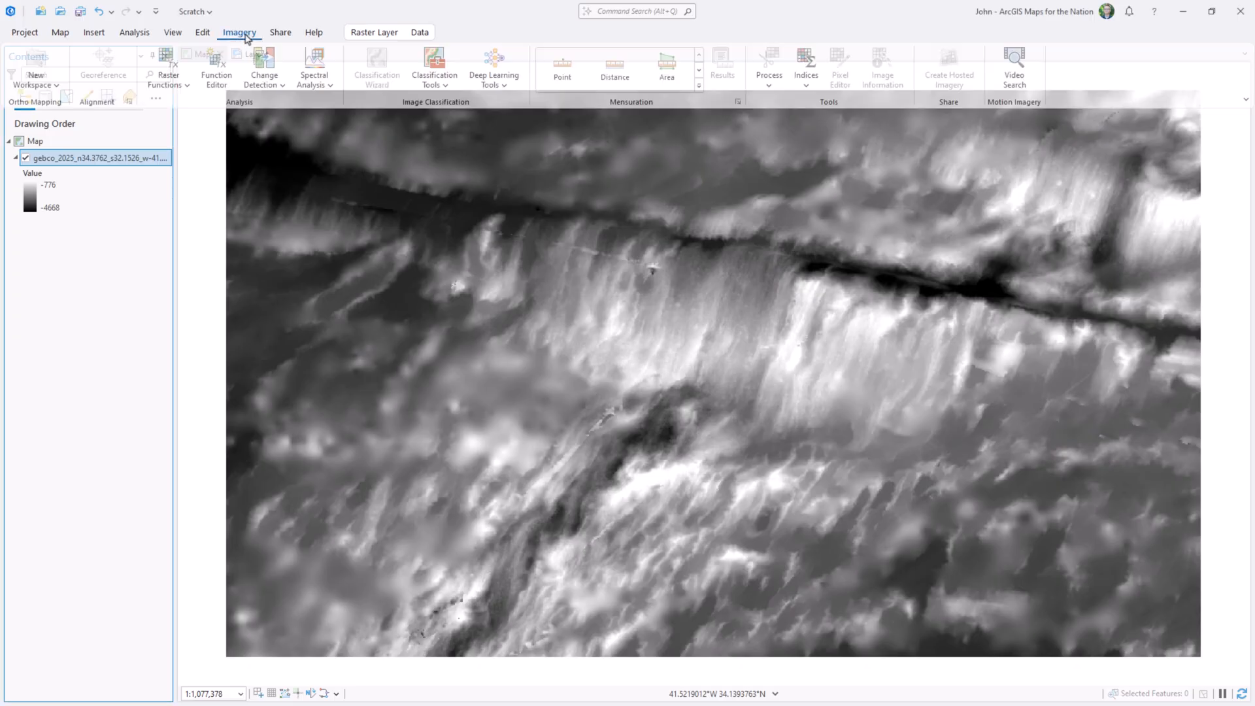
- Create a Statistics function layer from the GEBCO tif with a 30×30 mean neighbourhood
left_click(167, 68)
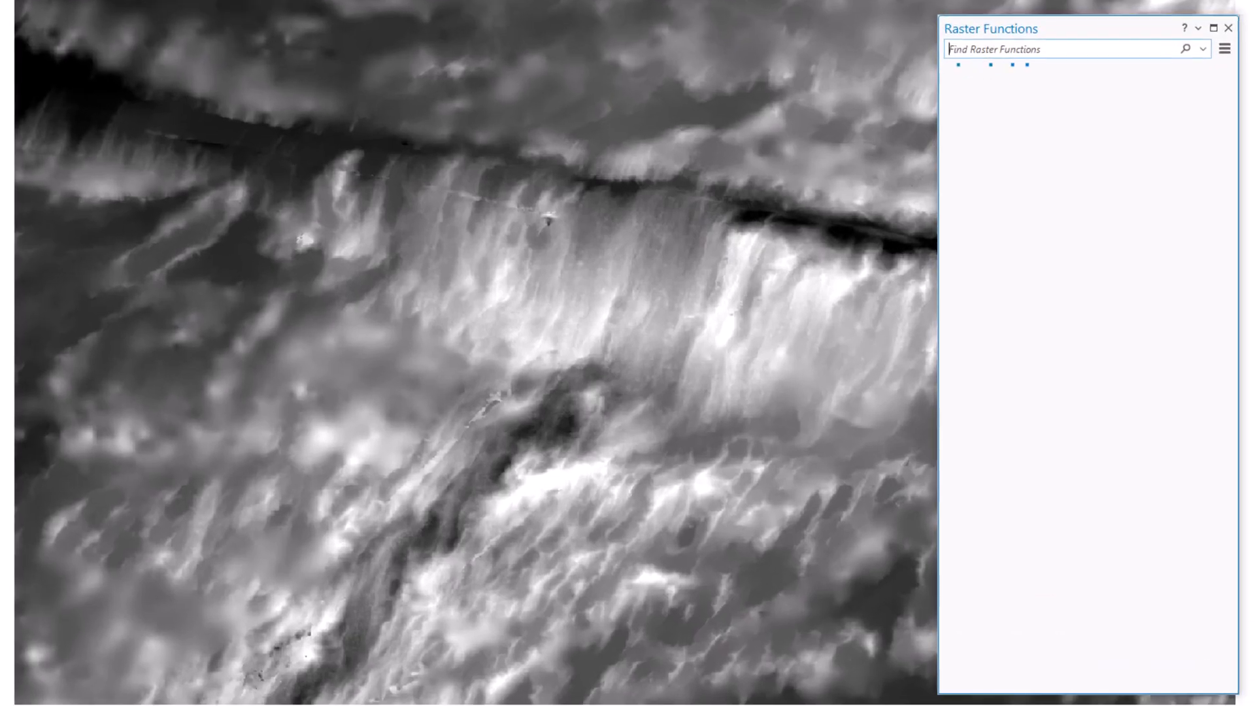
left_click(1006, 71)
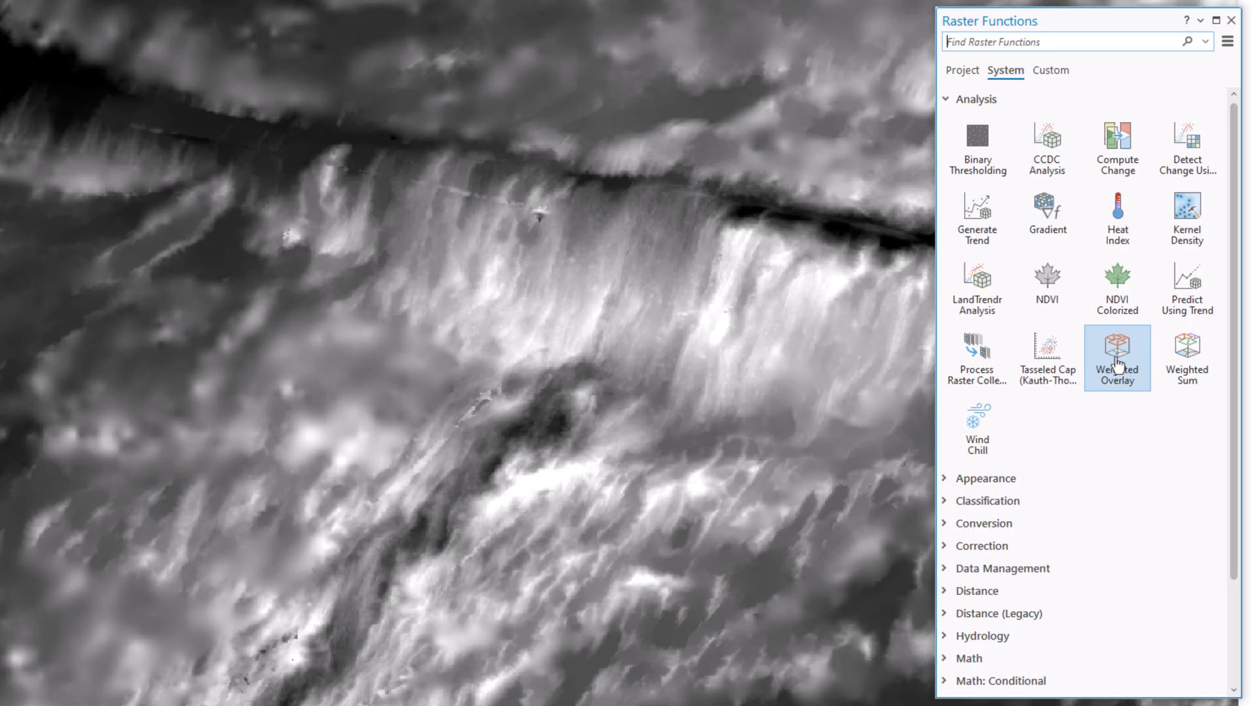
scroll("down", 3)
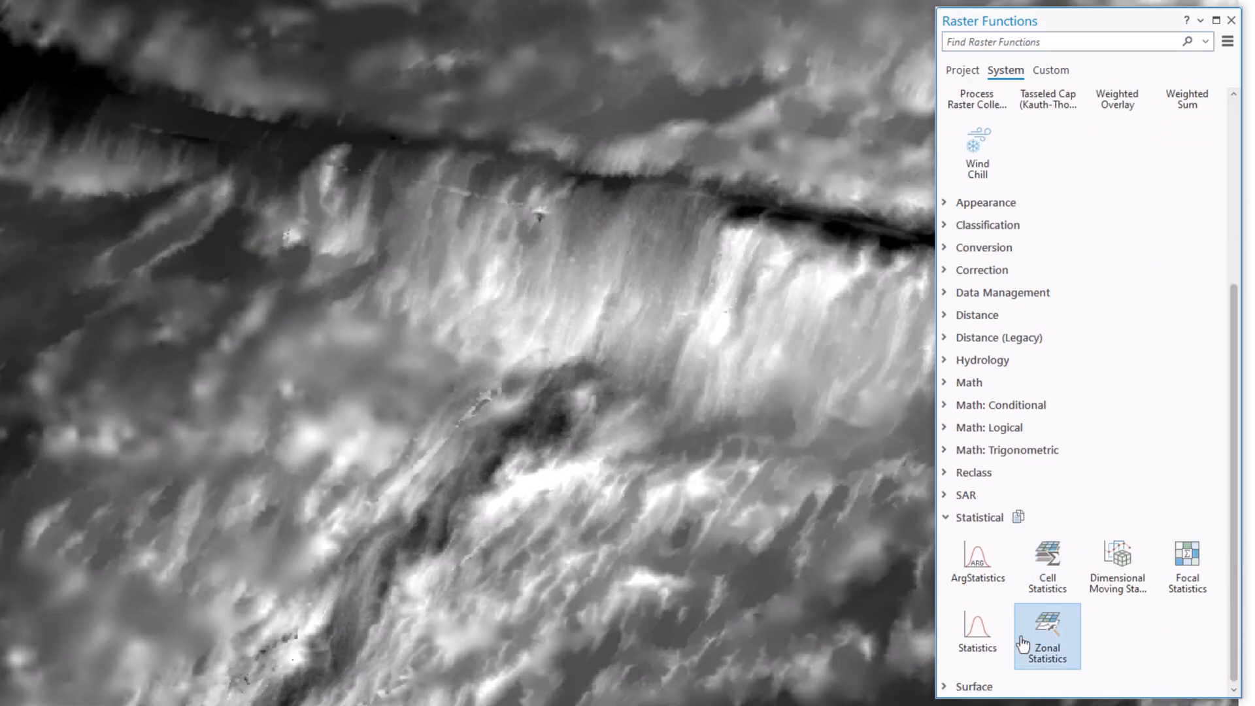
left_click(976, 632)
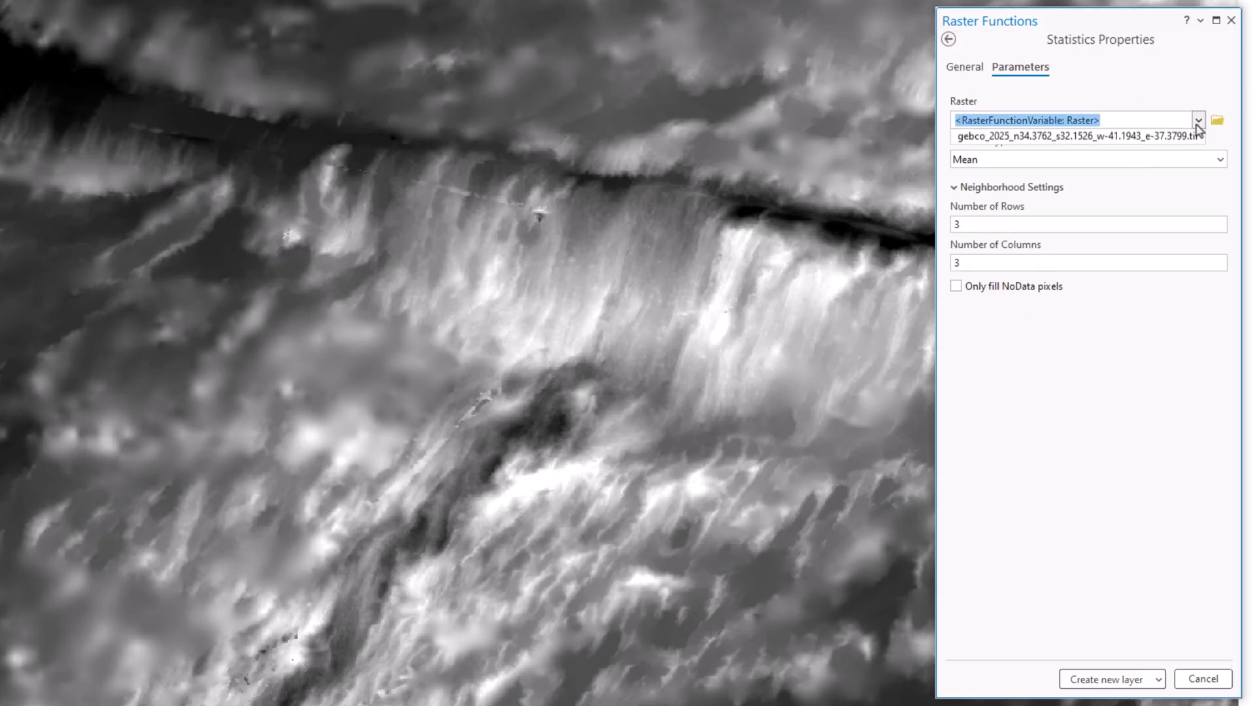
left_click(1076, 135)
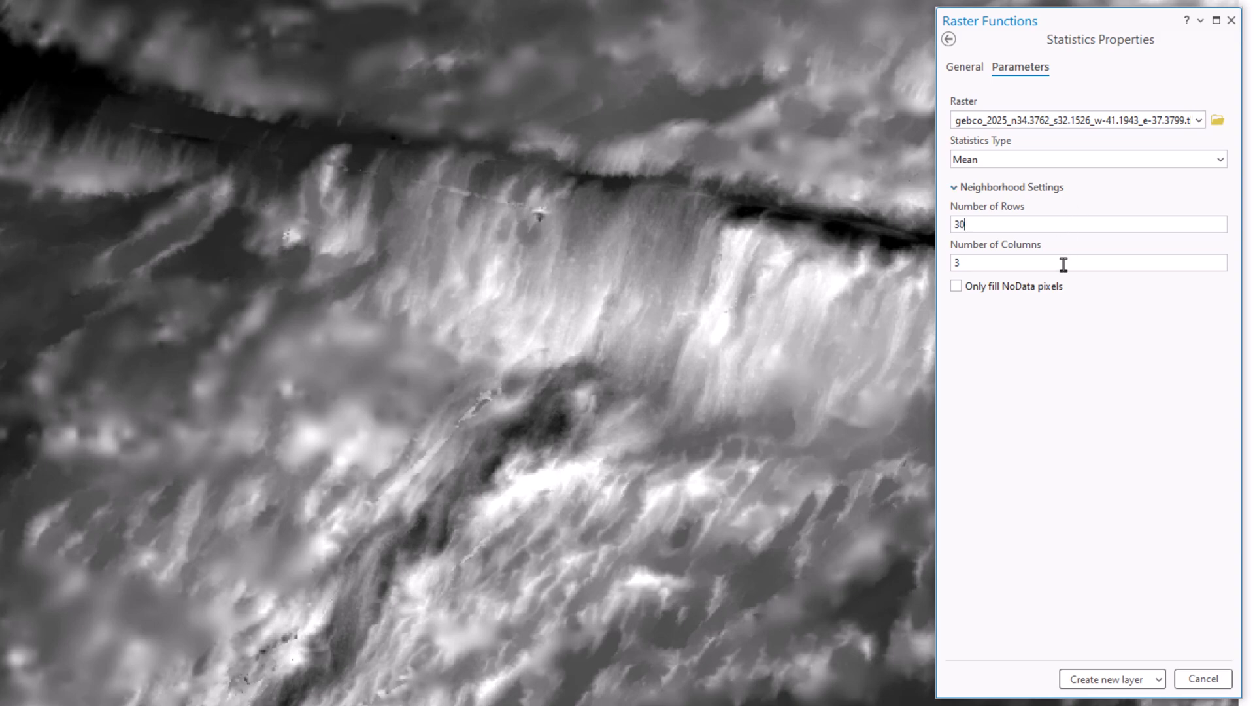
type("0")
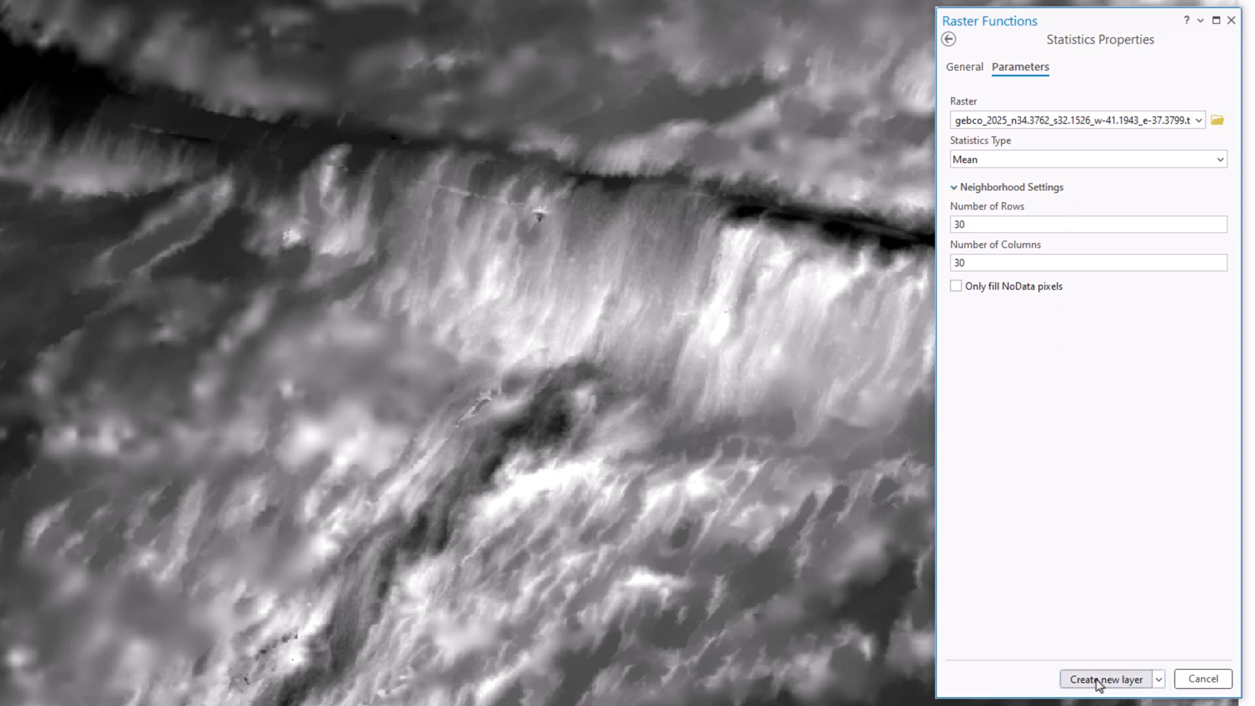
left_click(1106, 678)
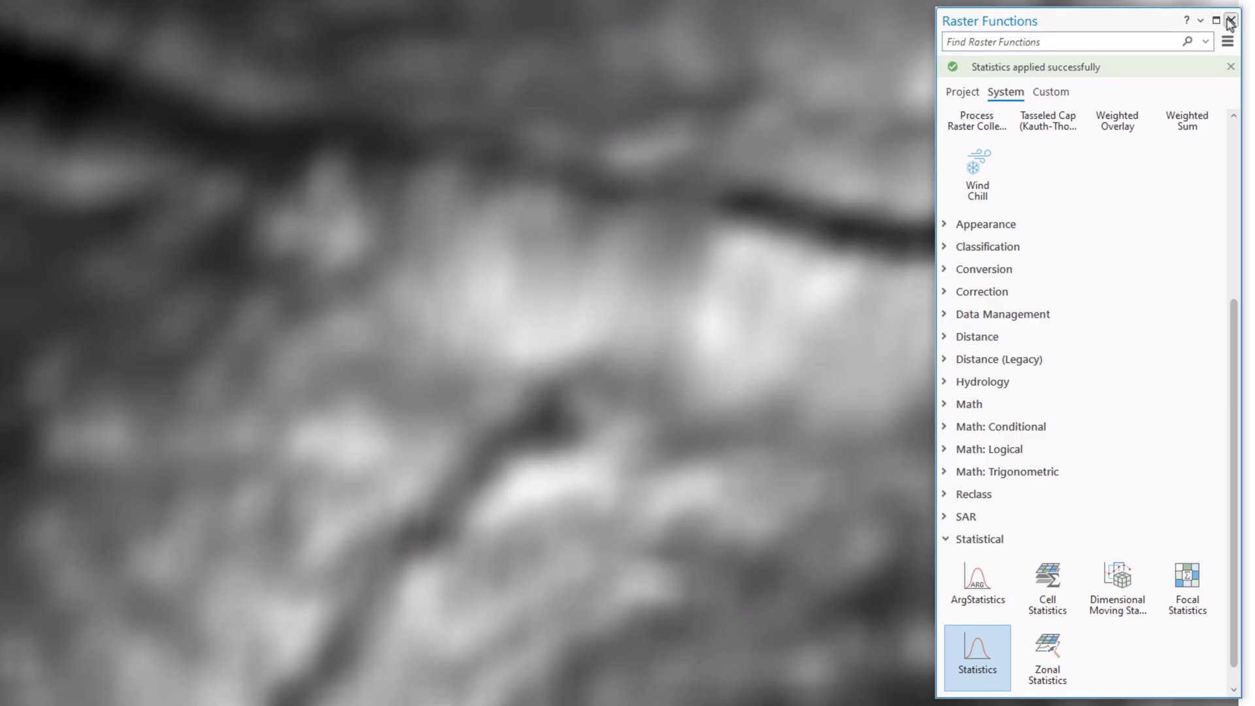
left_click(1230, 20)
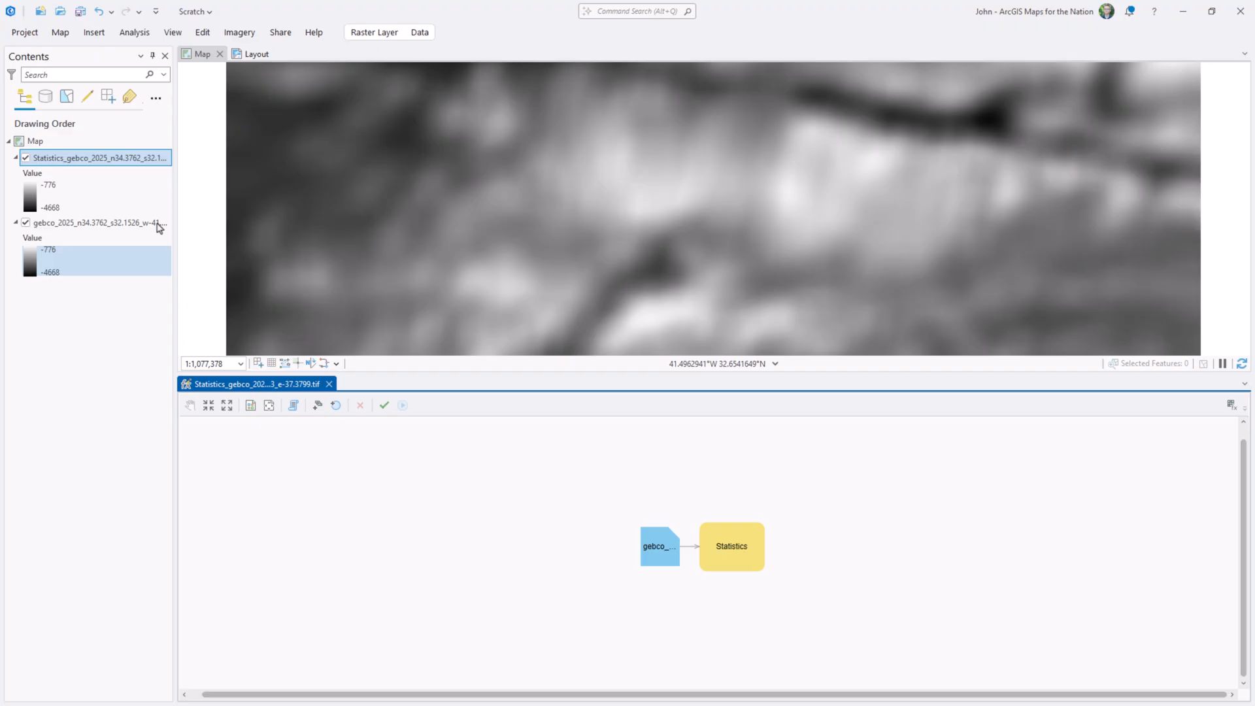
- Chain a second Statistics function with 15 rows onto the smoothed layer and apply it
left_click(239, 32)
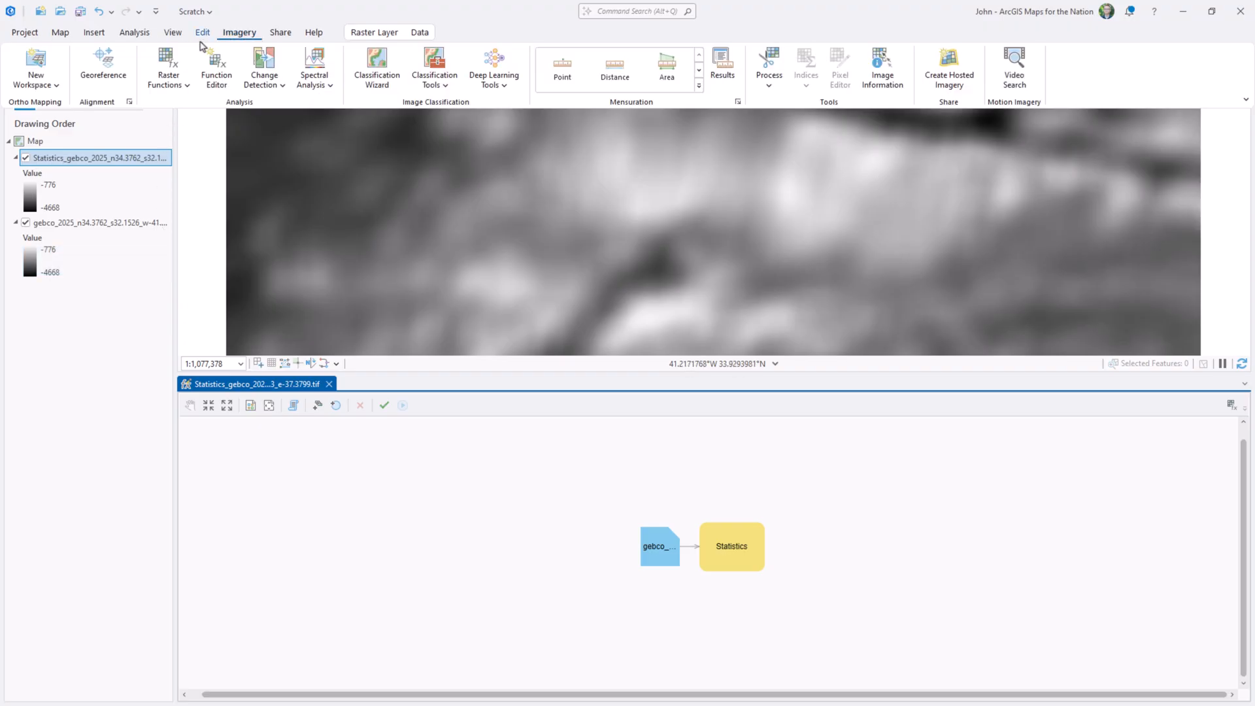
left_click(168, 66)
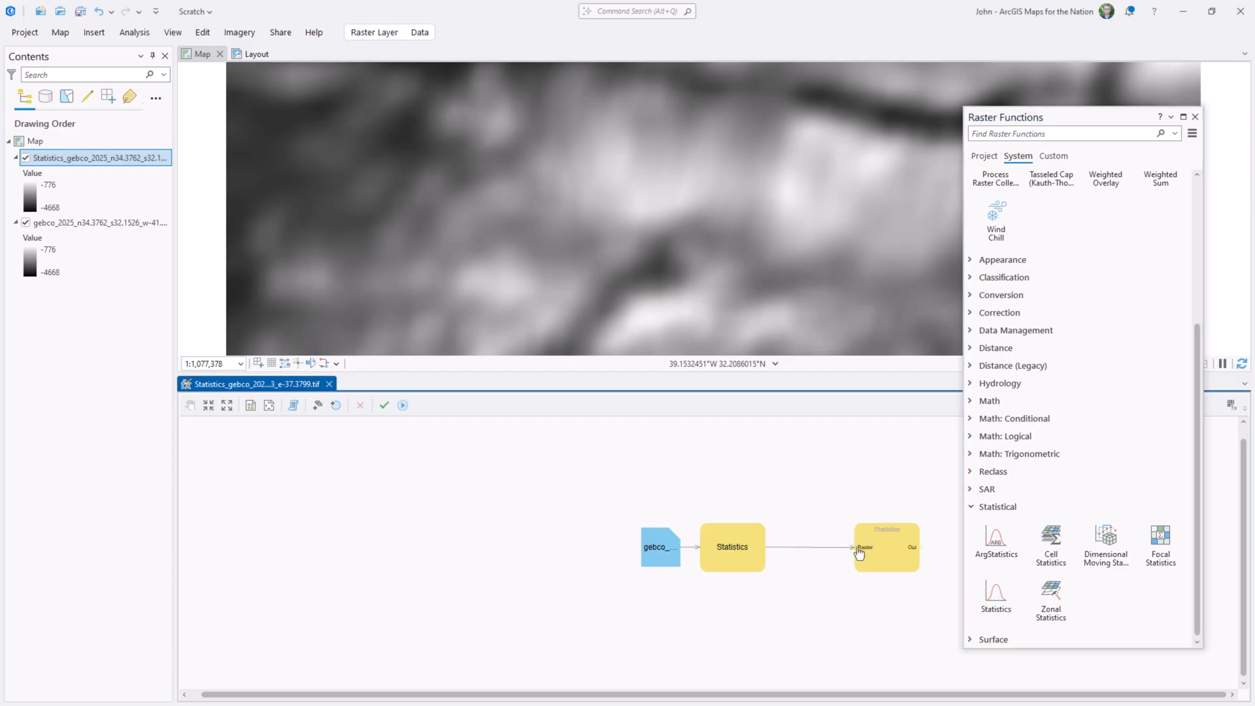
double_click(887, 547)
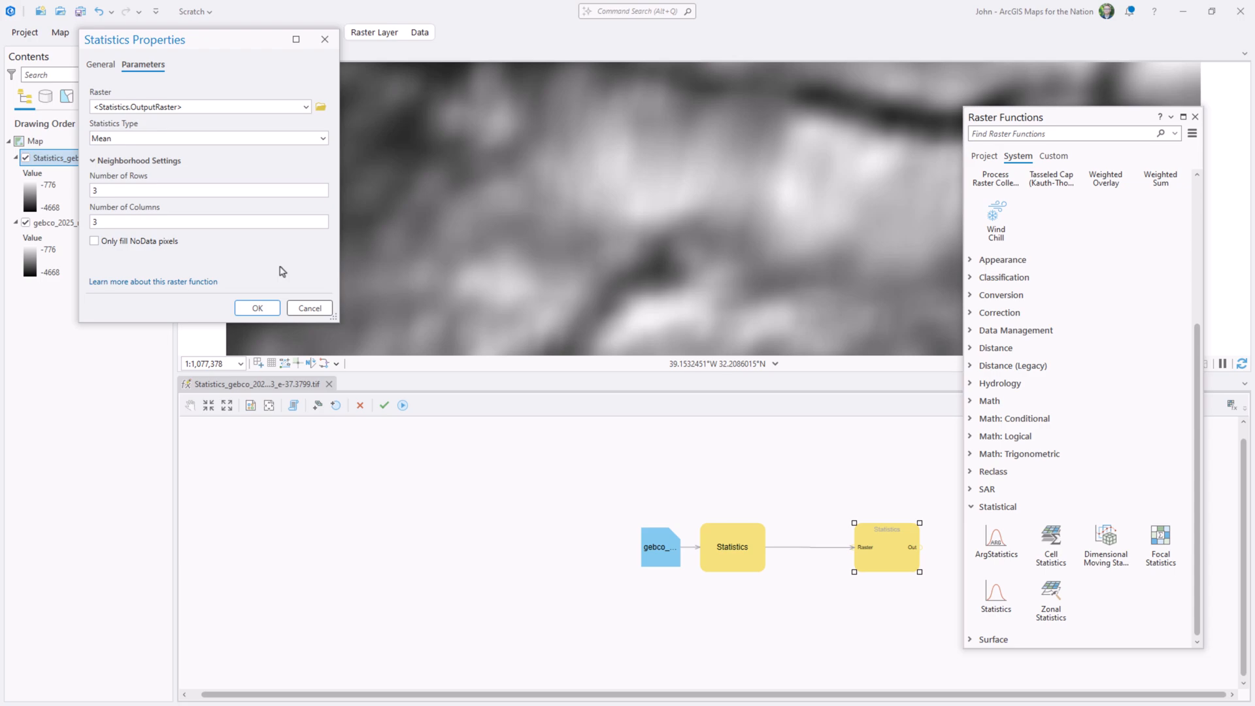
triple_click(208, 190)
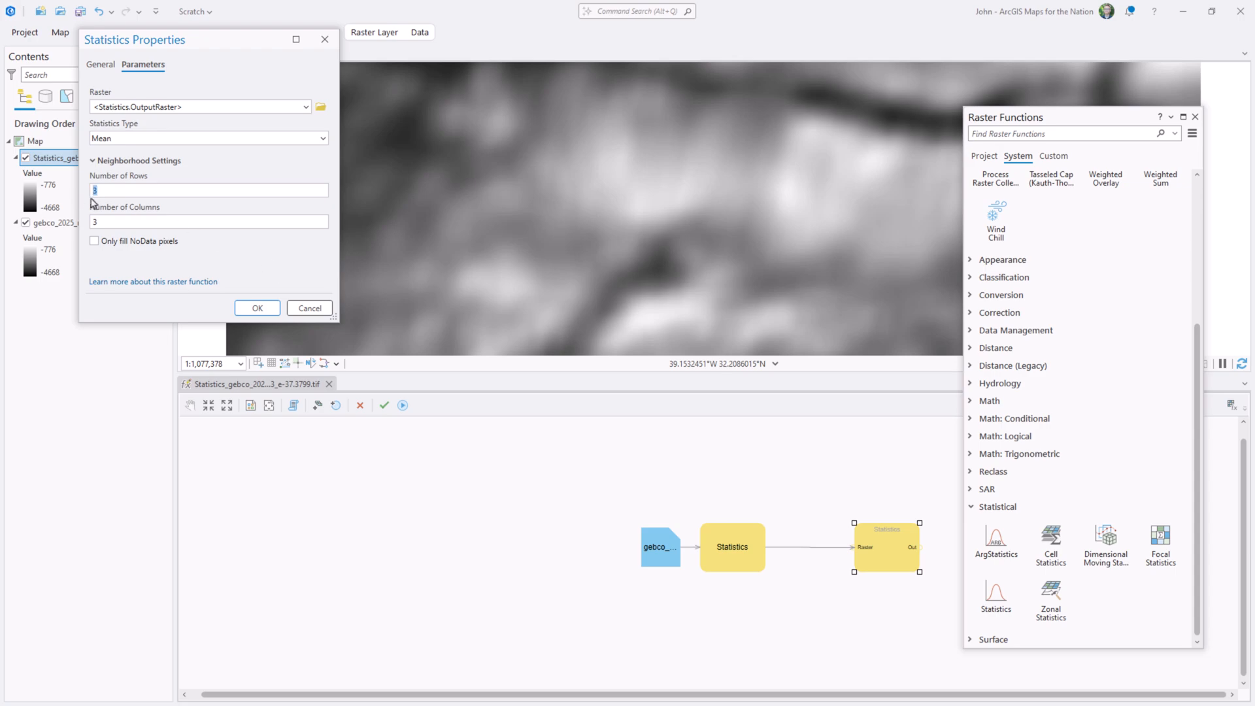
type("15")
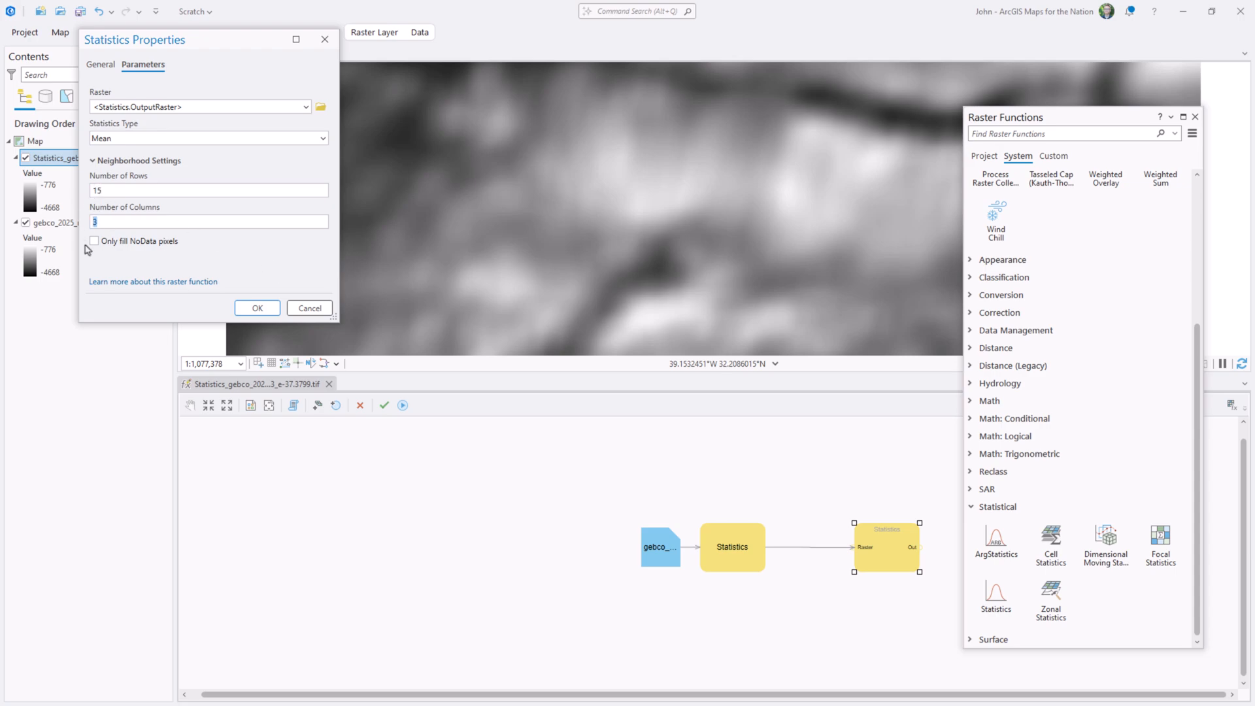
left_click(256, 307)
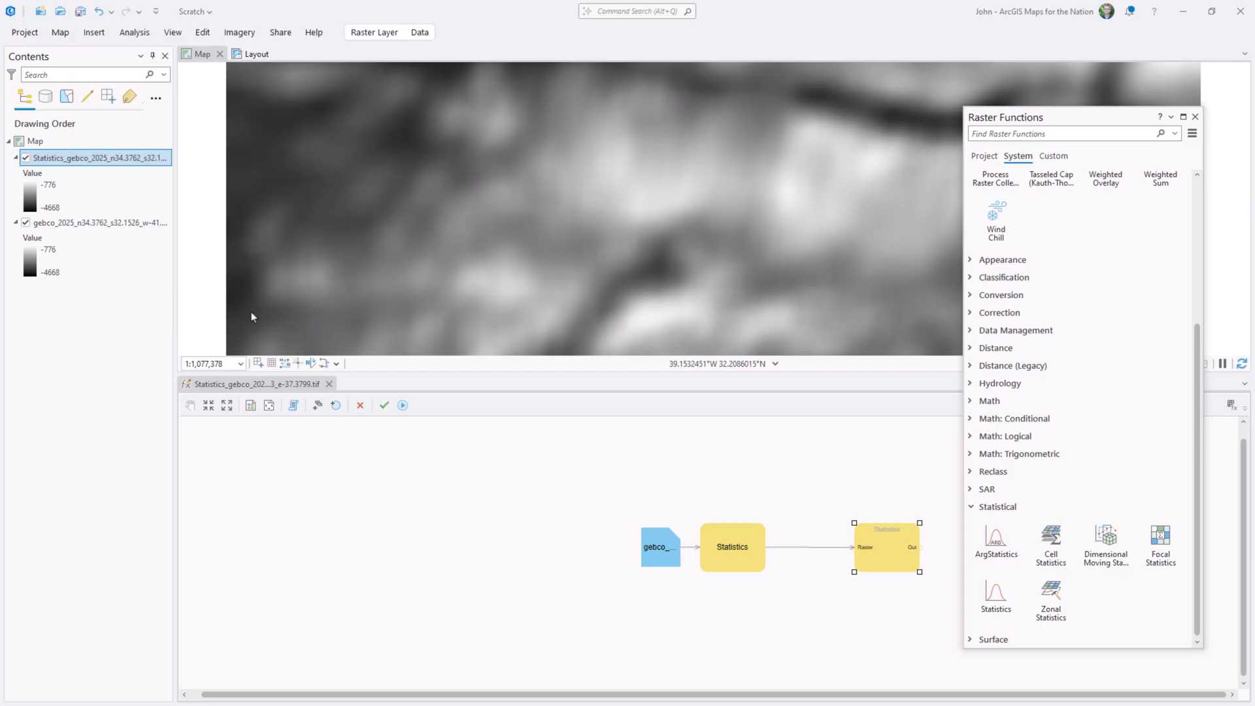
left_click(403, 406)
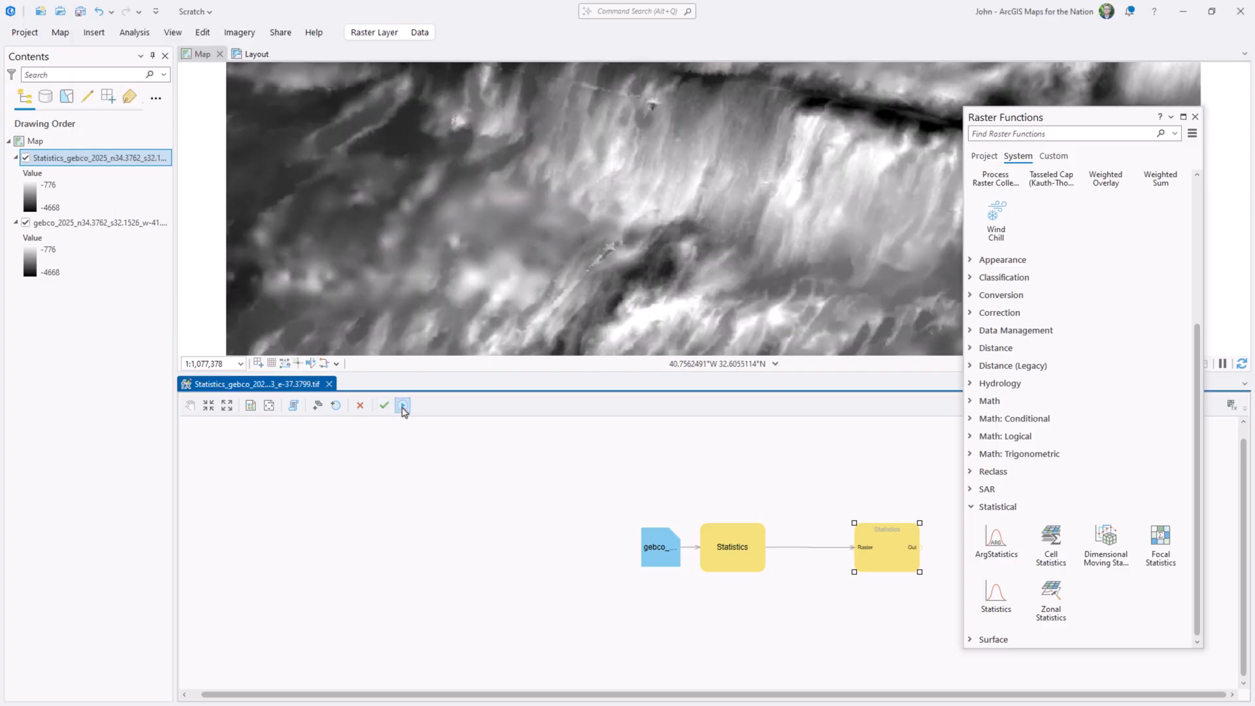
left_click(403, 406)
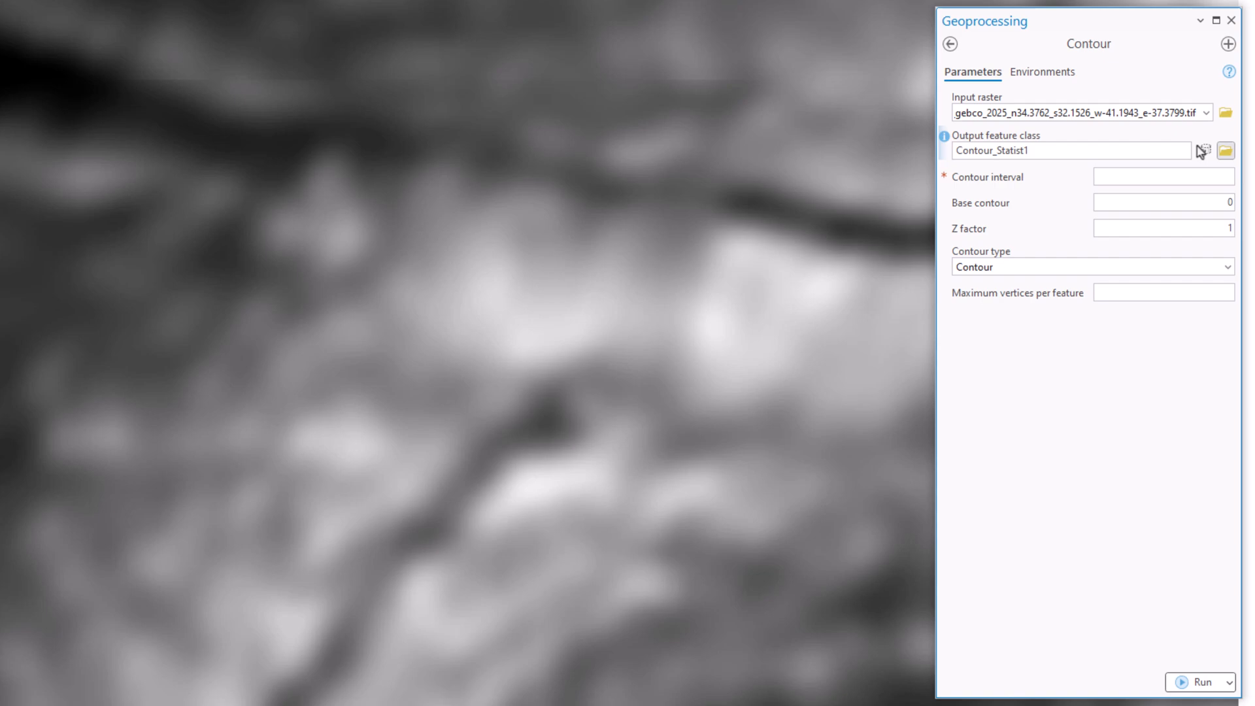
- Save the contour output as bathymetryslices, producing the depth slice polygon layer
left_click(1225, 151)
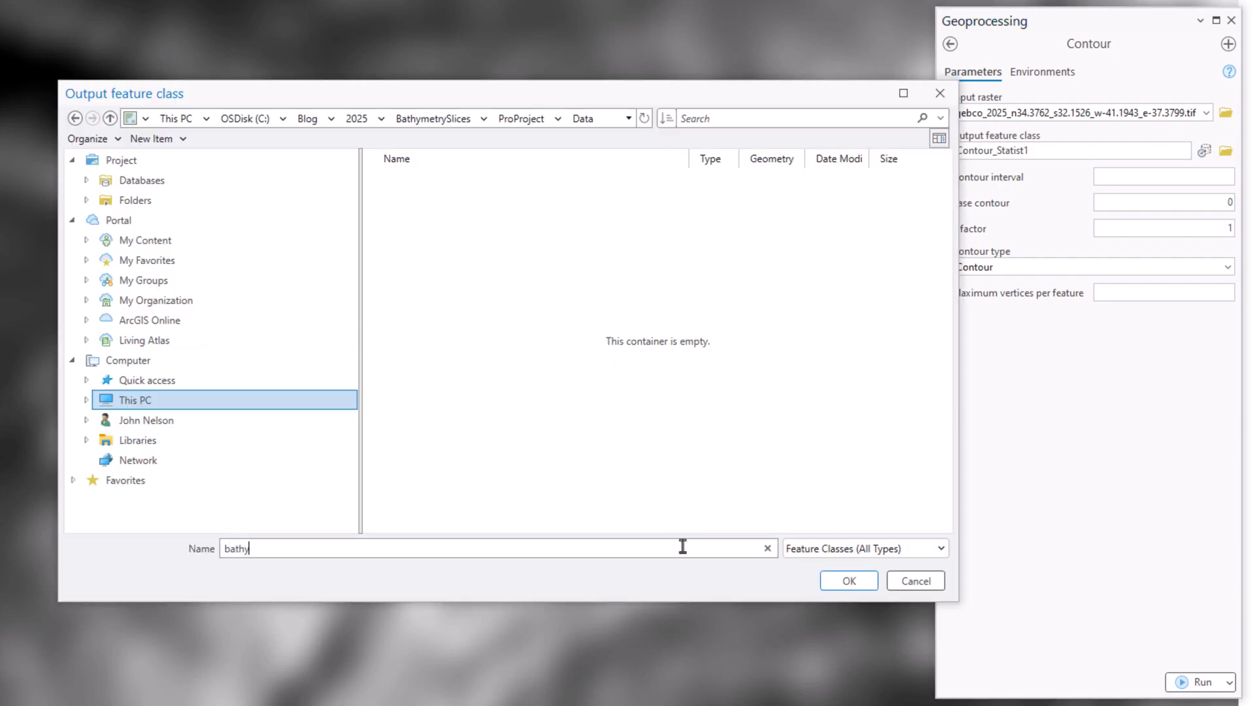
left_click(847, 580)
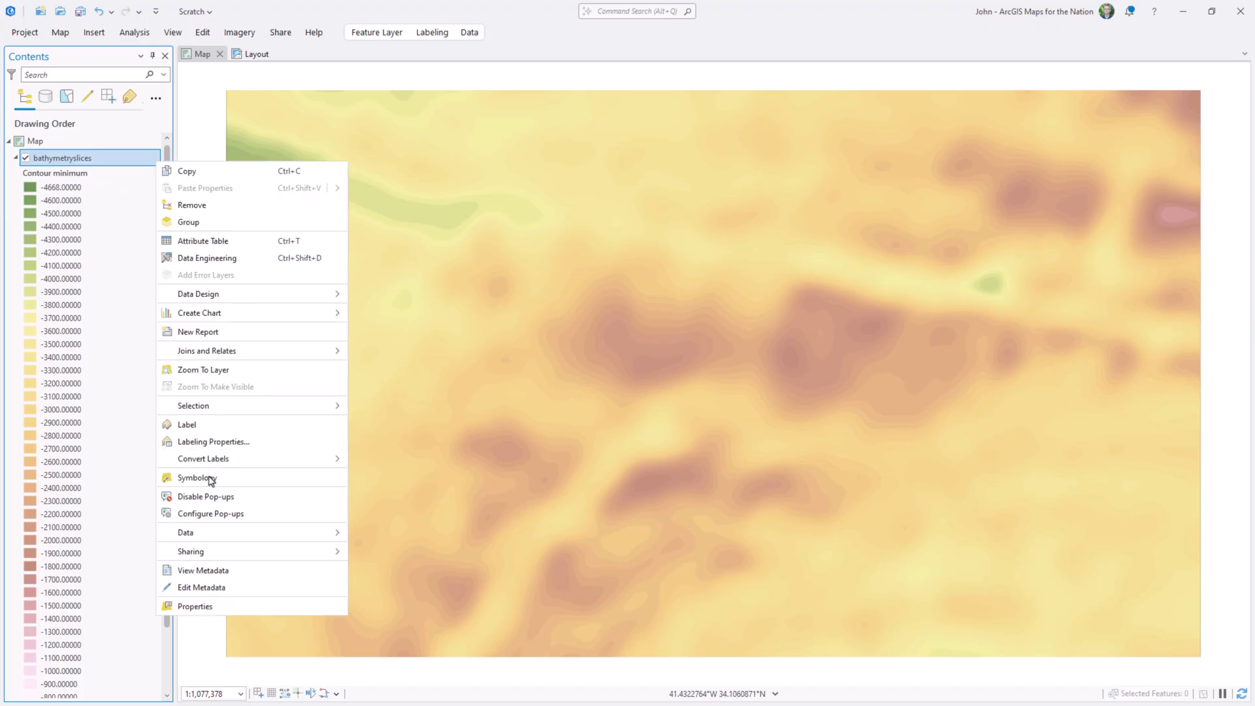
- Switch the bathymetryslices symbology to a single symbol
left_click(196, 477)
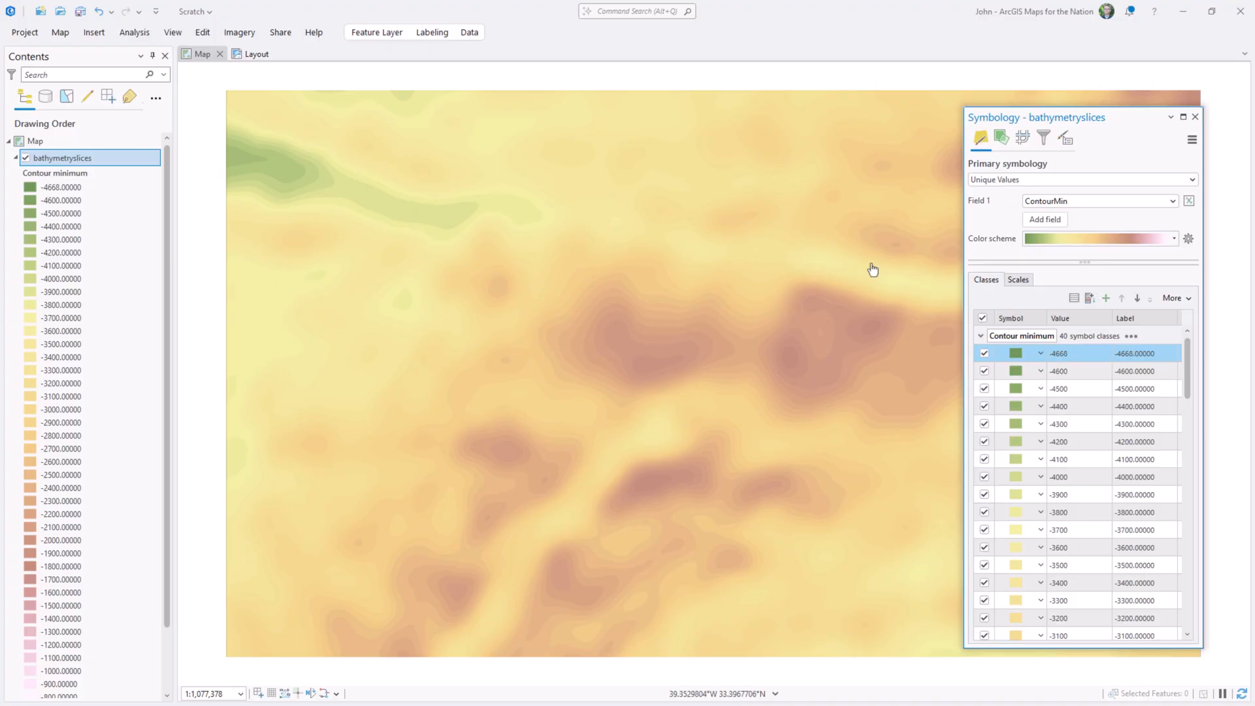
left_click(1080, 179)
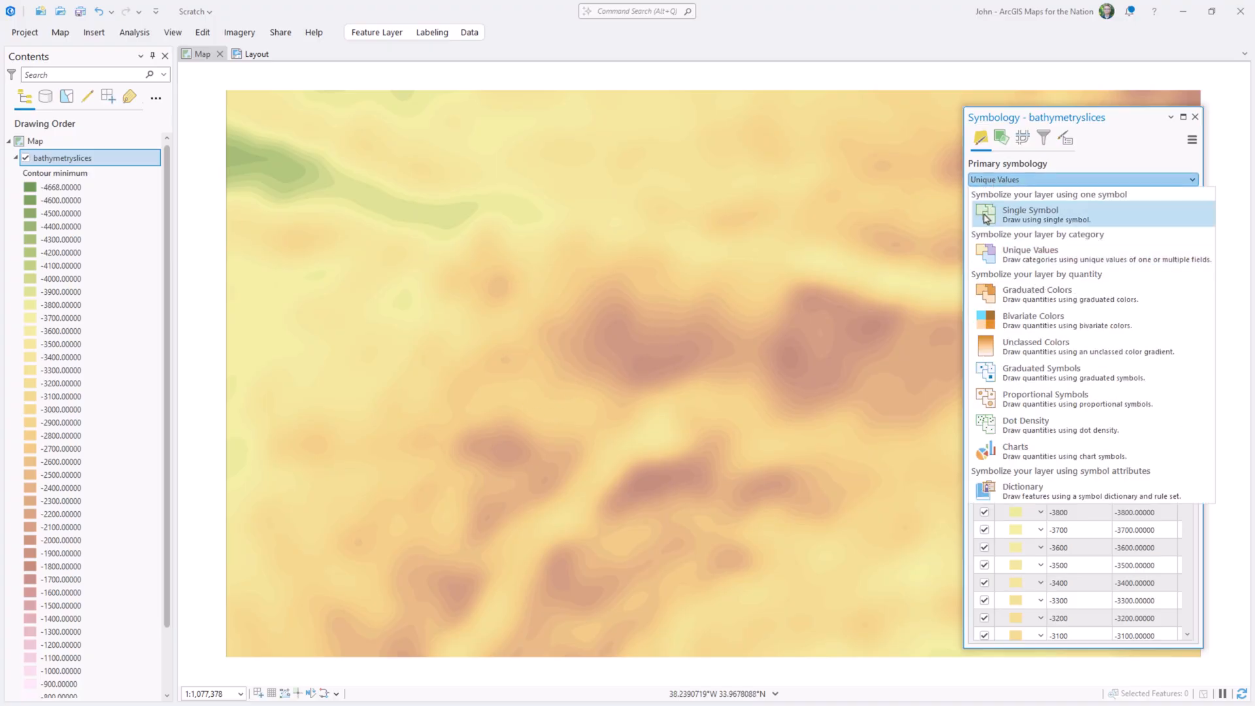
left_click(1030, 215)
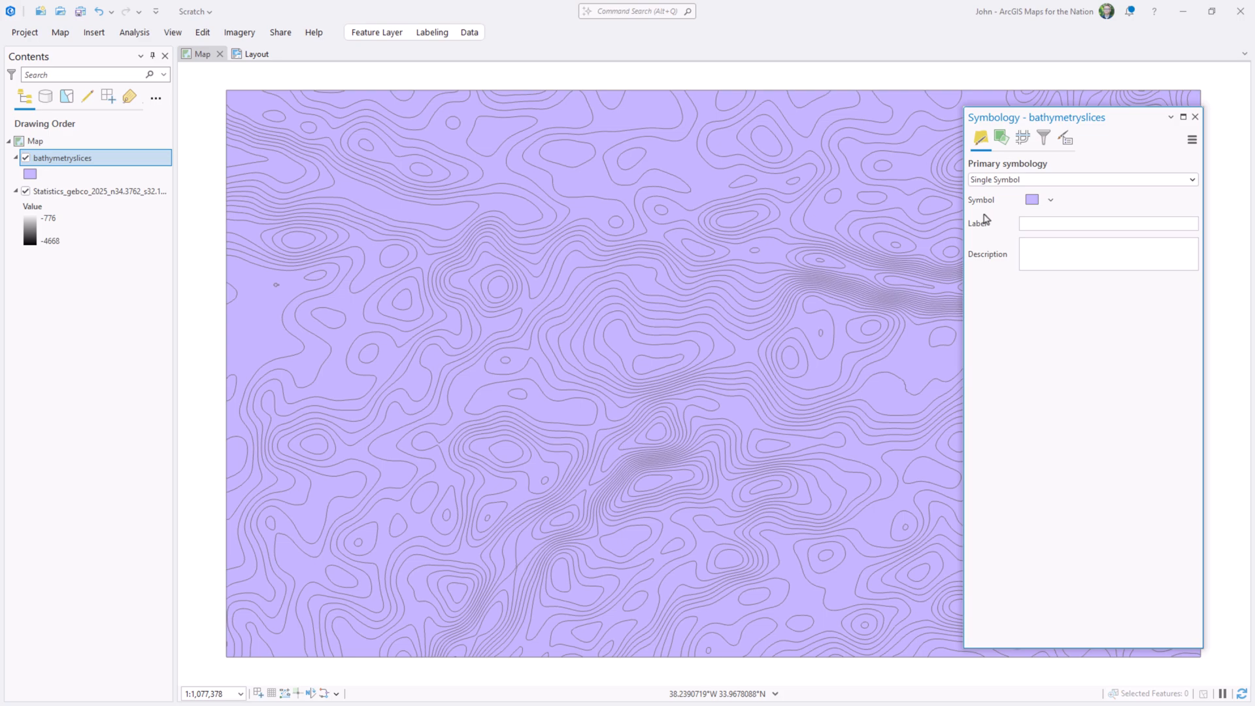
left_click(1032, 199)
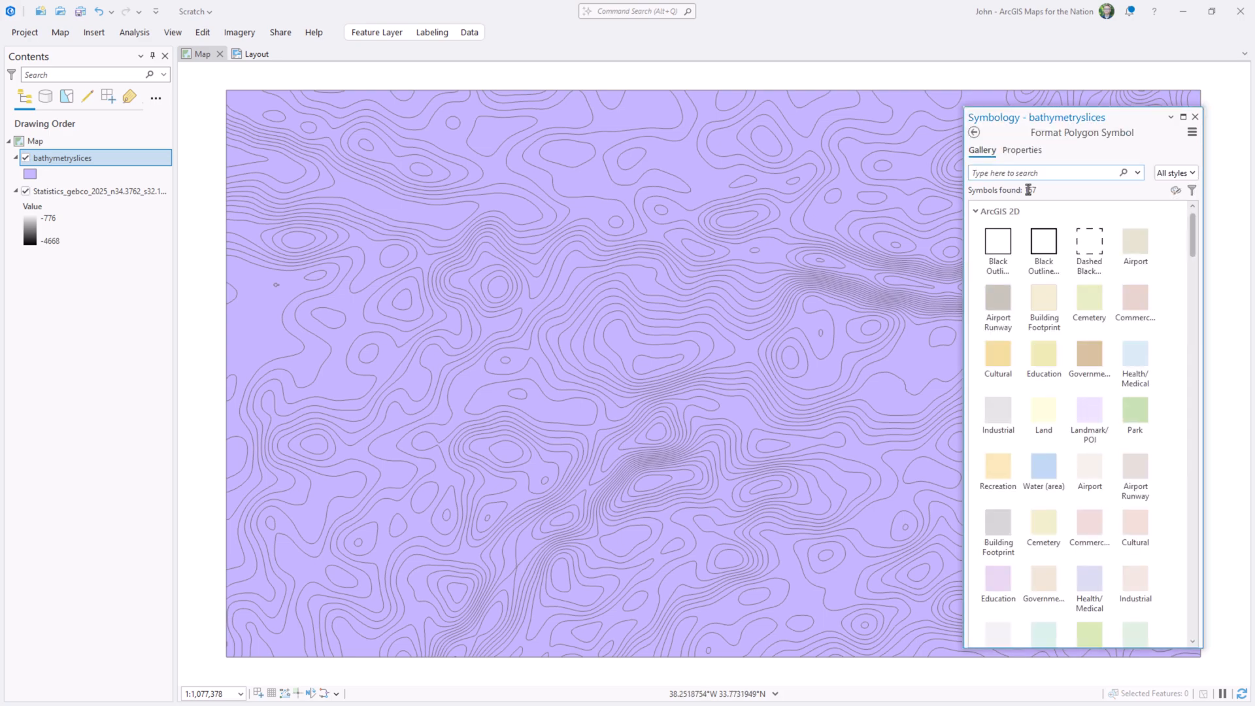
- Make the slice outline white at about 54% transparency
left_click(1021, 150)
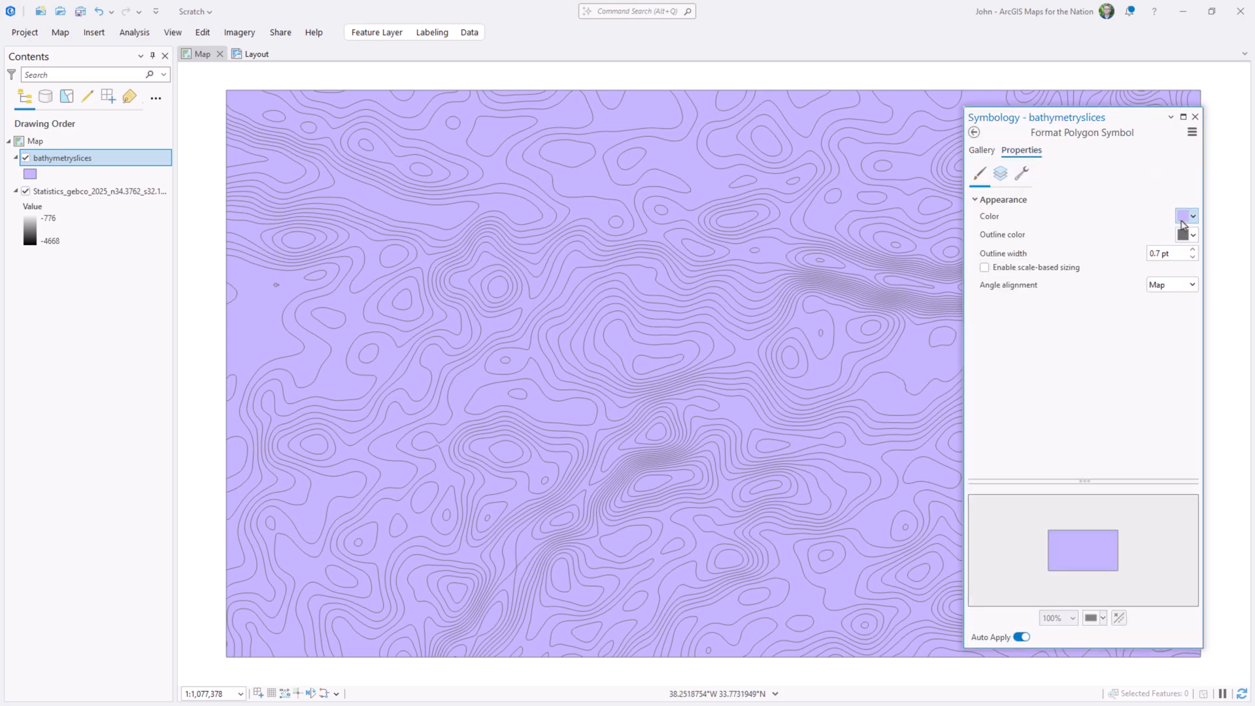
left_click(1183, 216)
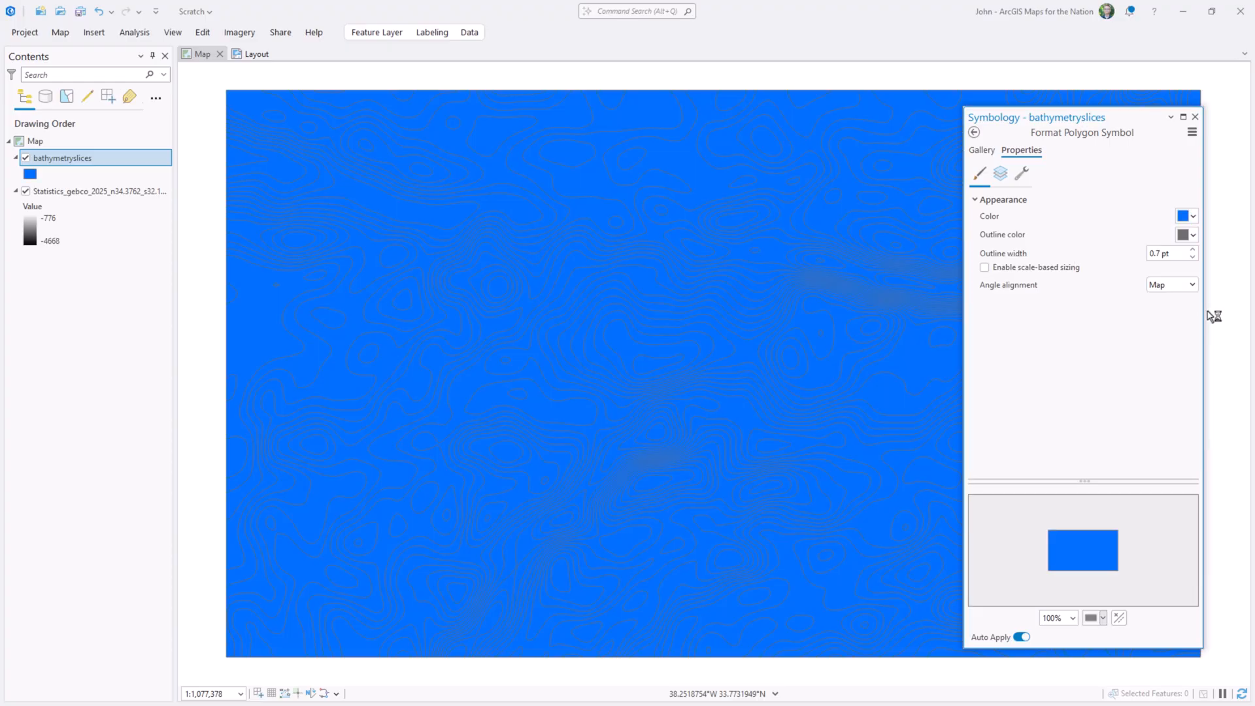
left_click(1188, 235)
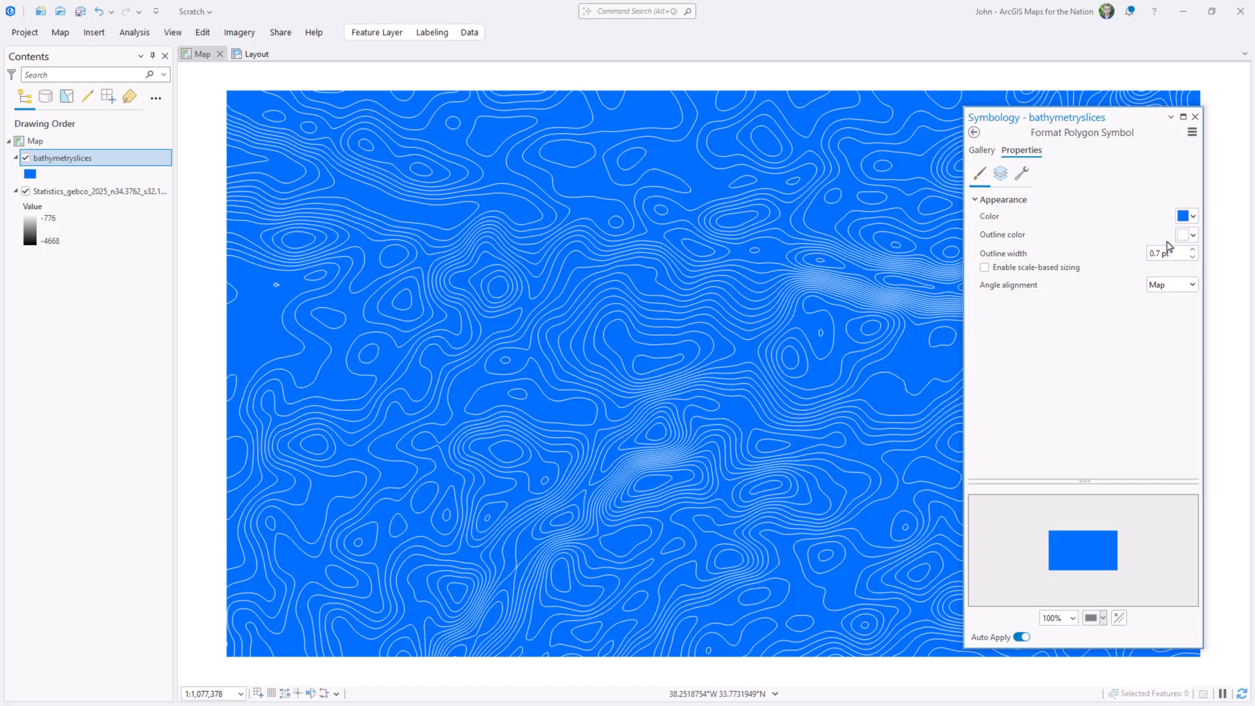
left_click(1187, 235)
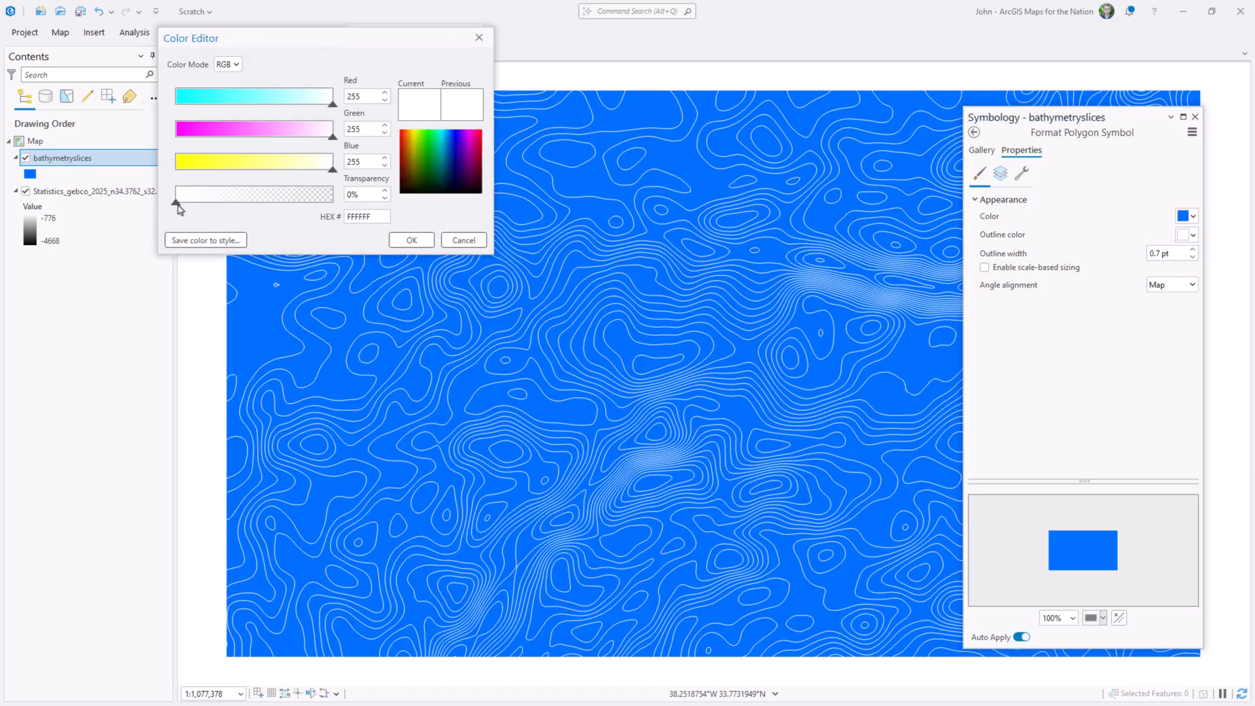
left_click_drag(181, 202, 260, 202)
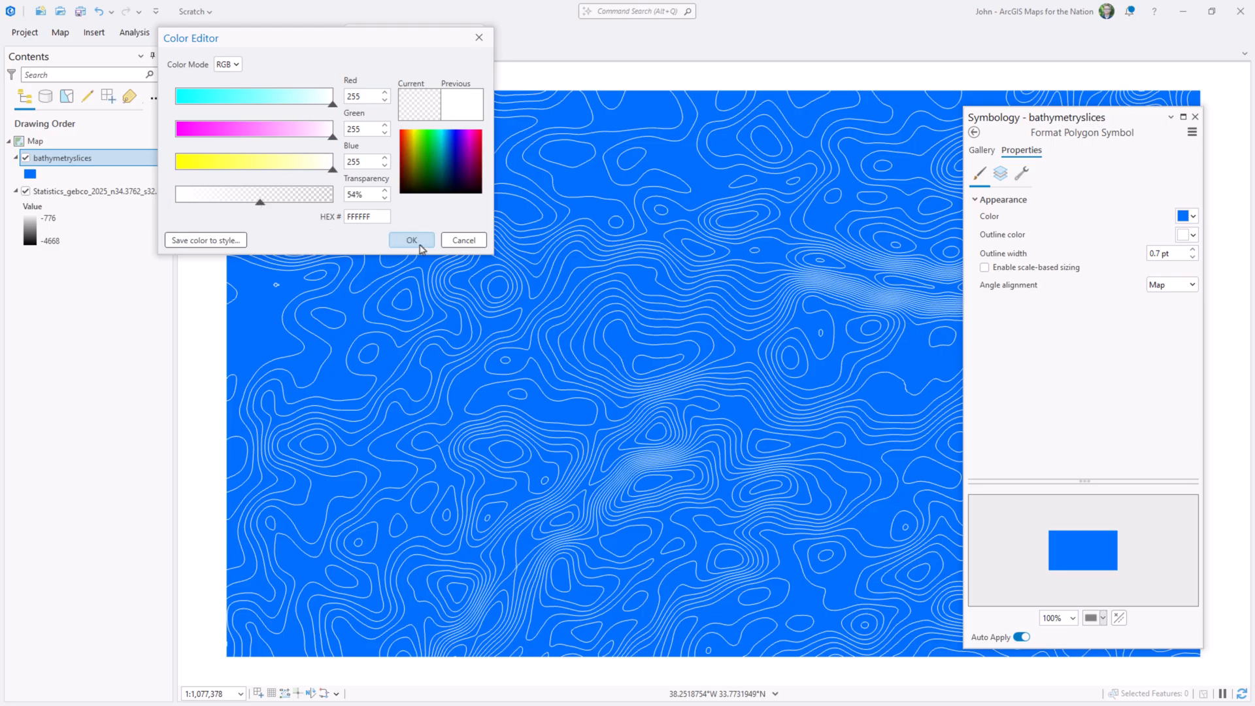
left_click(411, 240)
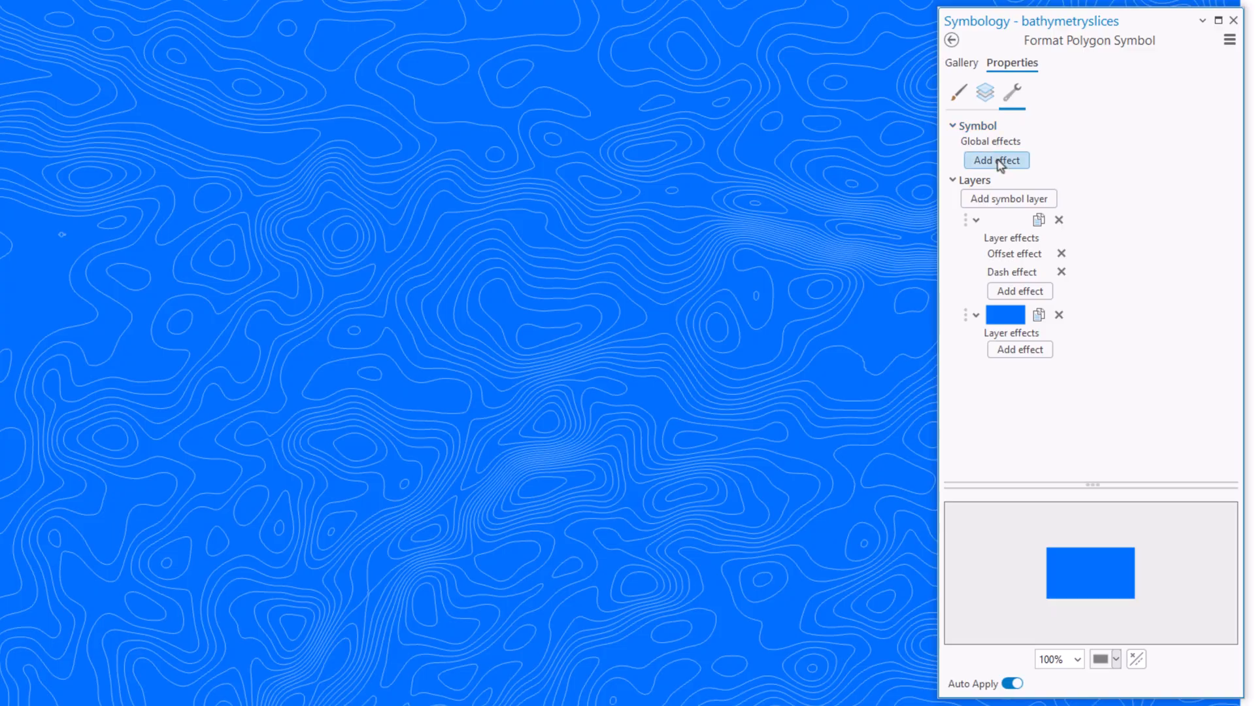
- Add a Move global effect to the slice symbol with X and Y offsets of 0 pt
left_click(996, 161)
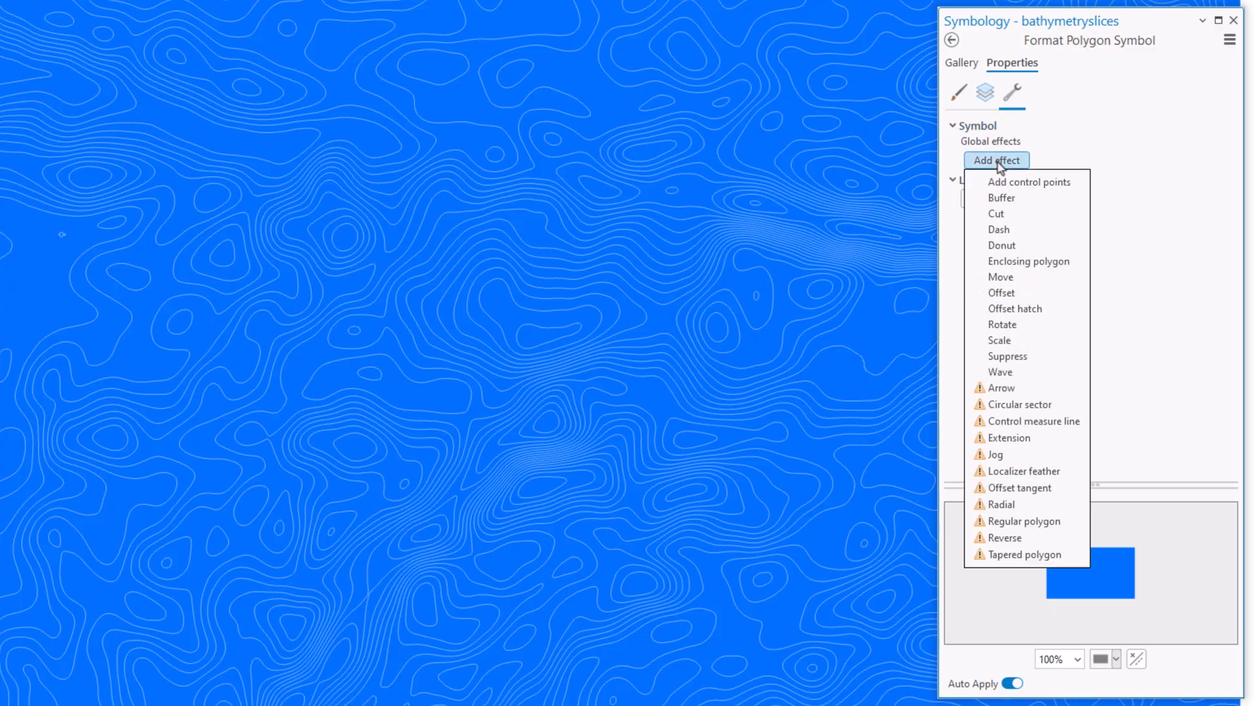
mouse_move(1002, 277)
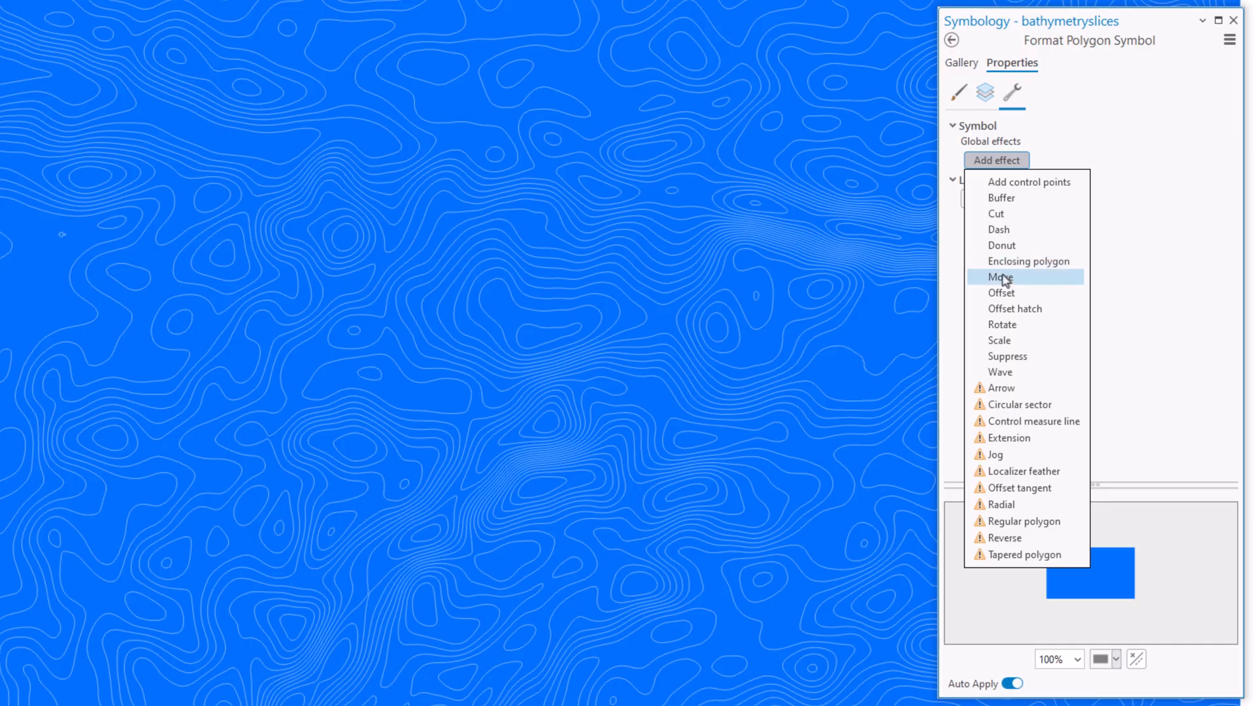
left_click(1000, 276)
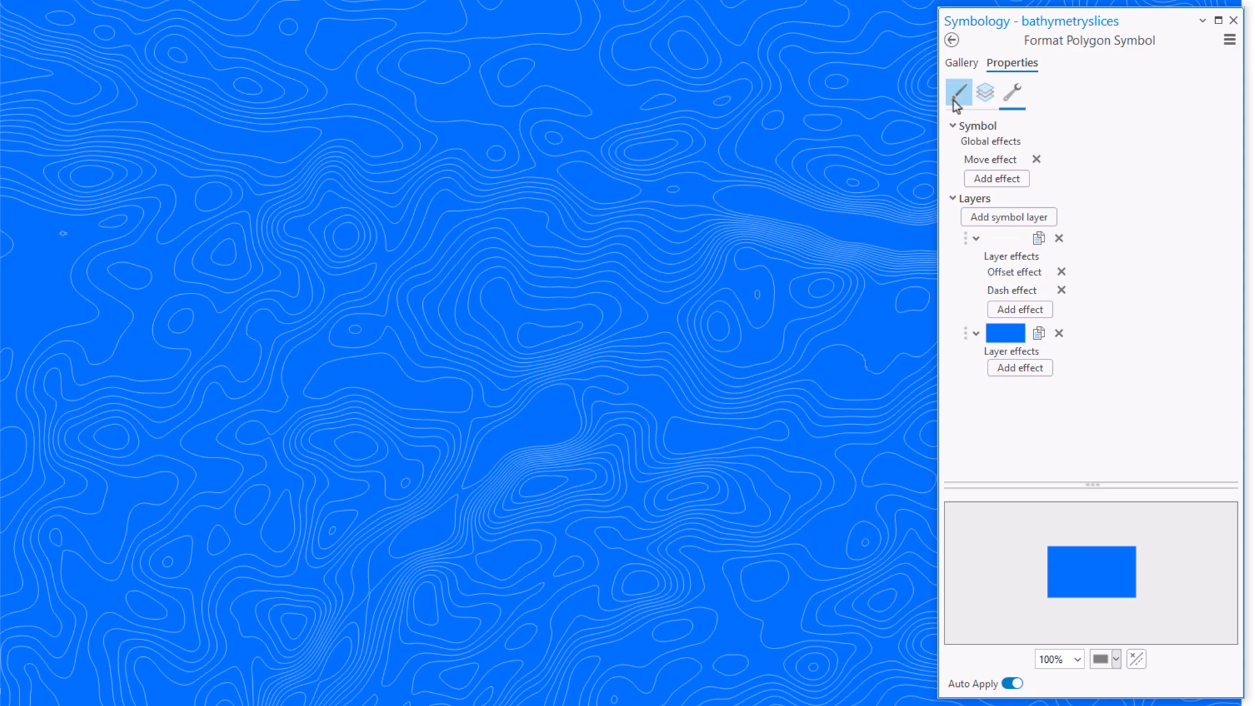
left_click(985, 93)
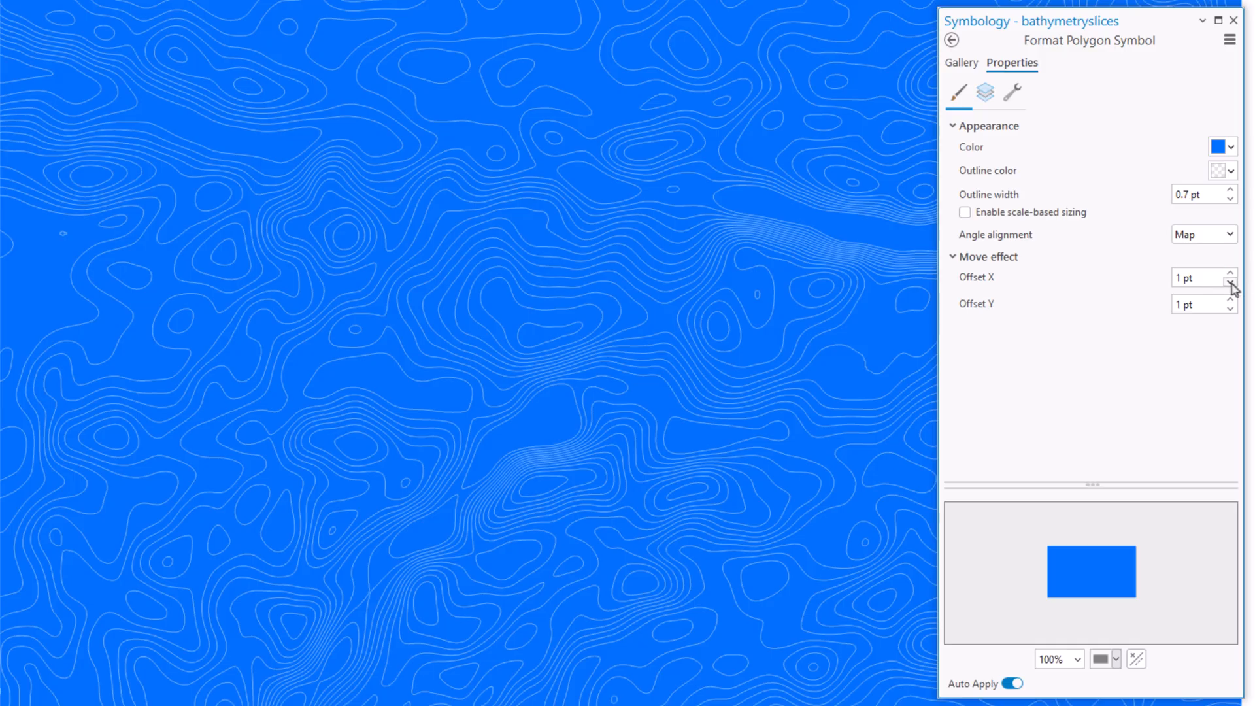
left_click(1231, 282)
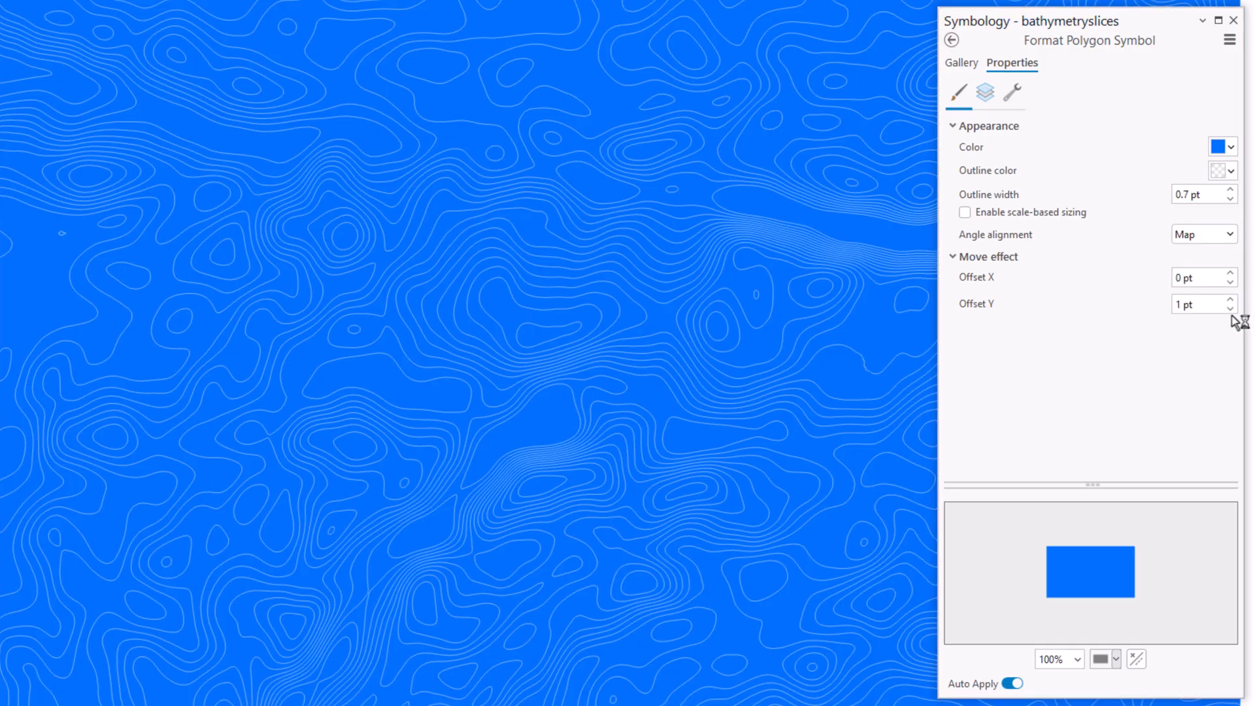
left_click(1231, 308)
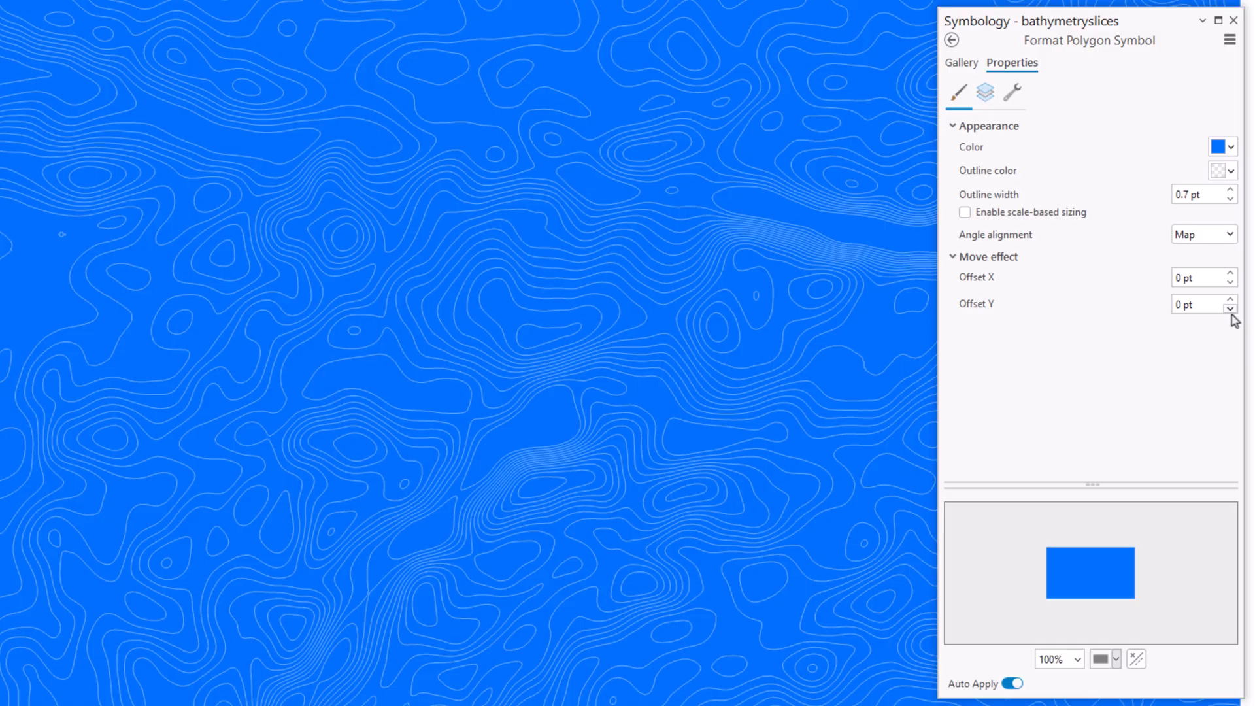
mouse_move(1222, 56)
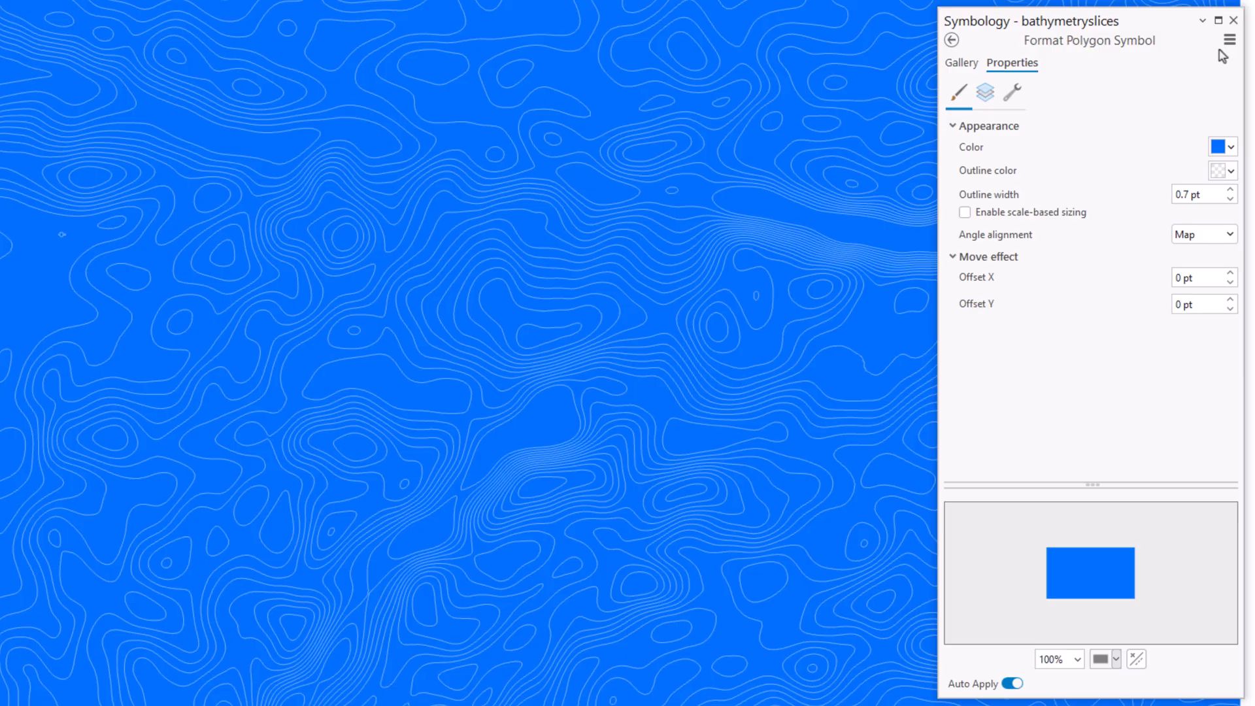
- Enable property connections and map the vertical offset to a custom expression
left_click(1230, 39)
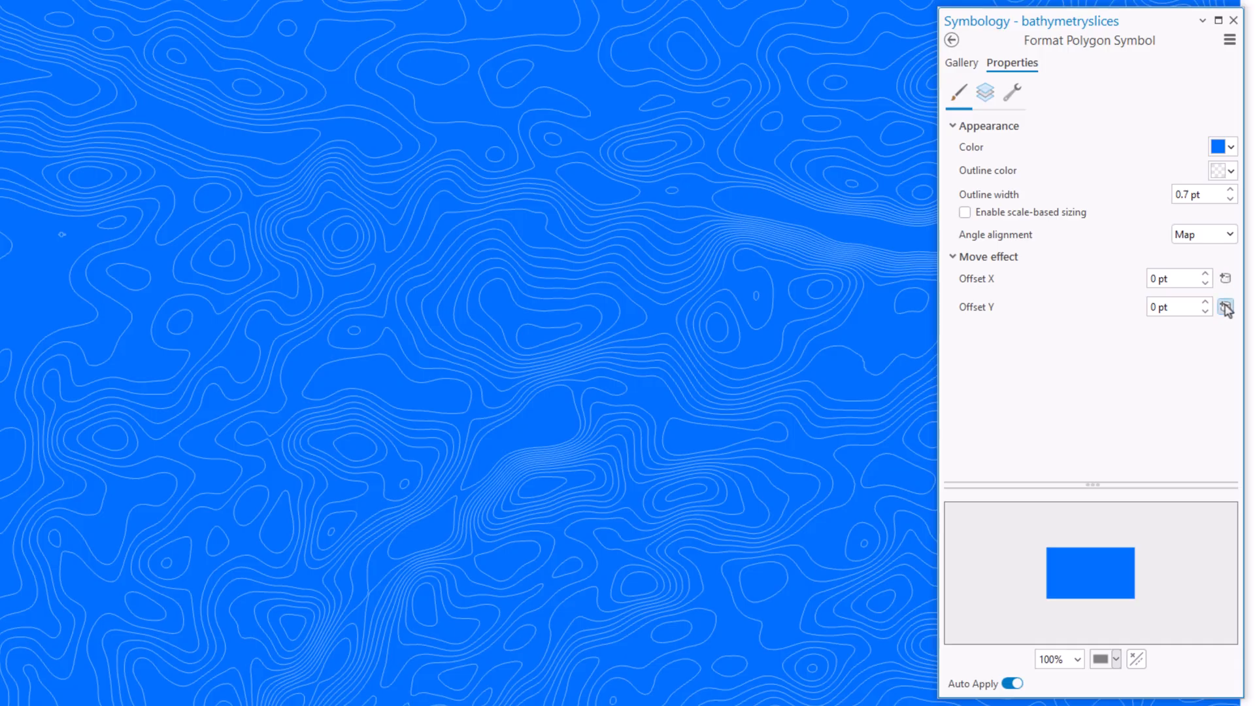
left_click(1226, 309)
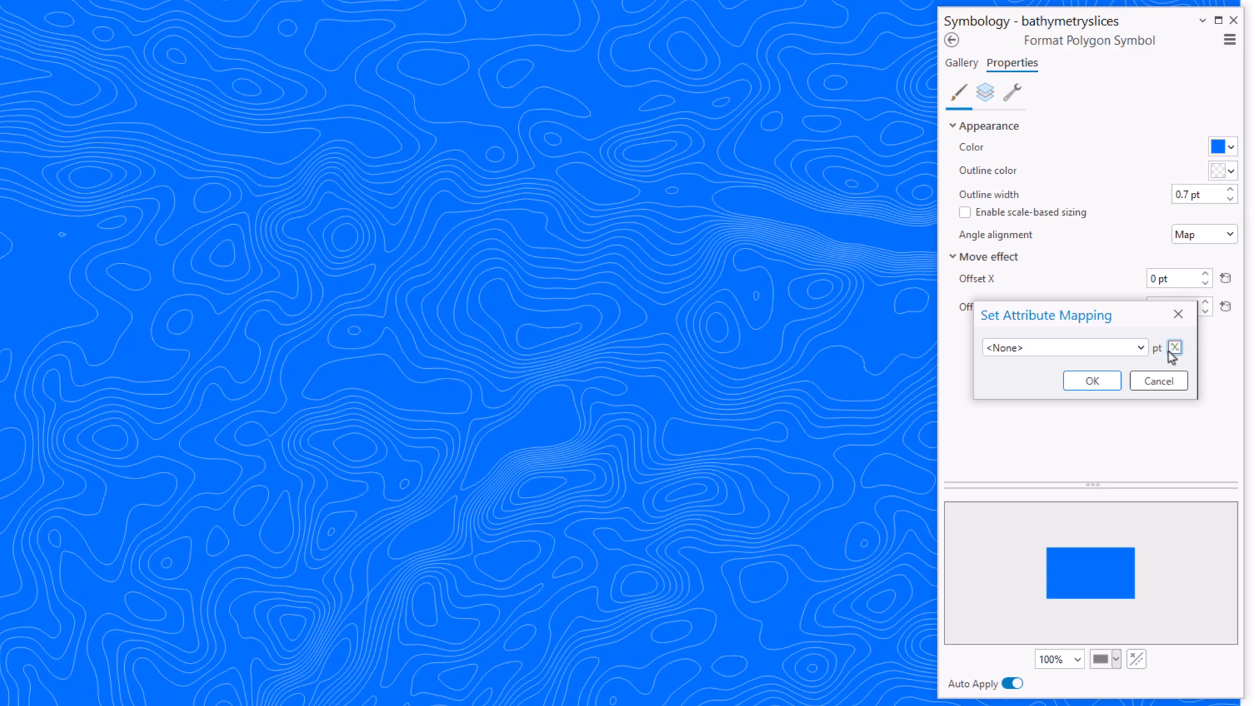
left_click(1175, 347)
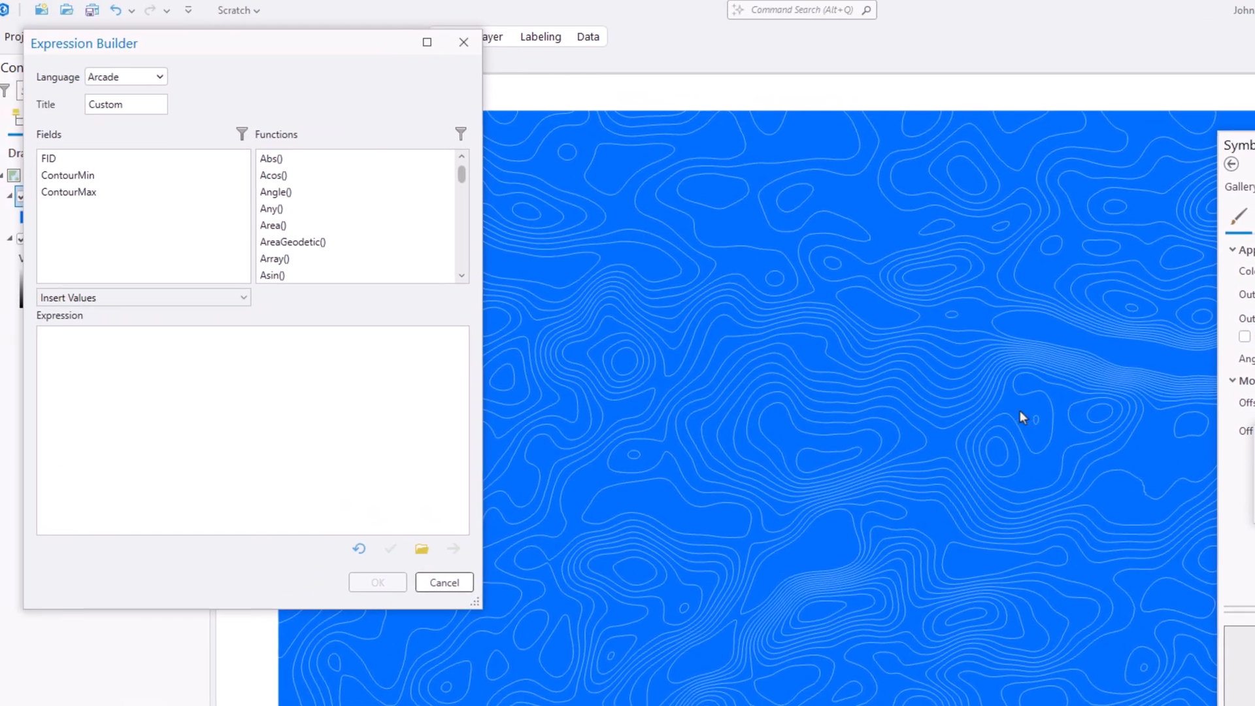
- Set the vertical offset expression to $feature.ContourMin/30
double_click(78, 179)
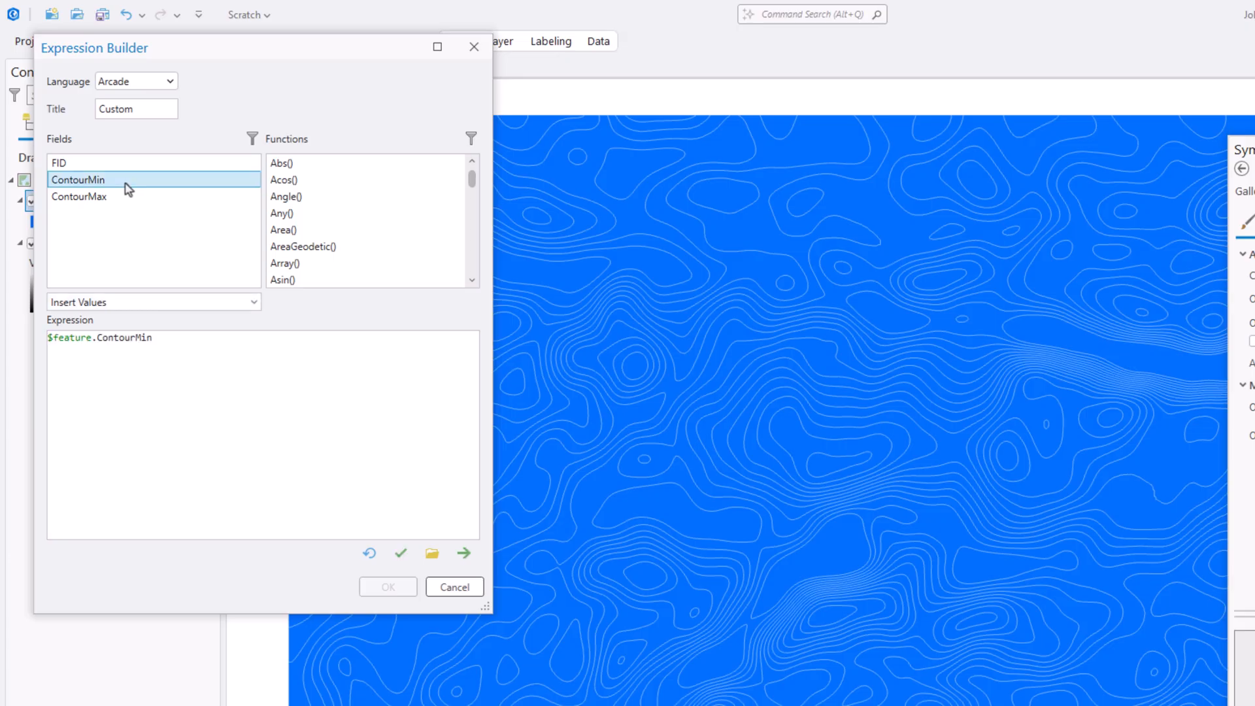
left_click(200, 337)
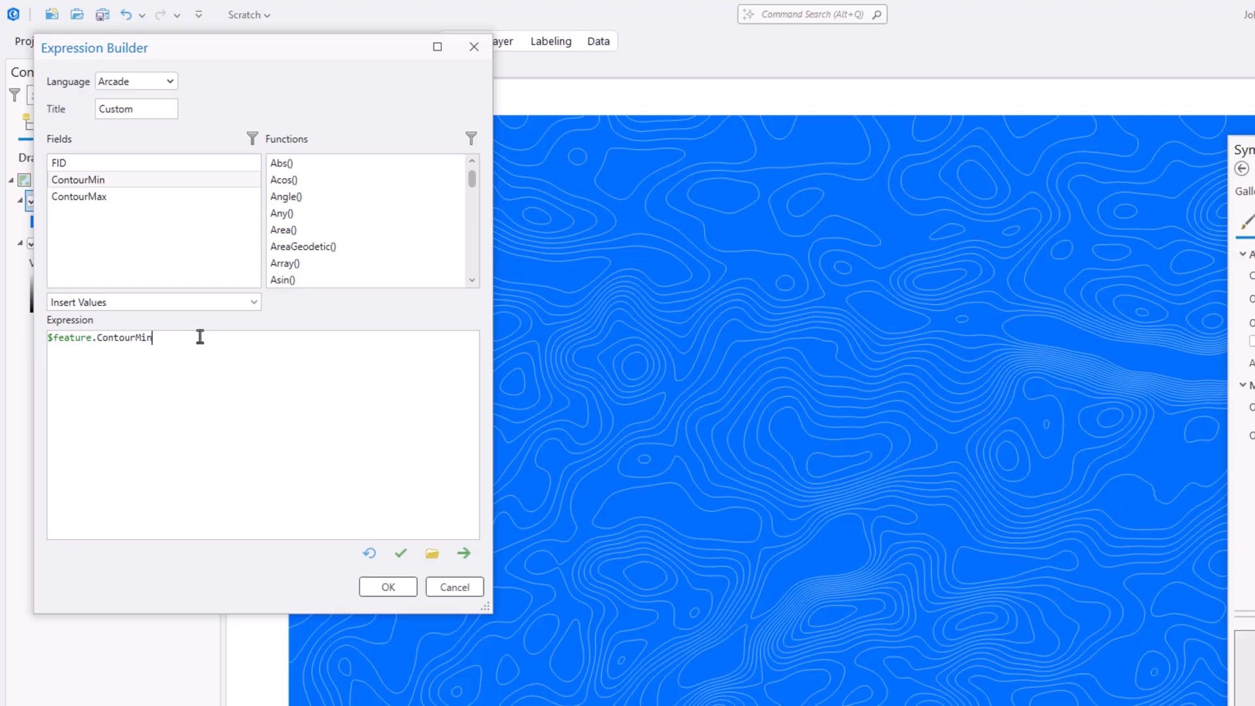
type("/")
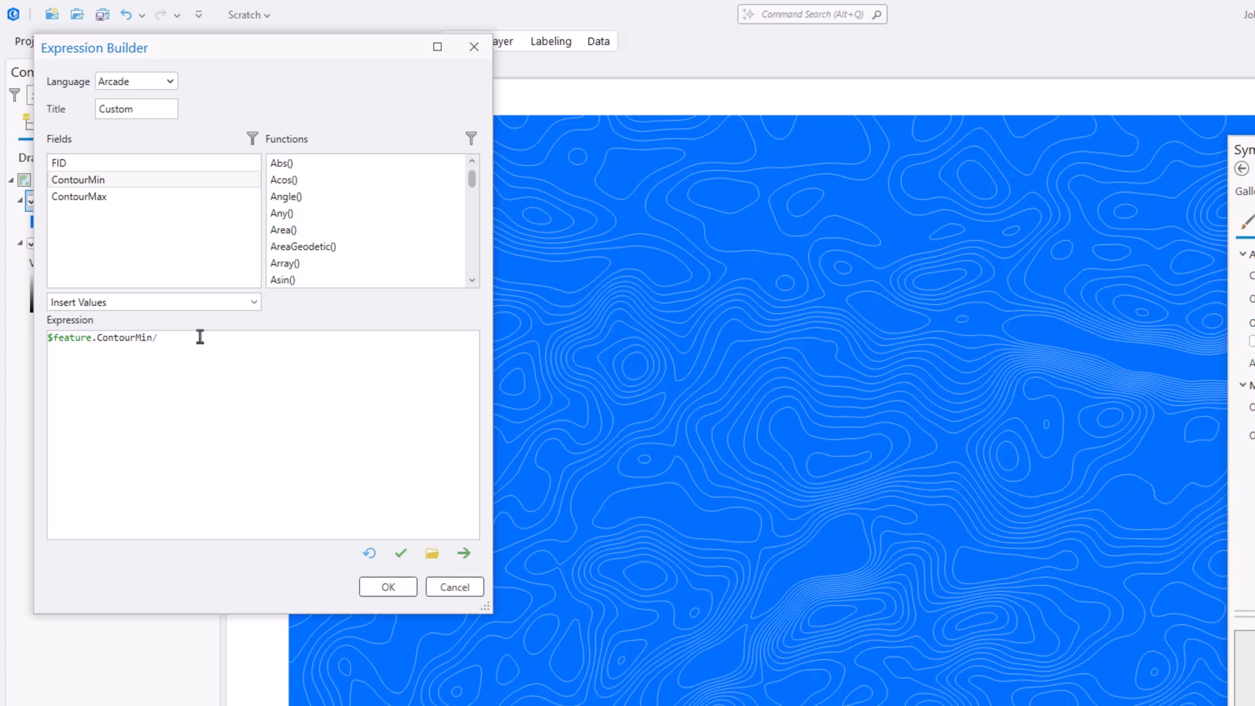
type("30")
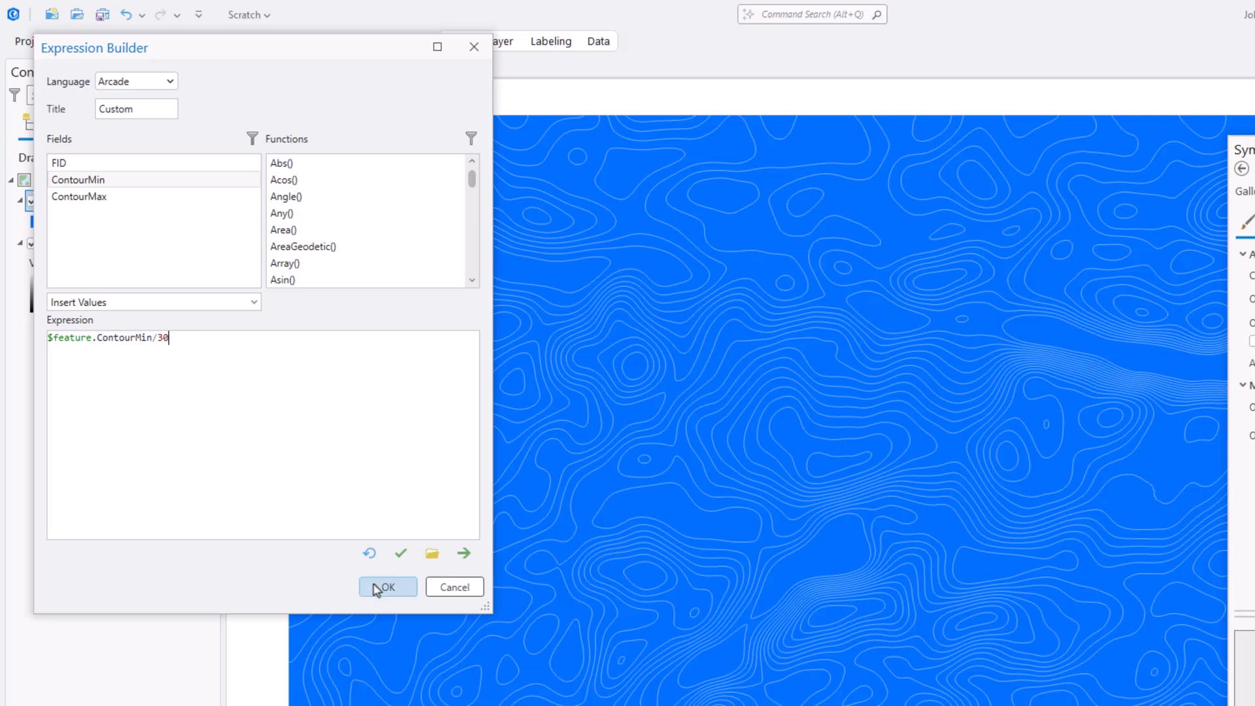
left_click(387, 587)
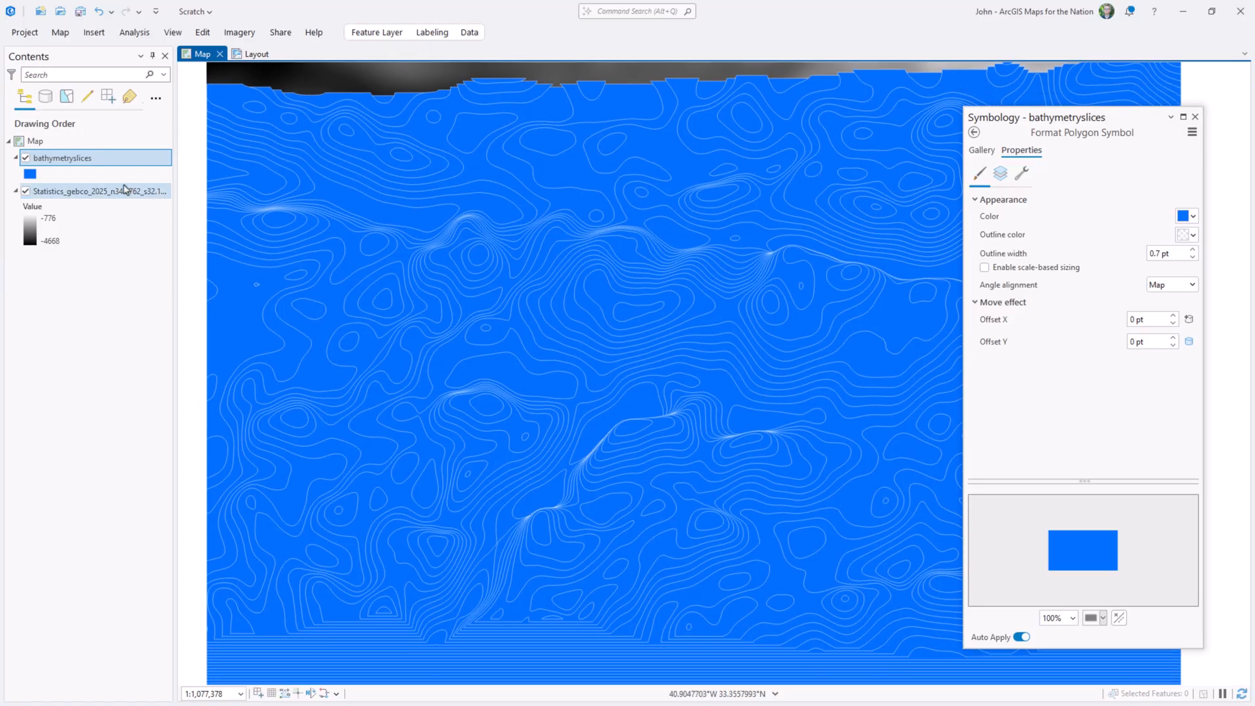
- Remove the Statistics raster and rename the copied slices layer to shading
right_click(96, 190)
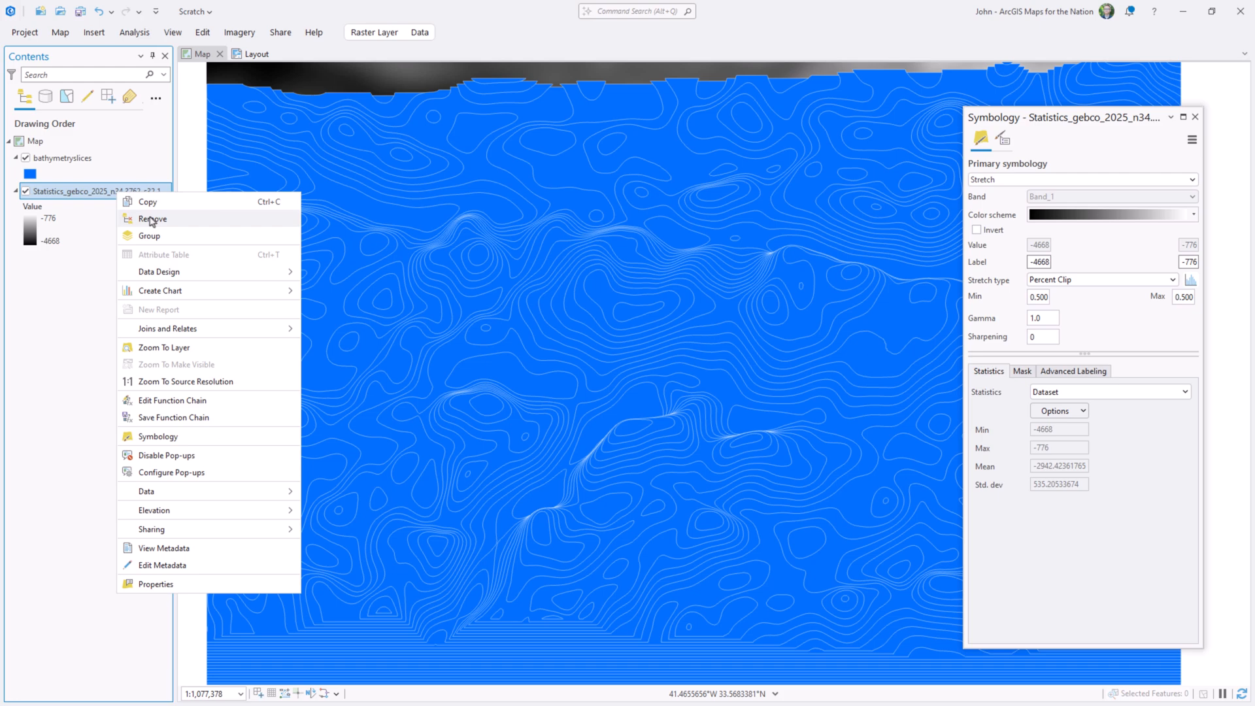
left_click(153, 218)
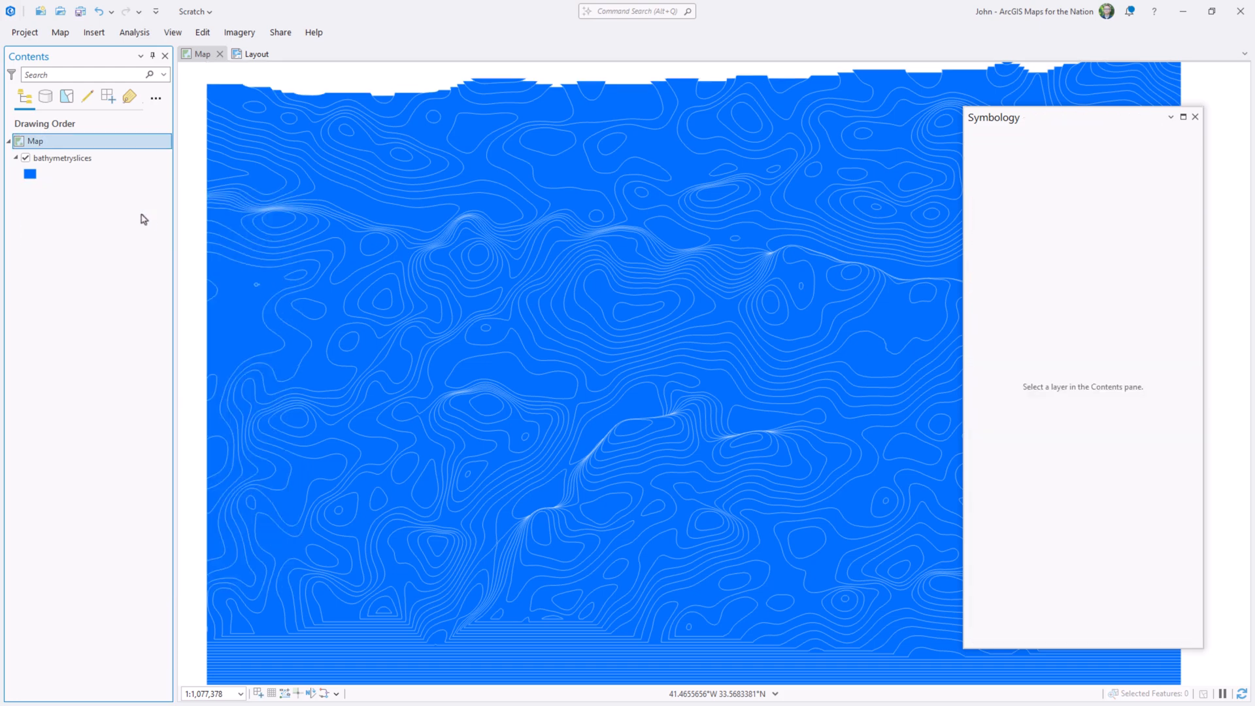
left_click(61, 157)
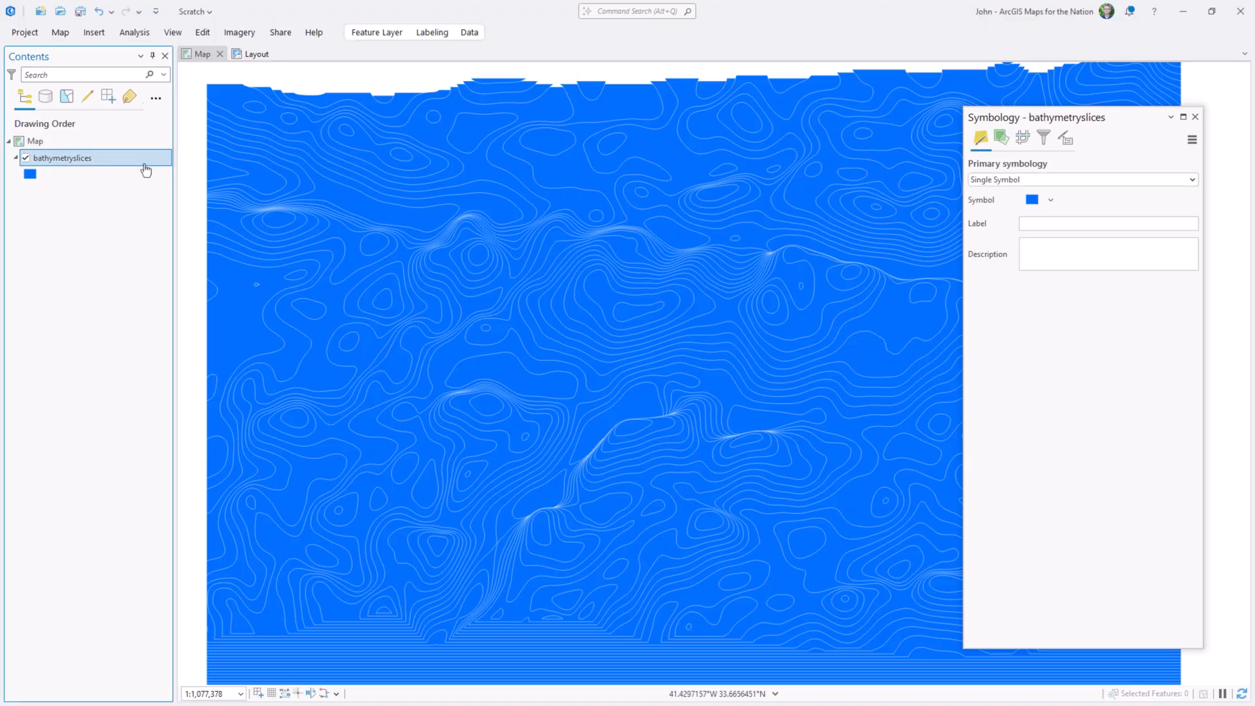
mouse_move(147, 177)
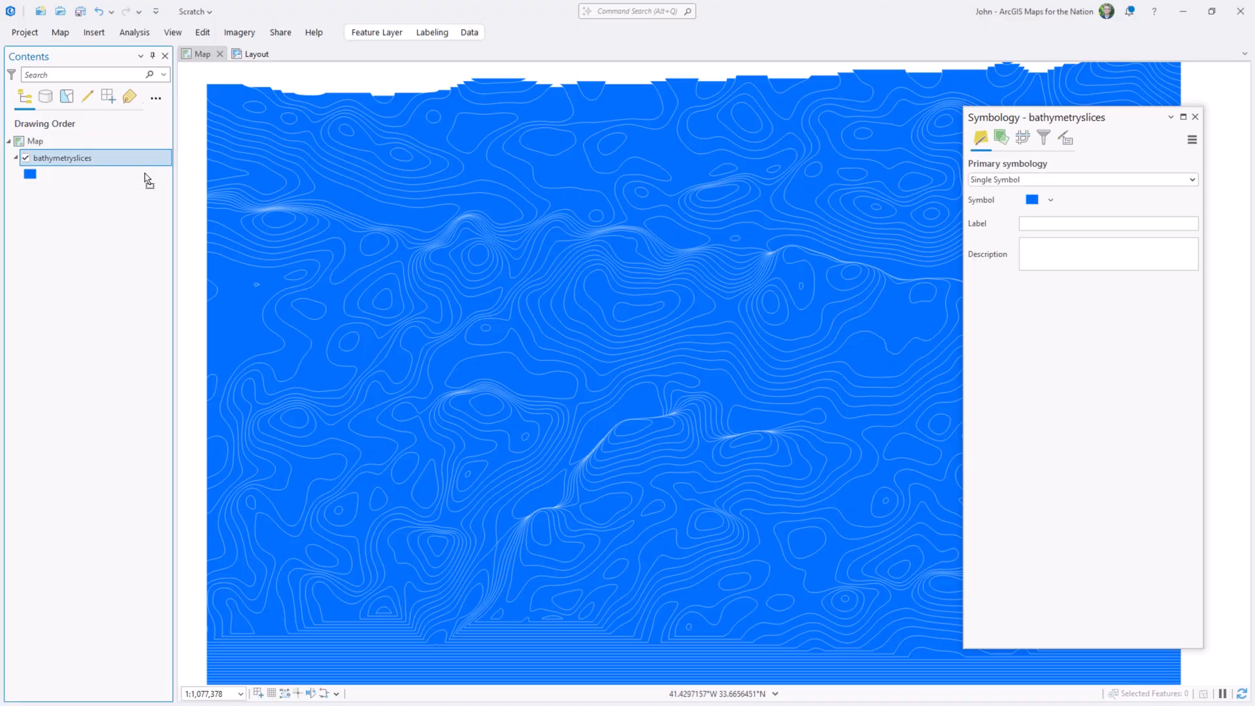
double_click(63, 158)
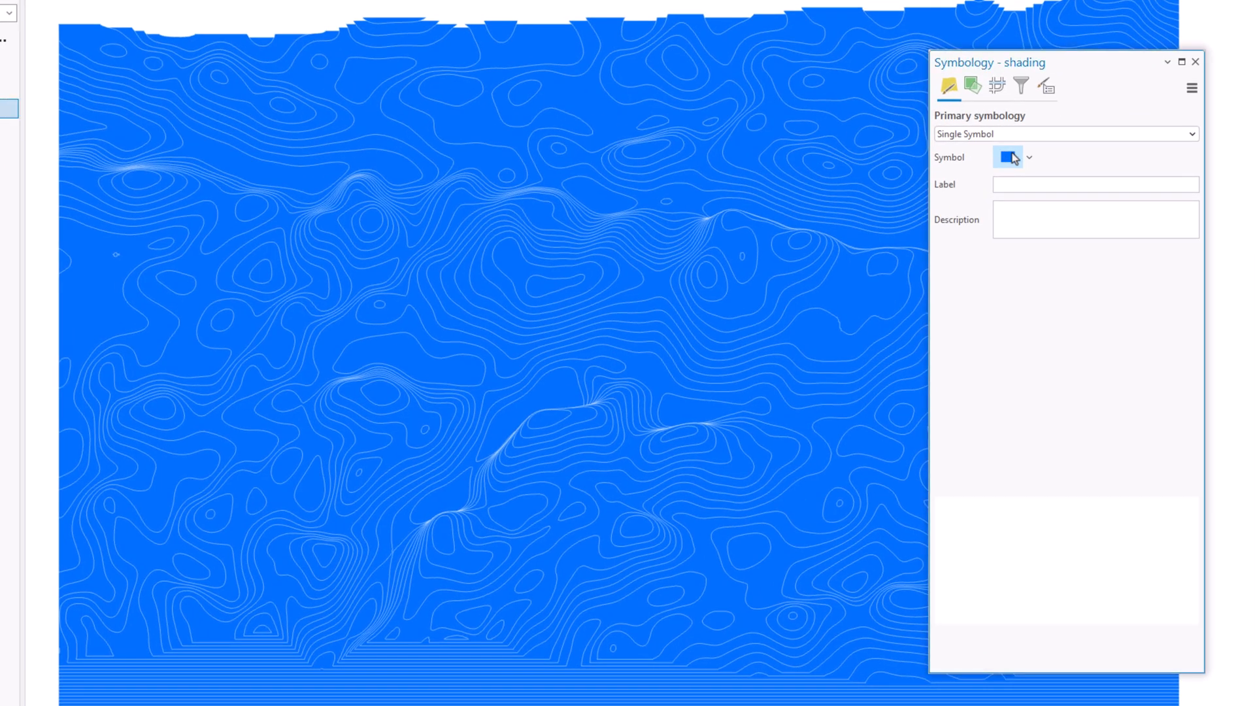
- Give the shading layer a 20 pt black gradient stroke over its white fill
left_click(1006, 157)
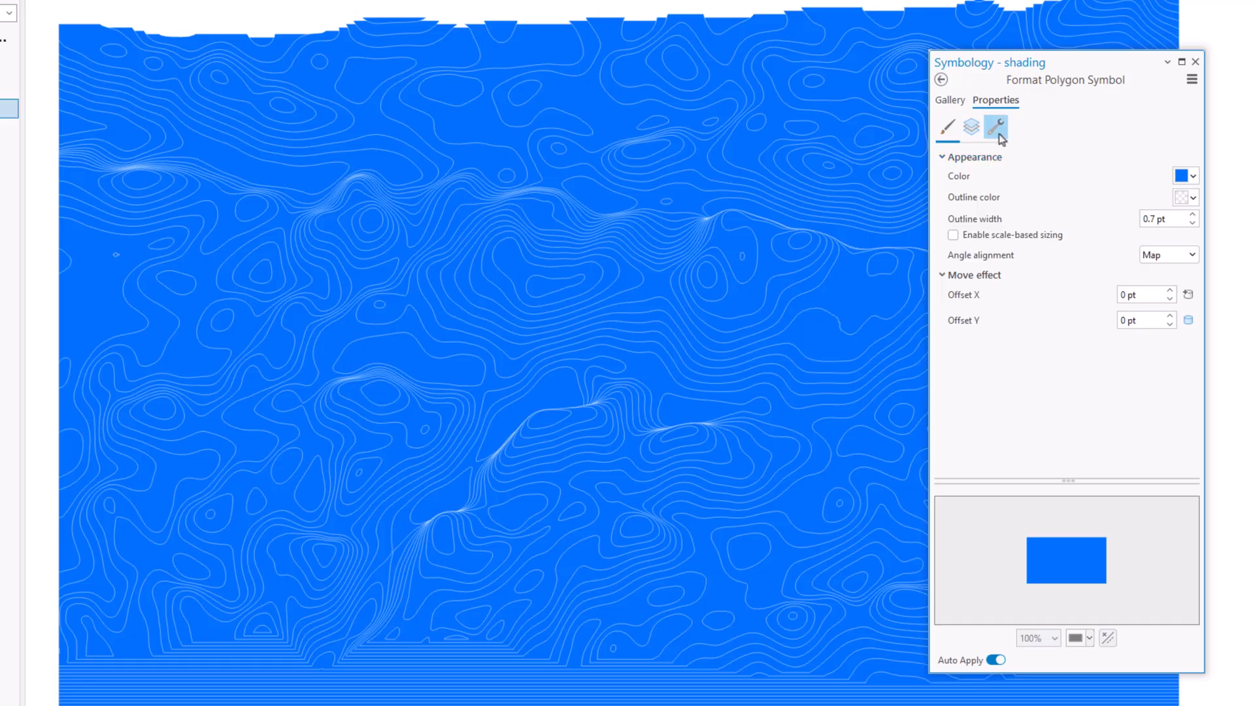
left_click(971, 129)
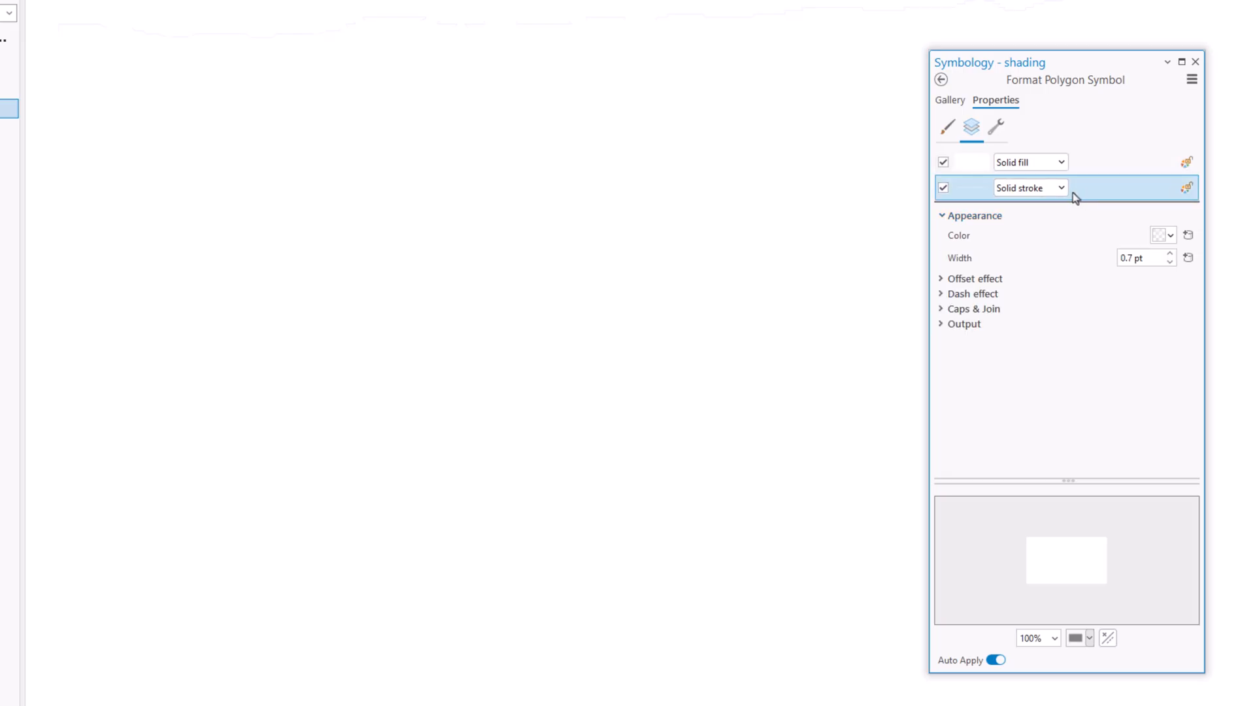
left_click(1030, 188)
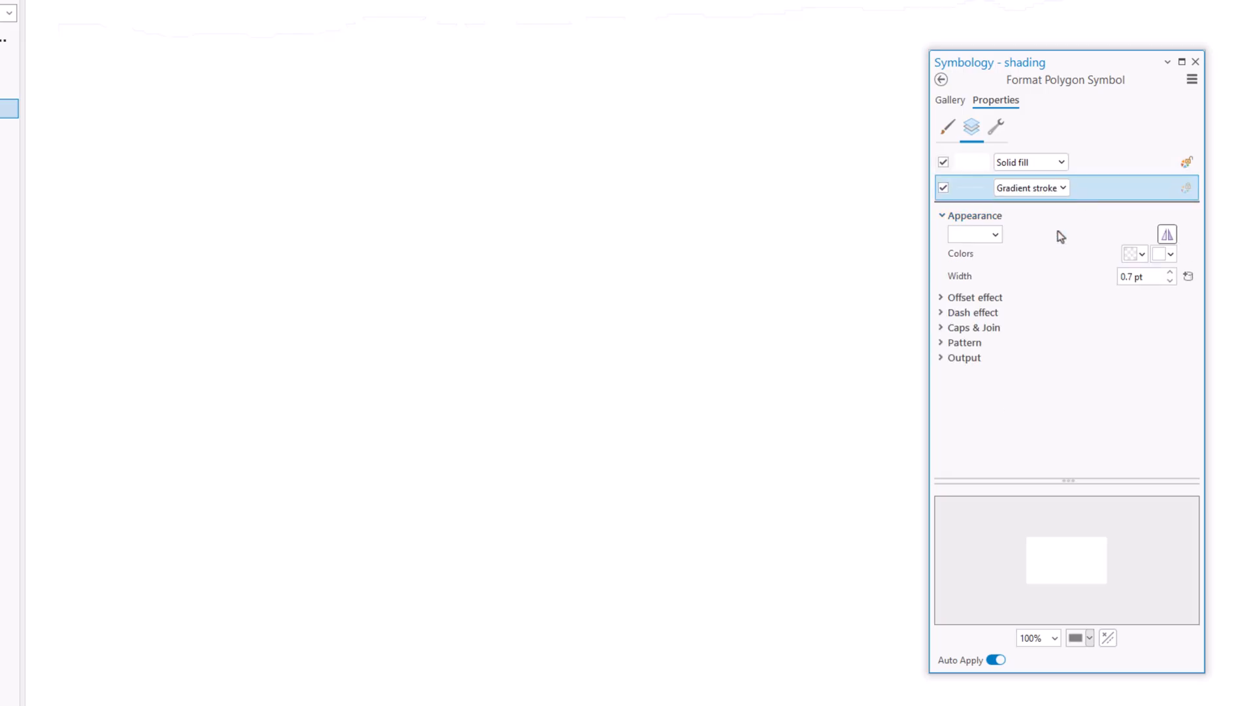
mouse_move(1108, 284)
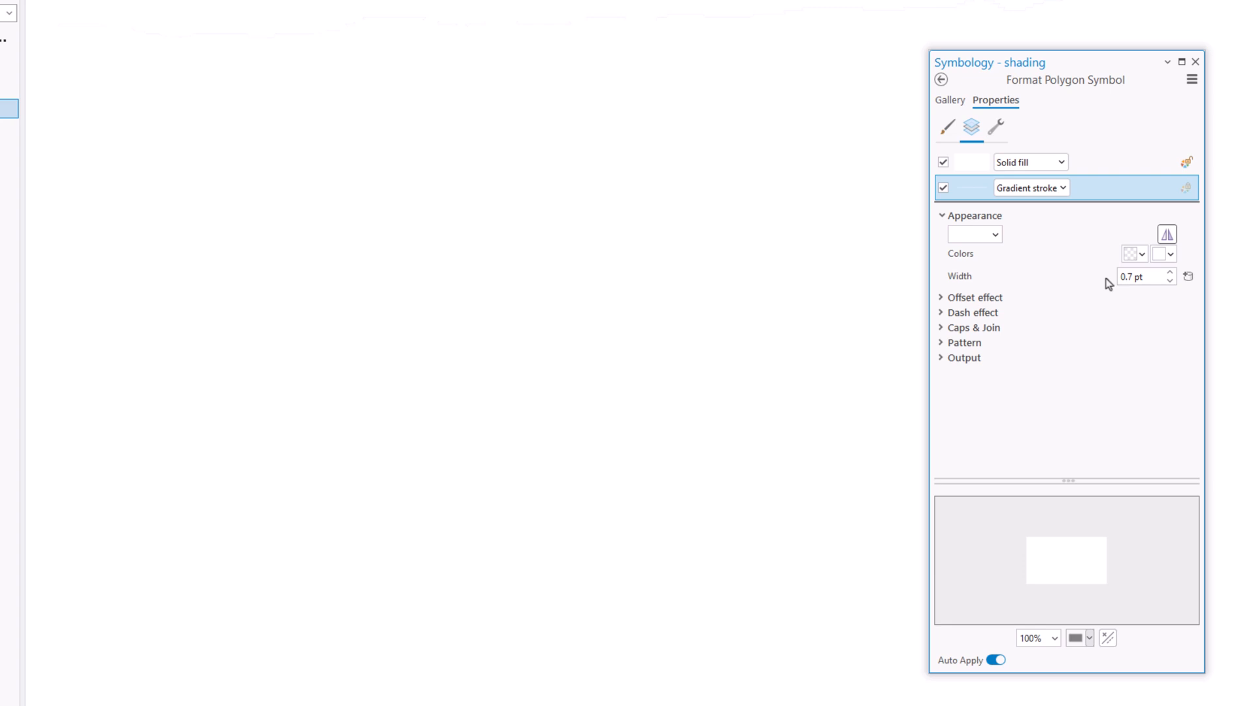
triple_click(1138, 276)
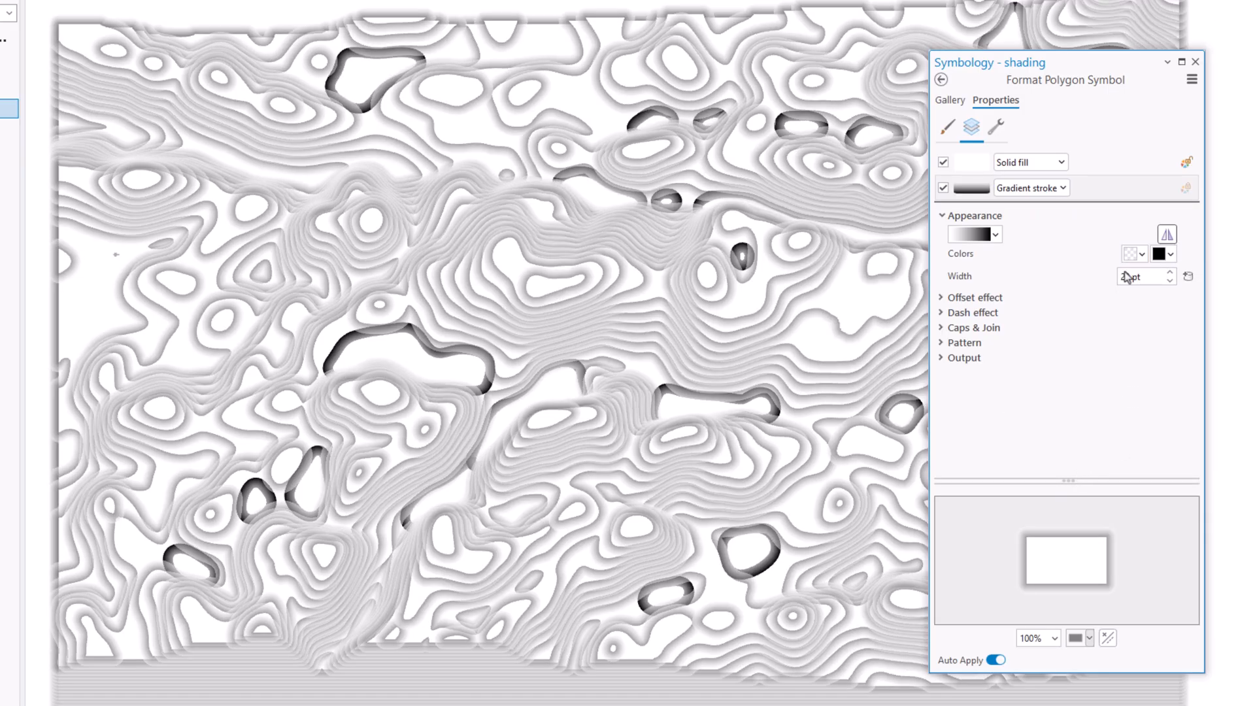
left_click(1133, 254)
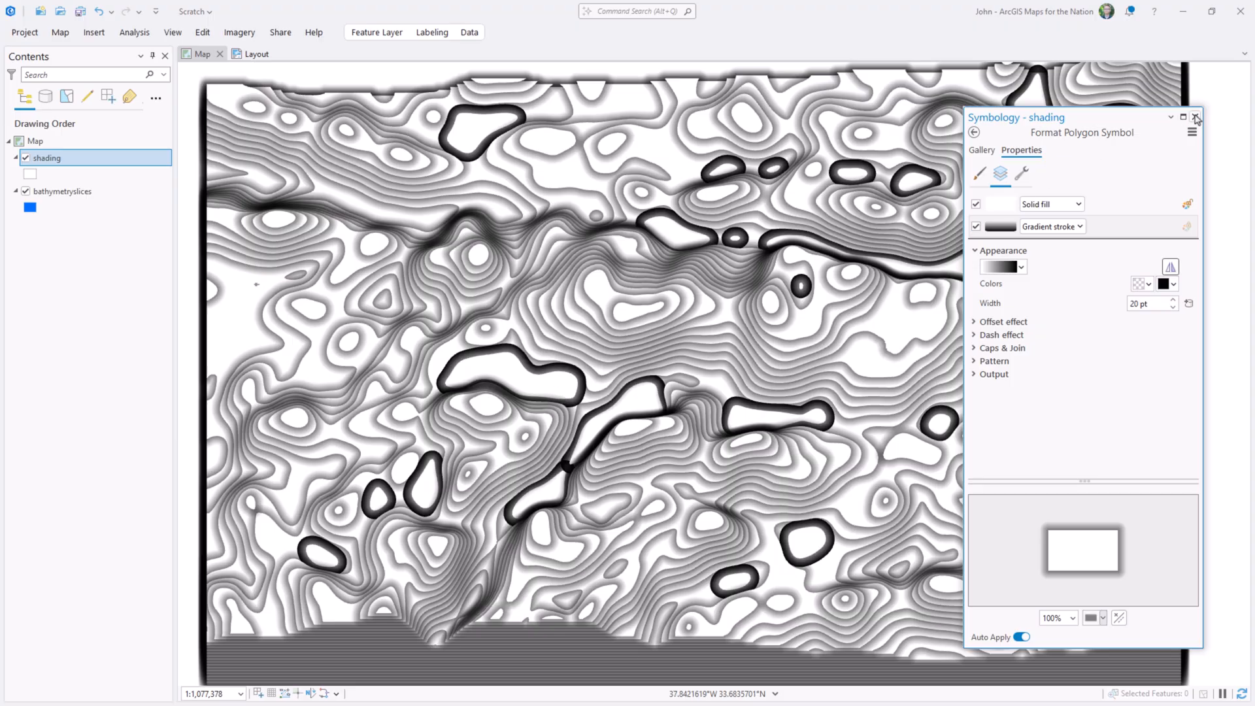
left_click(1196, 118)
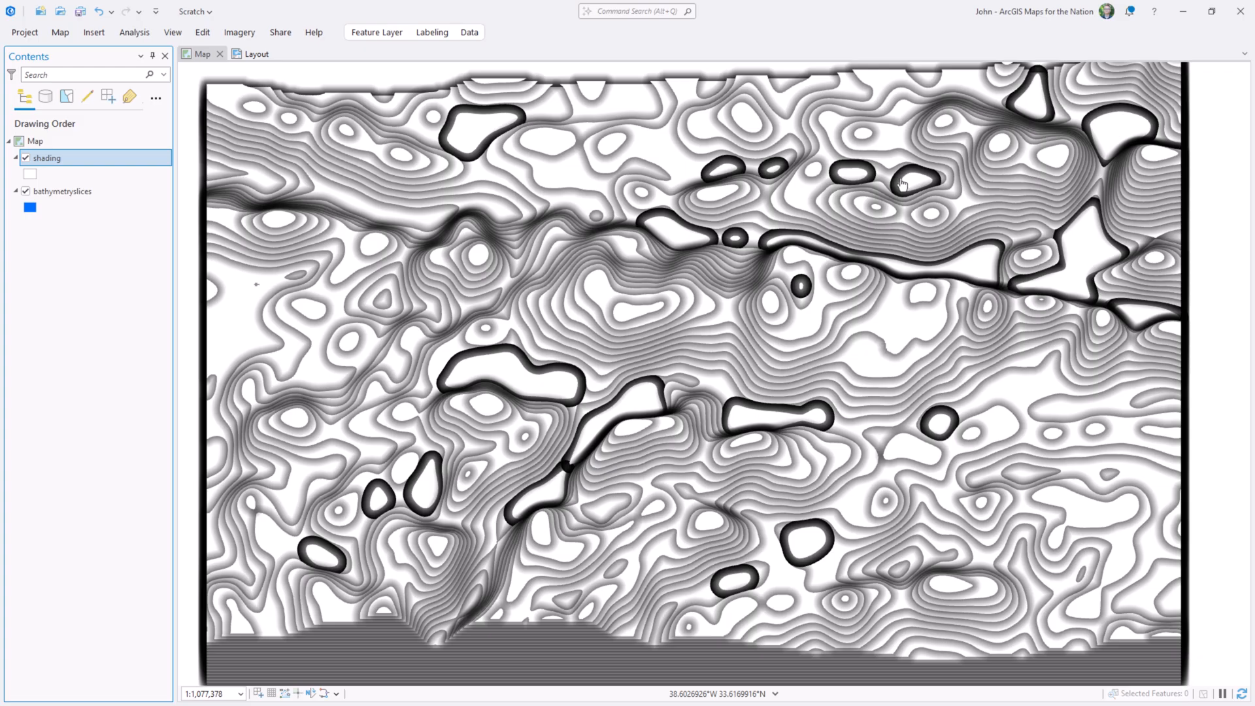
mouse_move(464, 151)
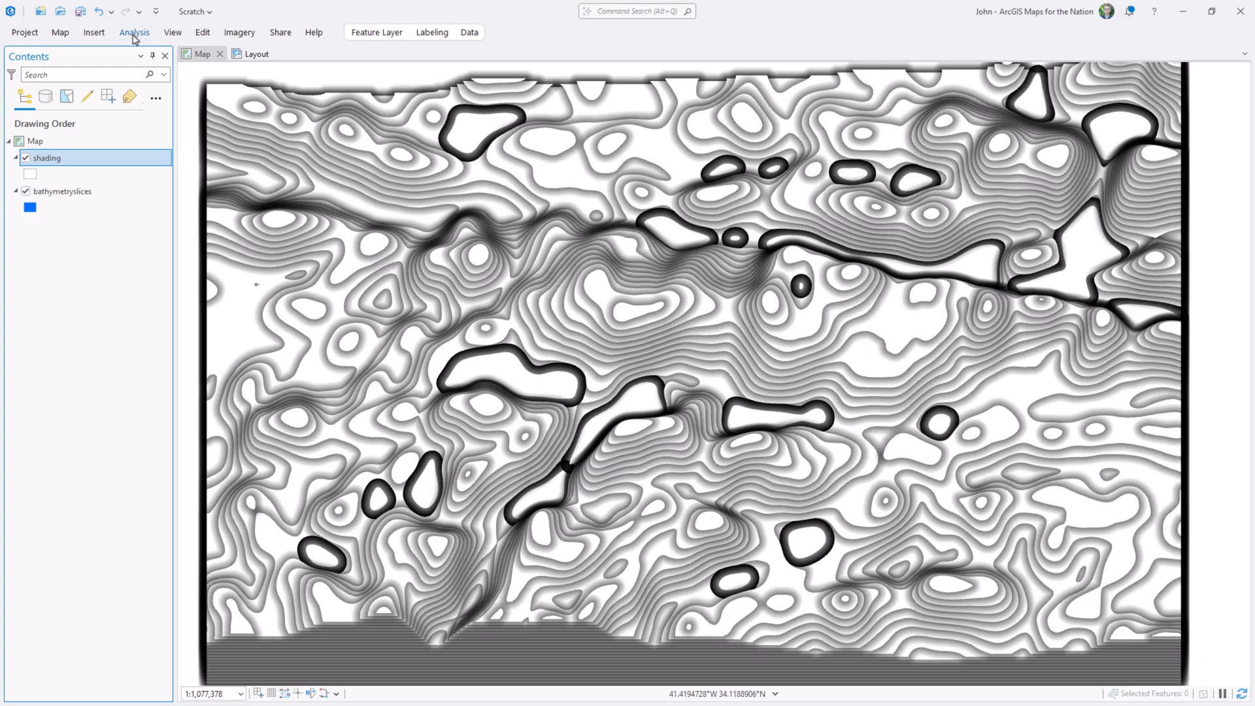
- Run Repair Geometry on the shading layer, then open its symbol properties
left_click(133, 32)
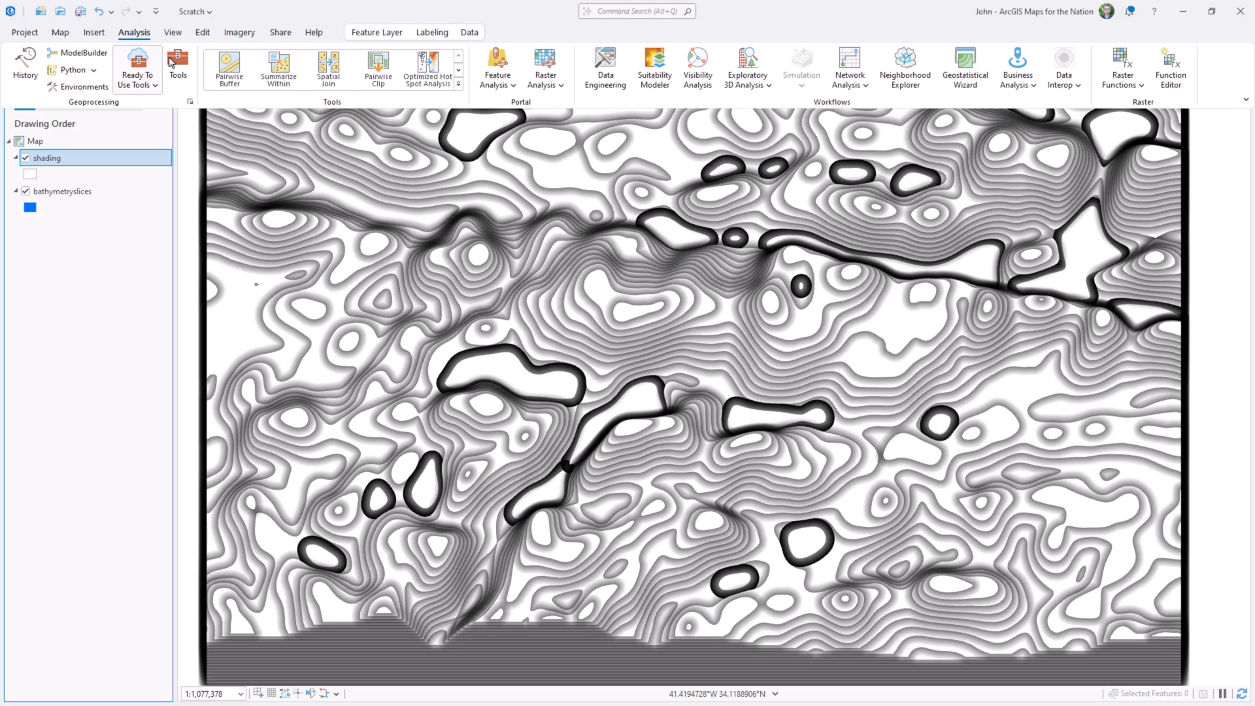
left_click(177, 68)
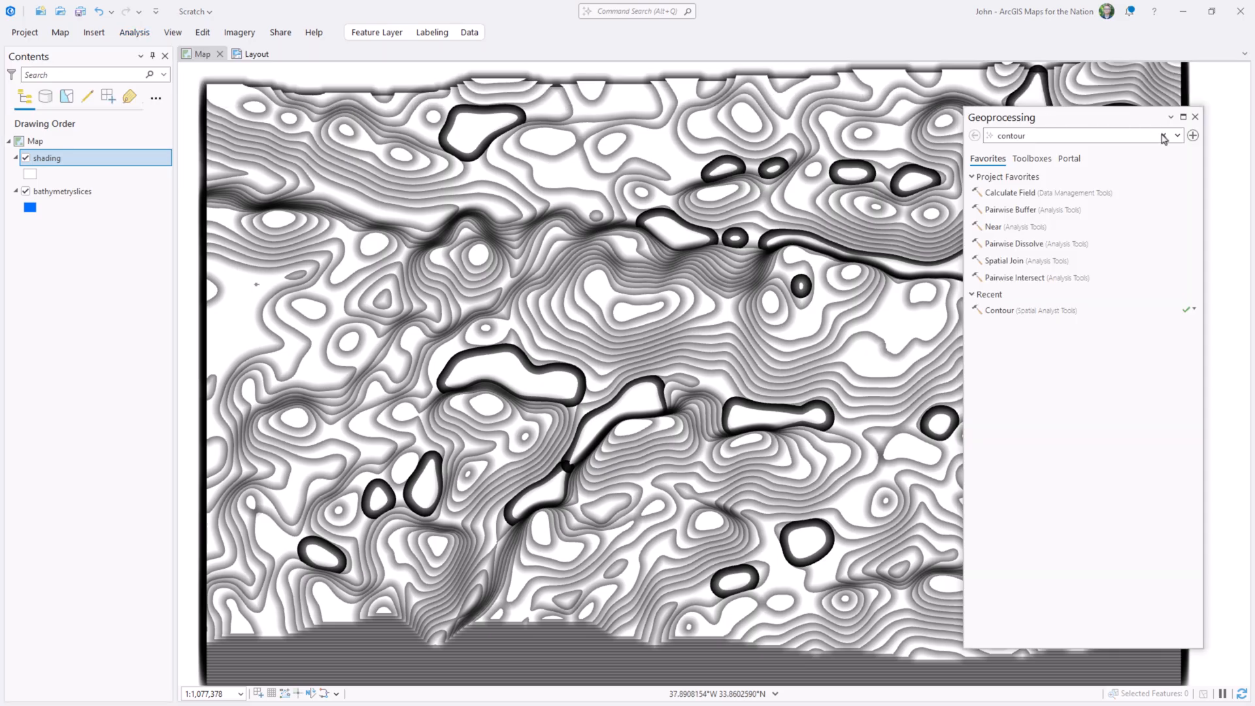
type("repair geometry")
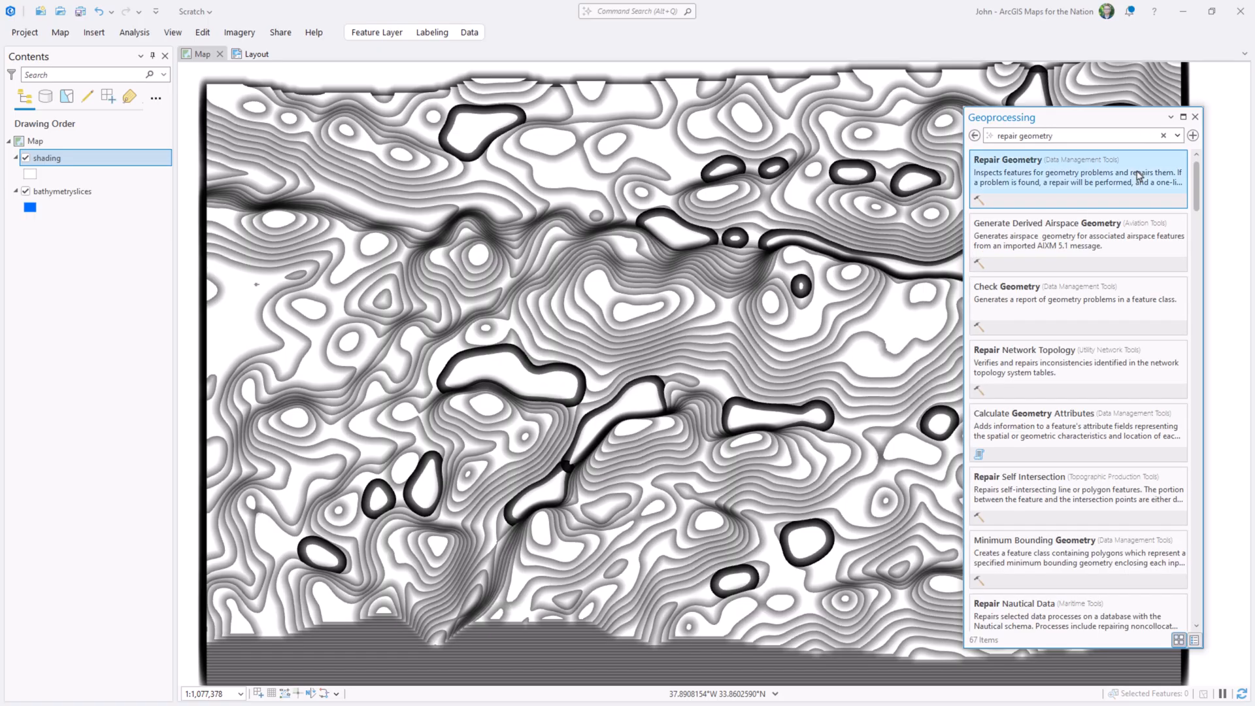
left_click(1009, 159)
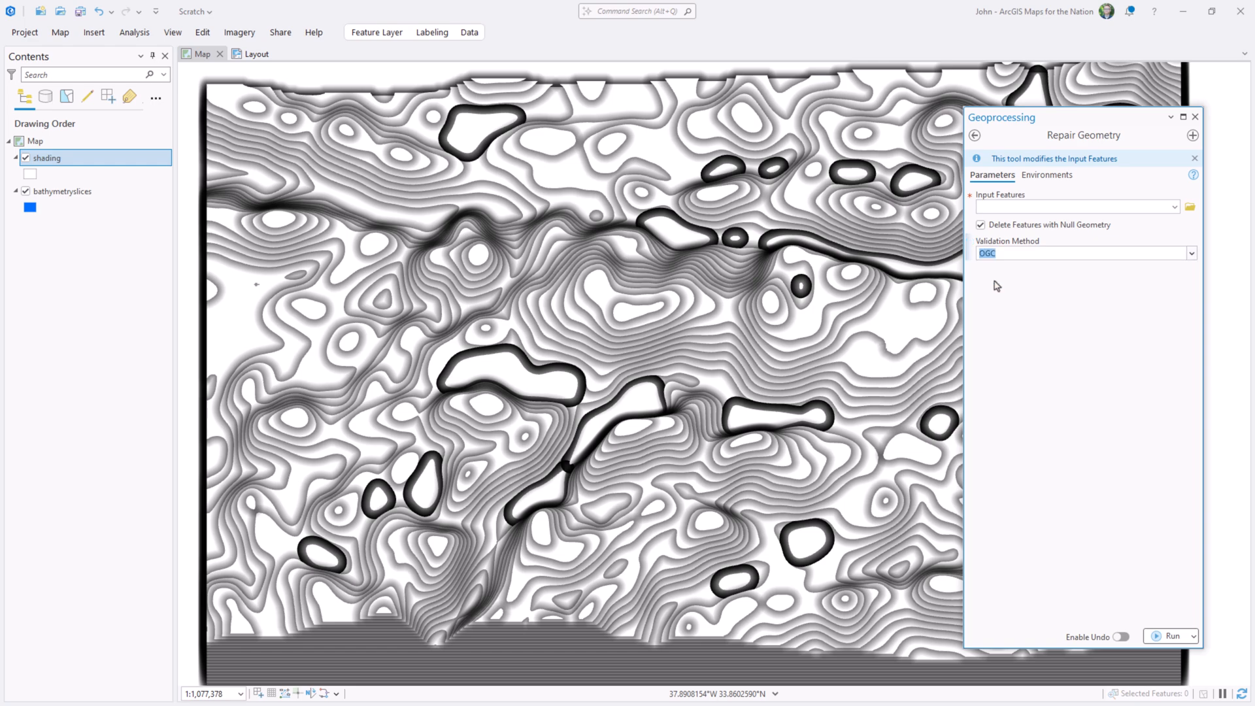
mouse_move(1102, 256)
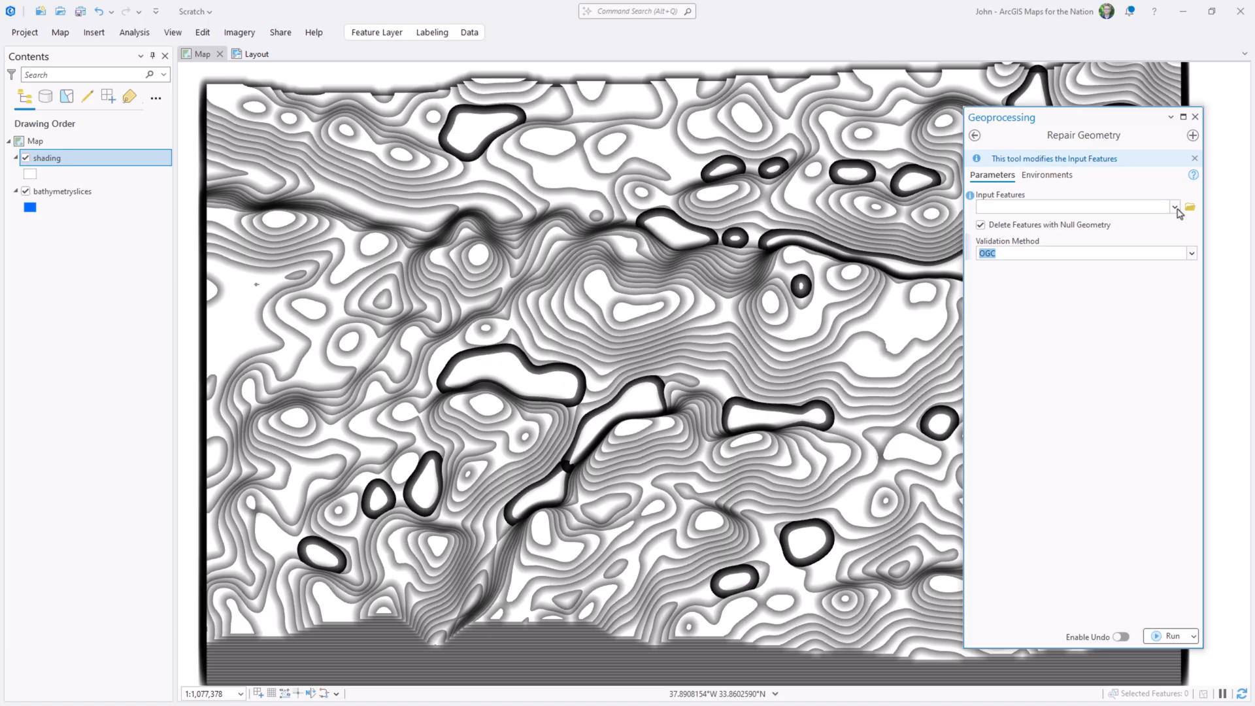
left_click(1175, 206)
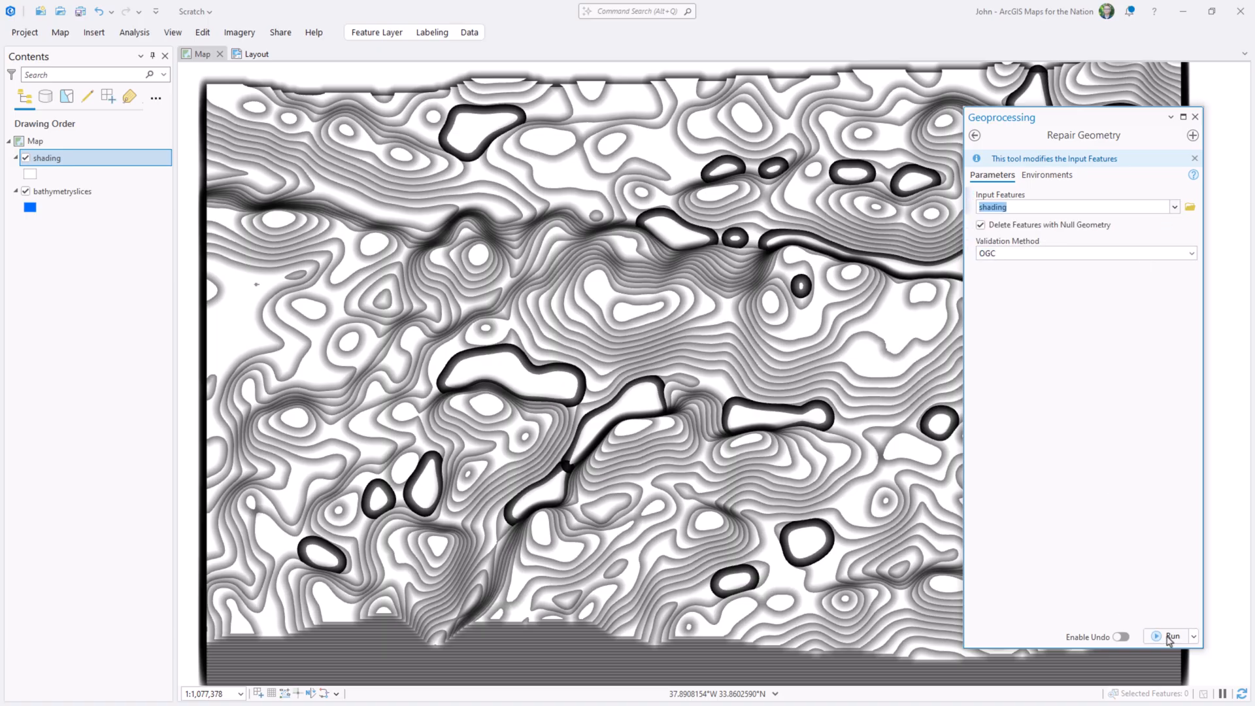
left_click(1171, 635)
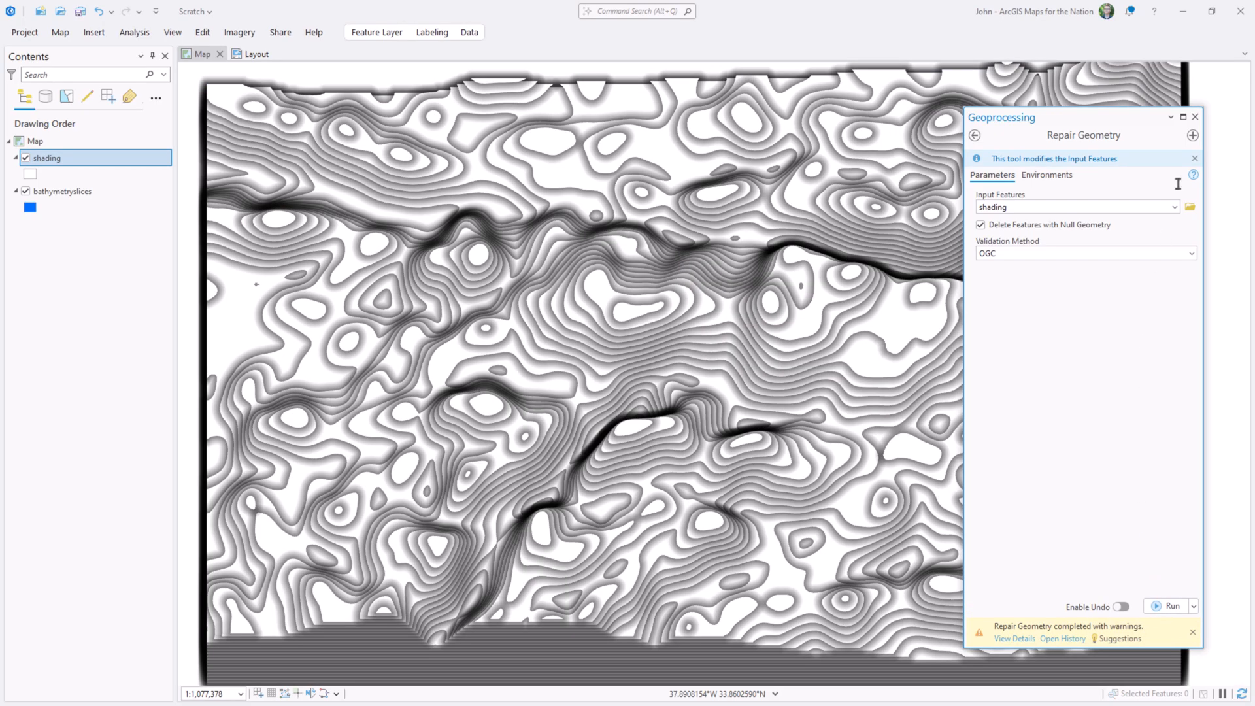
left_click(1194, 117)
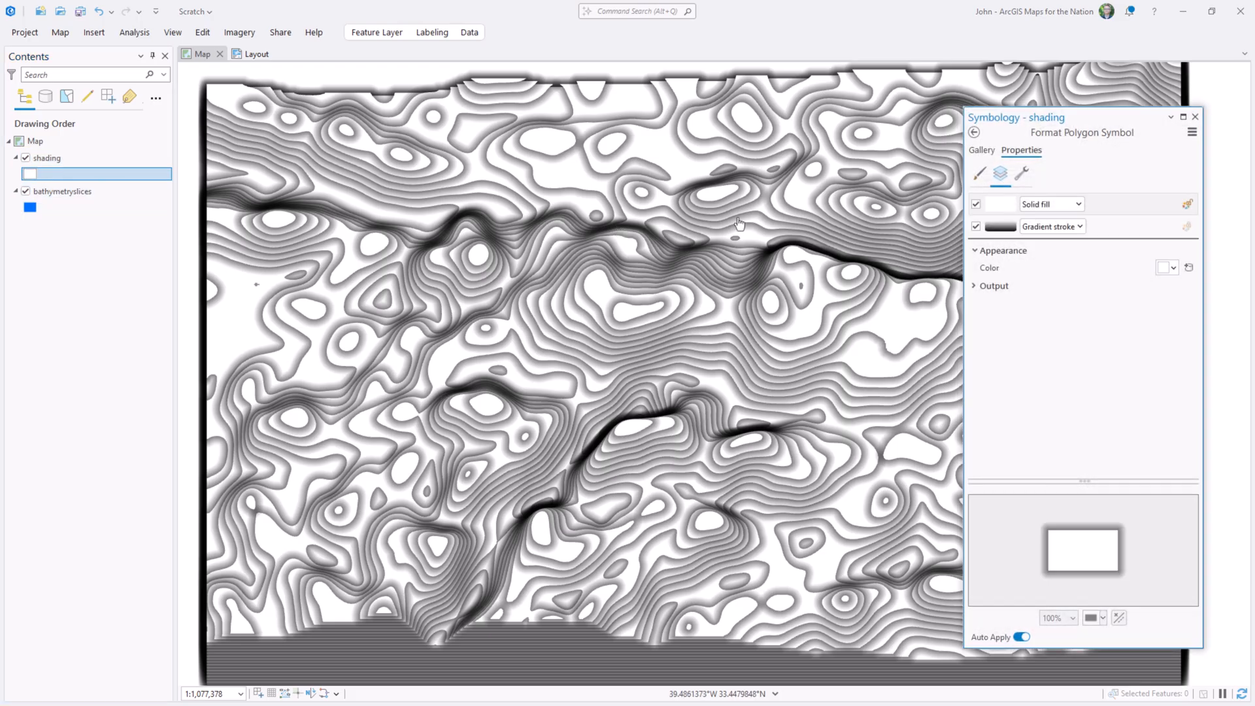
- Add a Move effect to the shading gradient outline with offsets X 2 pt and Y -4 pt
left_click(1049, 226)
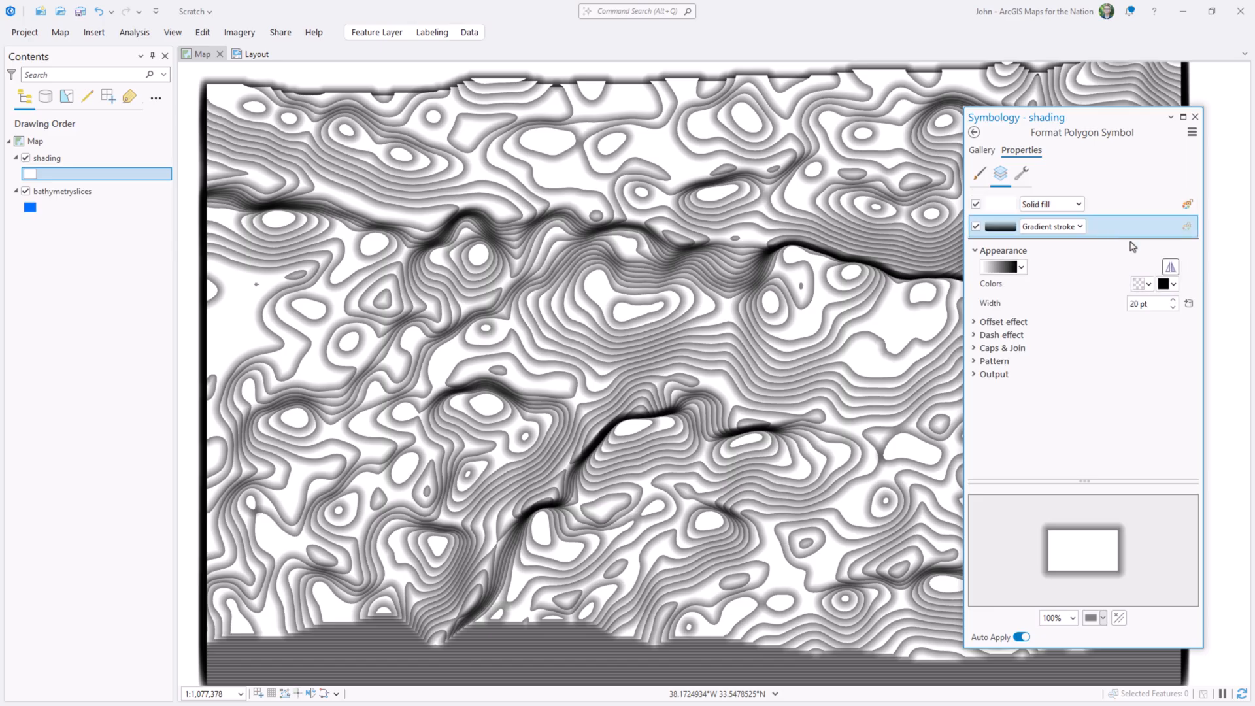
mouse_move(1085, 289)
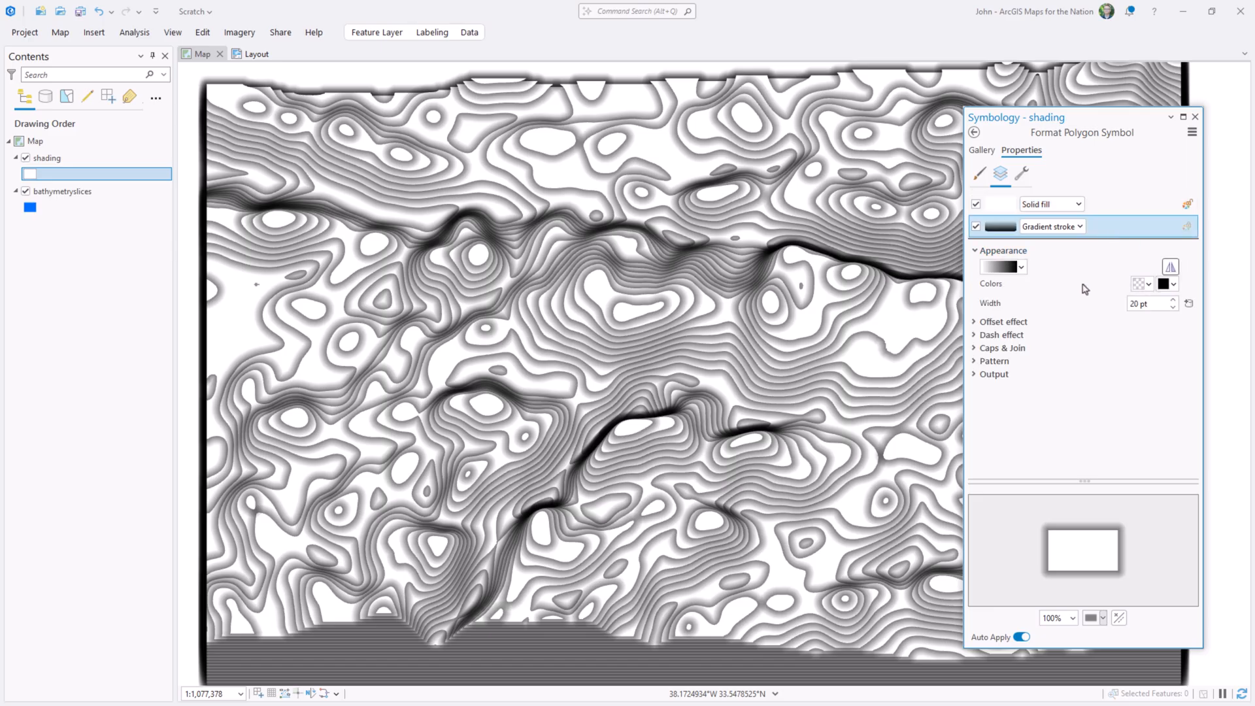
left_click(1021, 174)
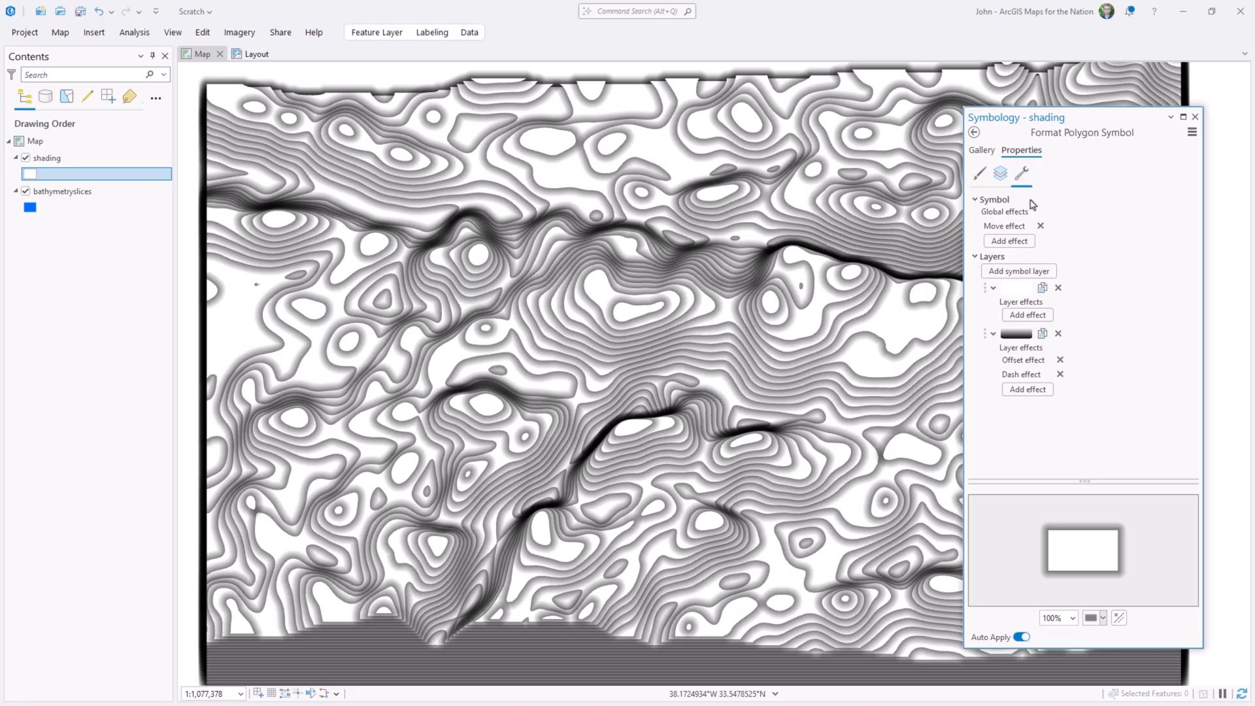
mouse_move(1011, 229)
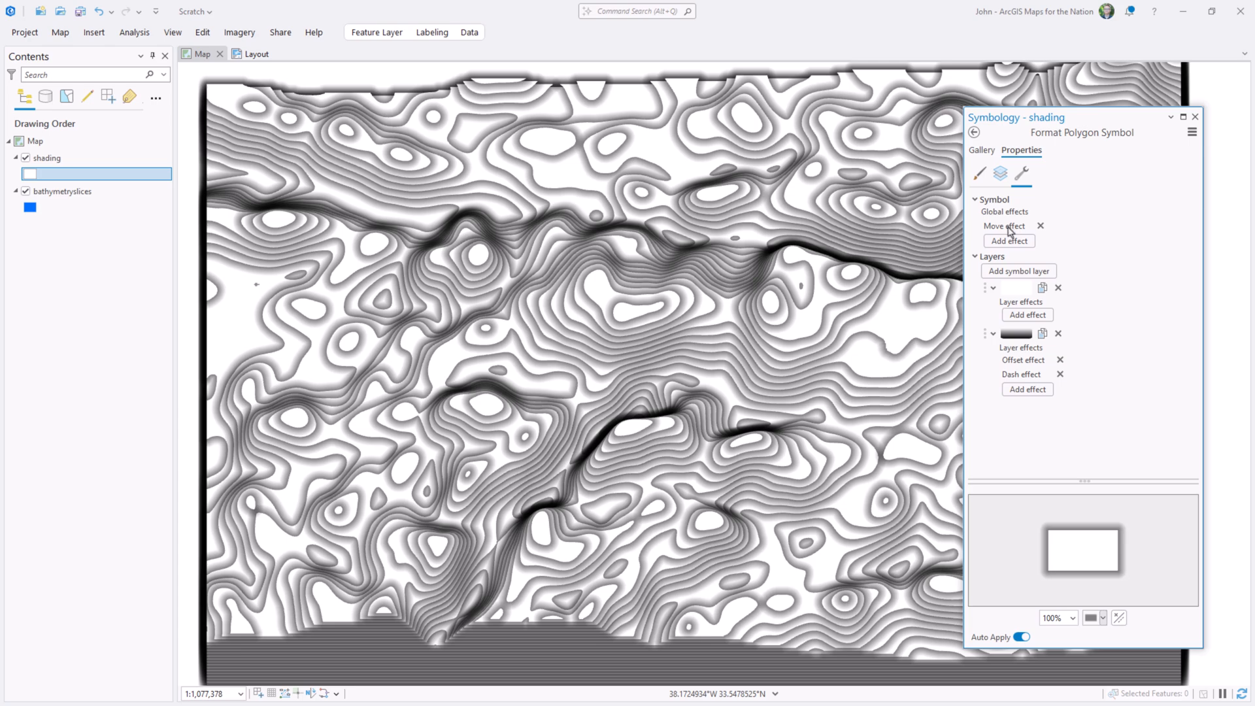
mouse_move(1018, 367)
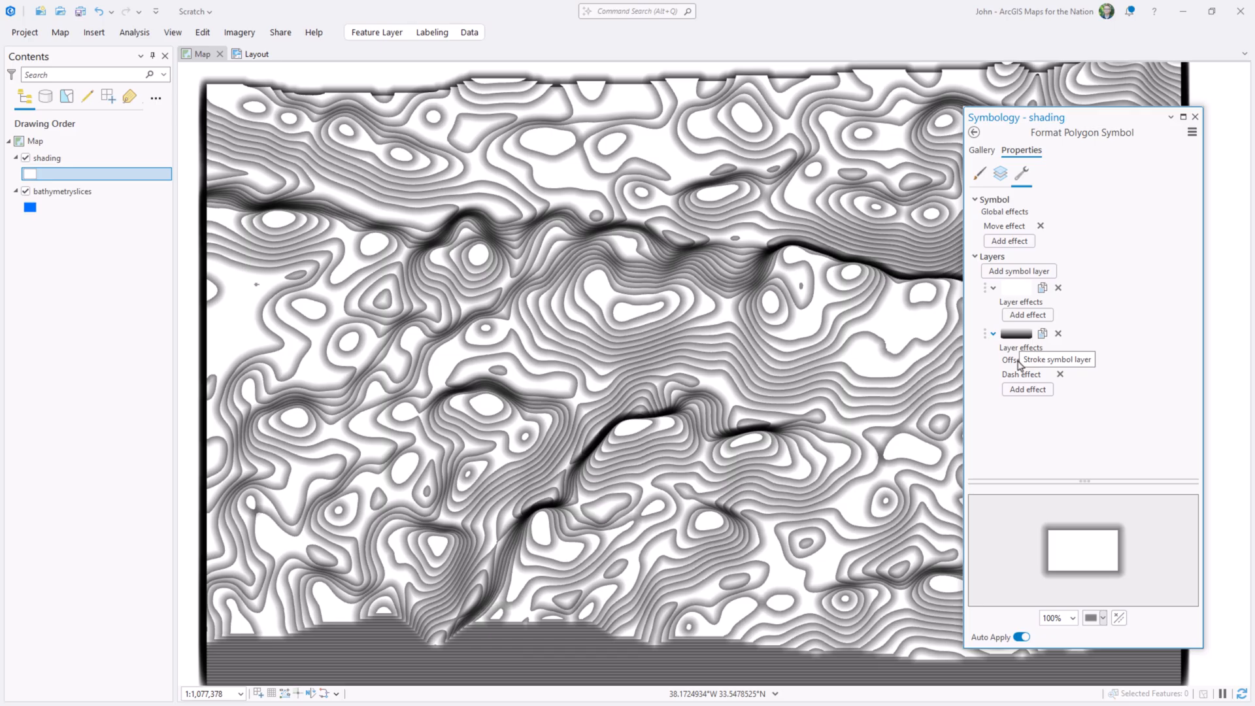
left_click(1027, 389)
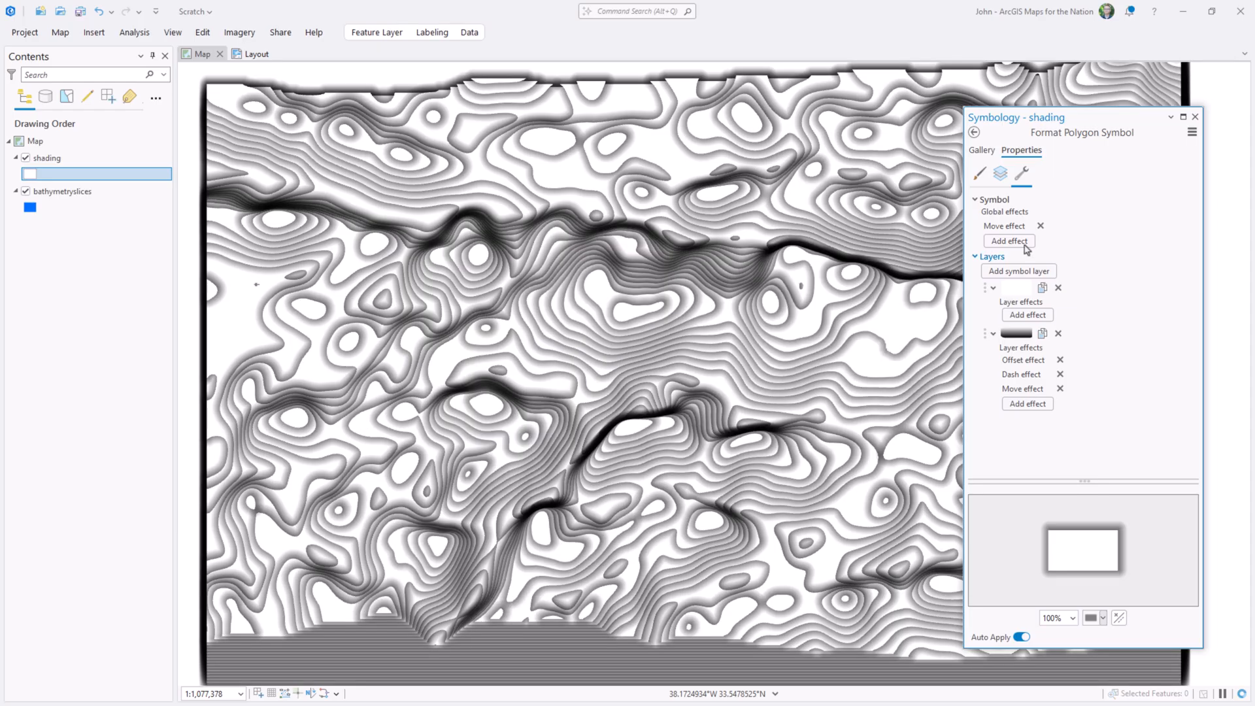
left_click(1000, 174)
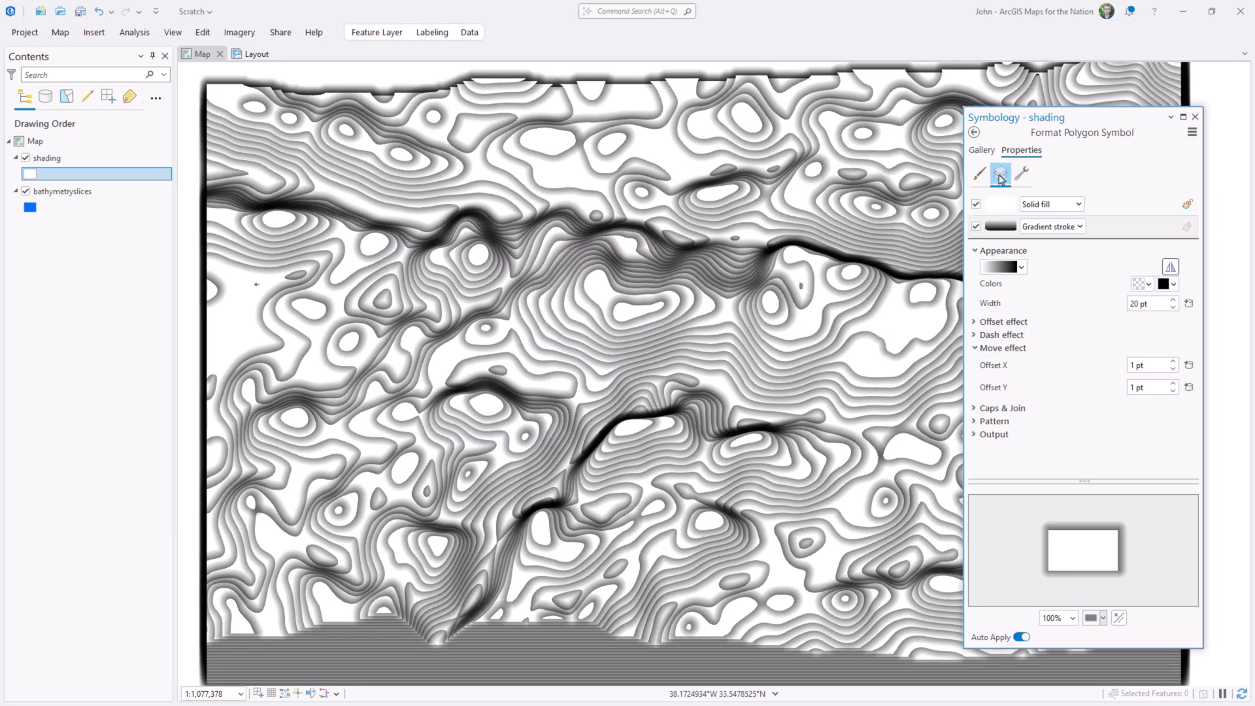
left_click(999, 174)
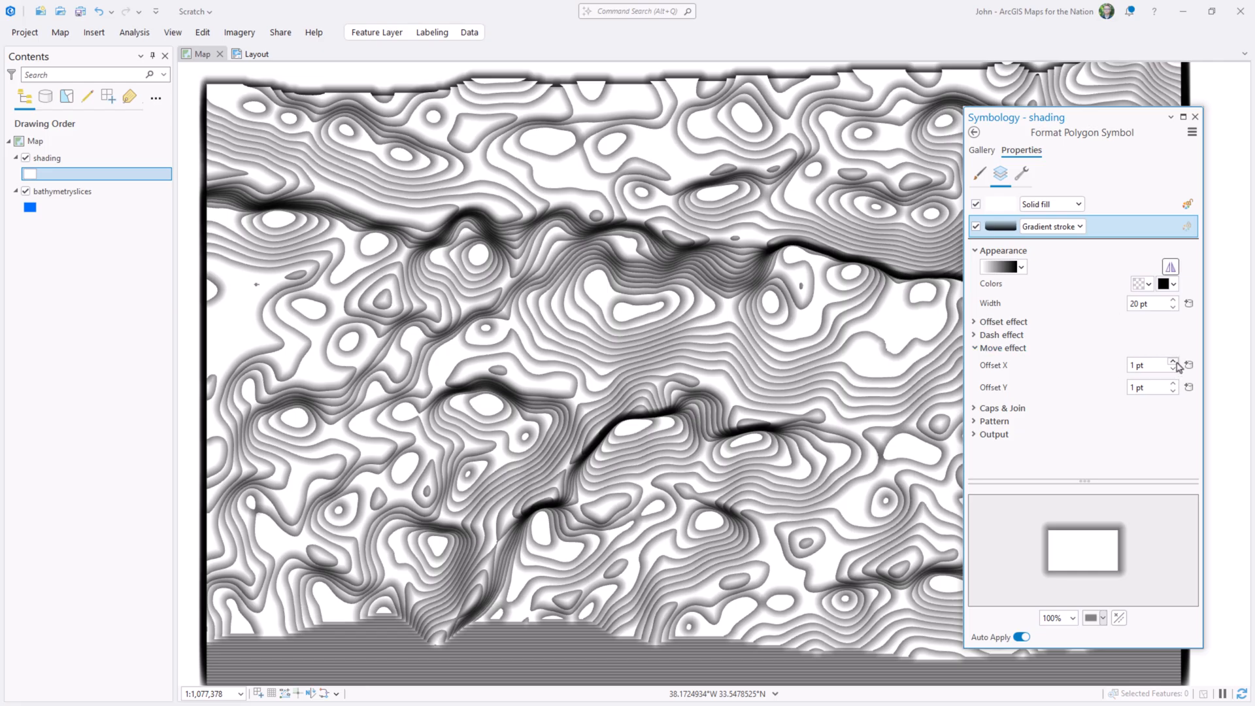
left_click(1173, 361)
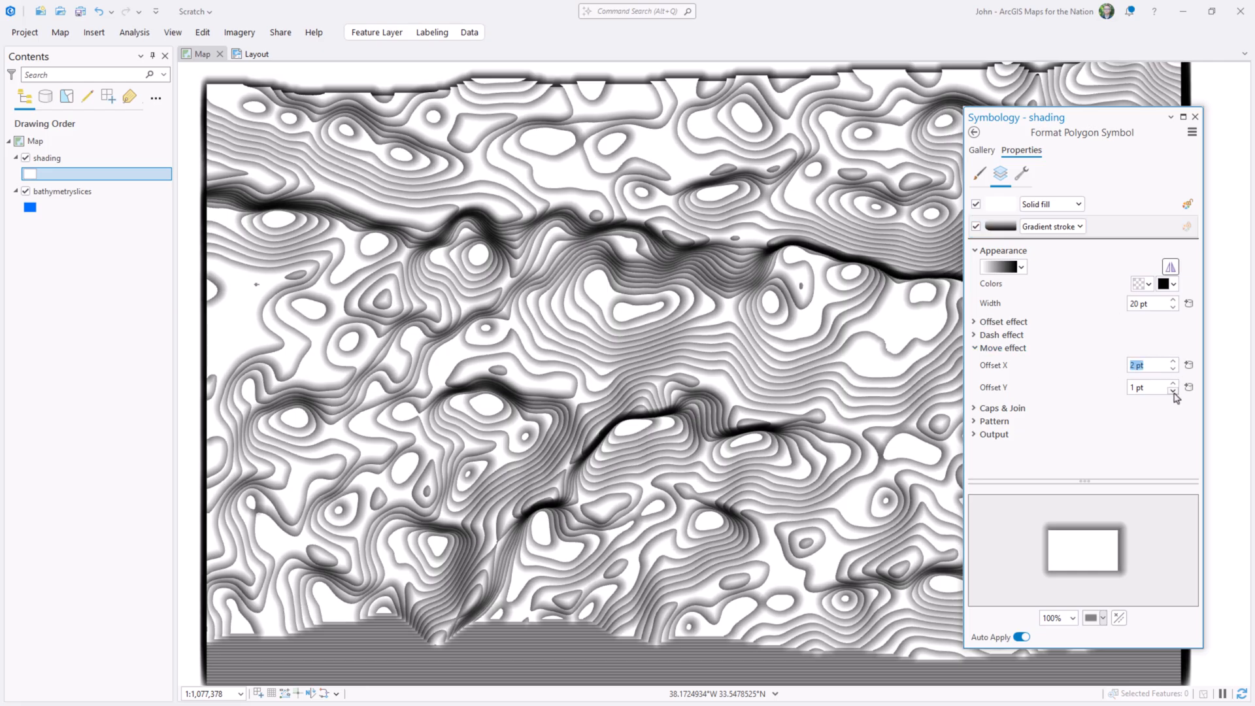
left_click(1172, 390)
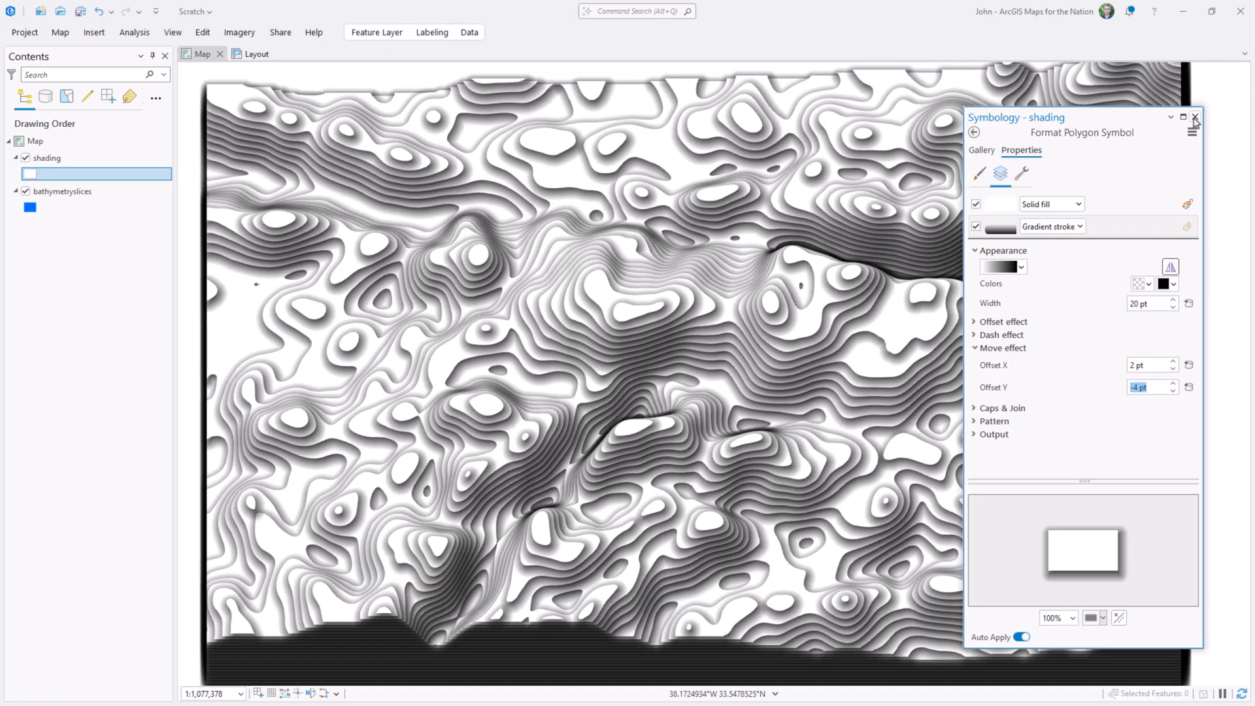
left_click(1195, 118)
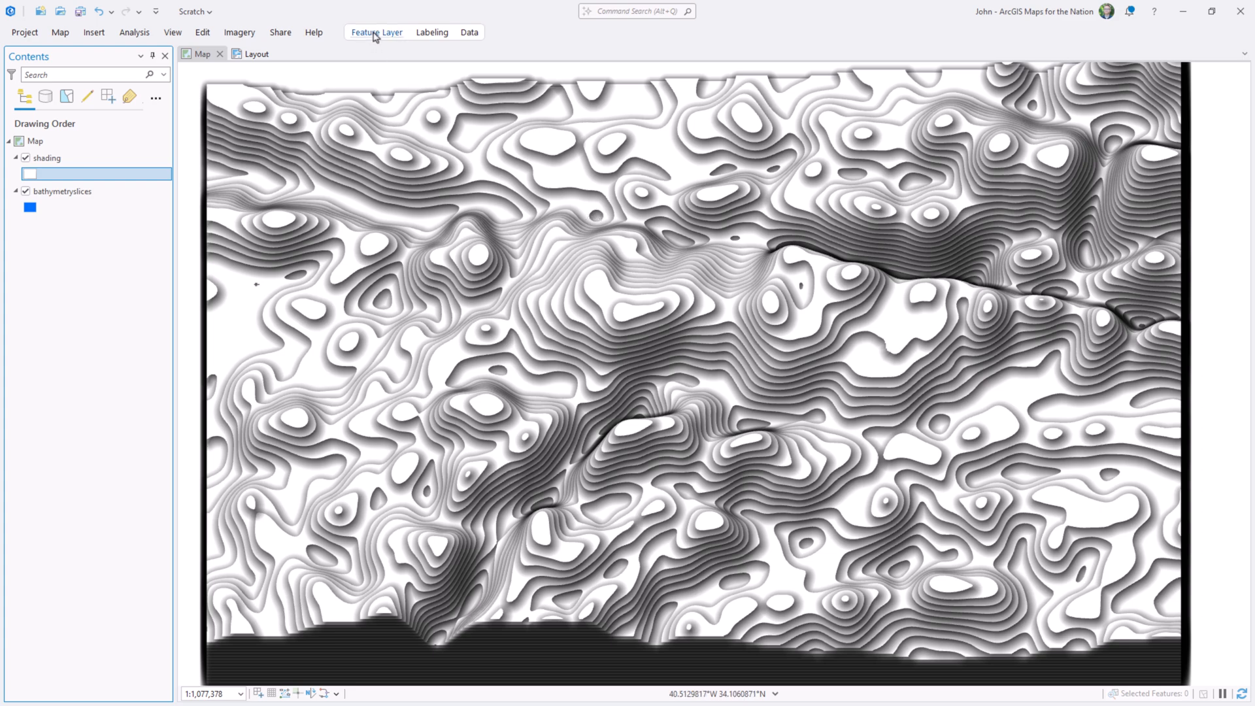
- Set the shading layer's blend mode to Color Burn
left_click(318, 71)
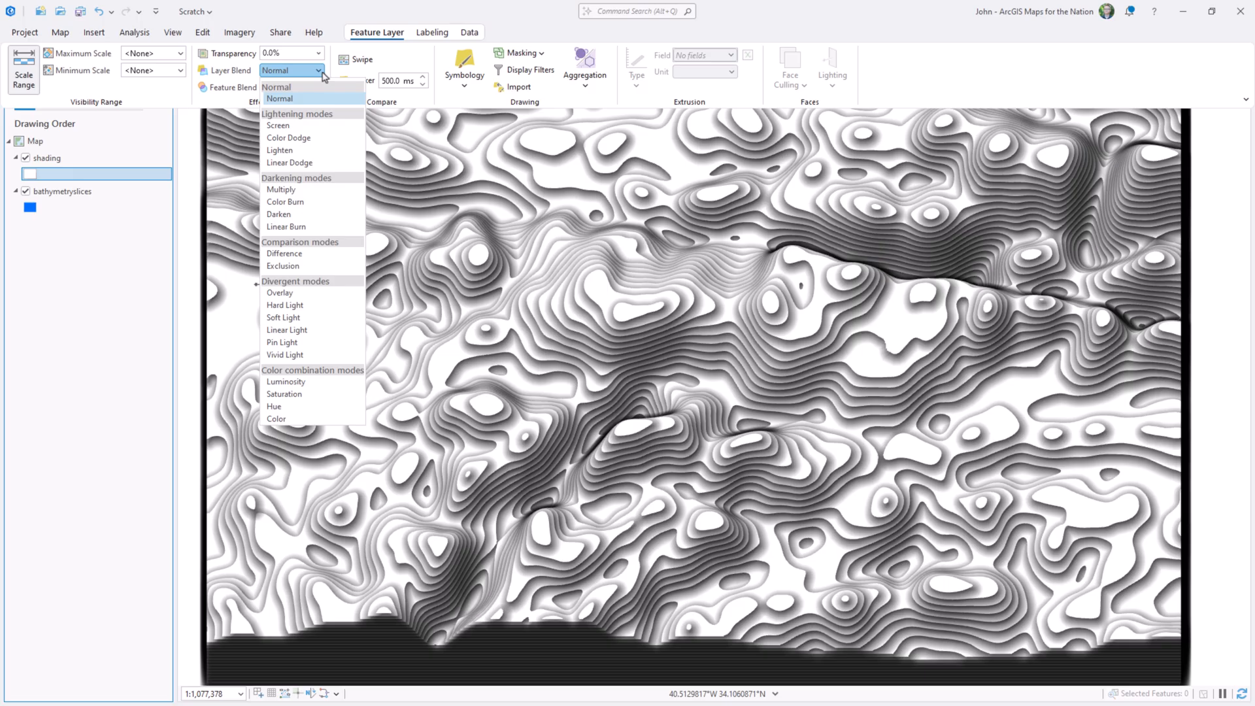
mouse_move(304, 202)
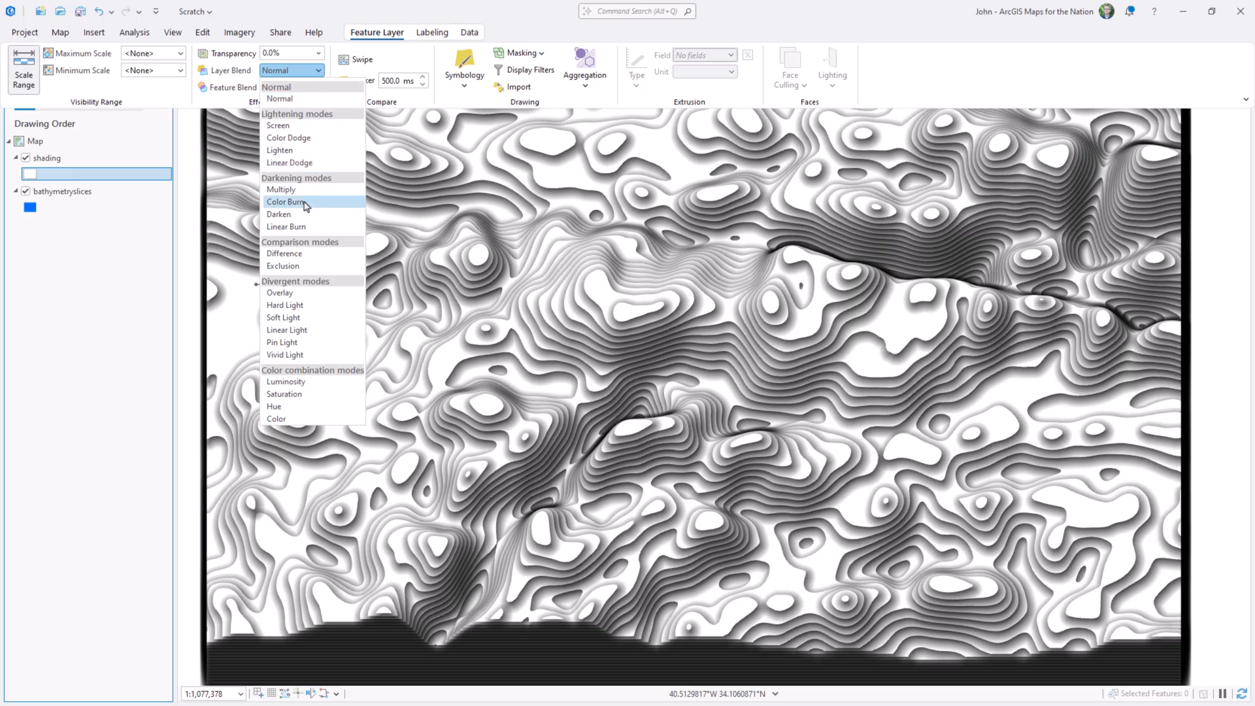
left_click(285, 202)
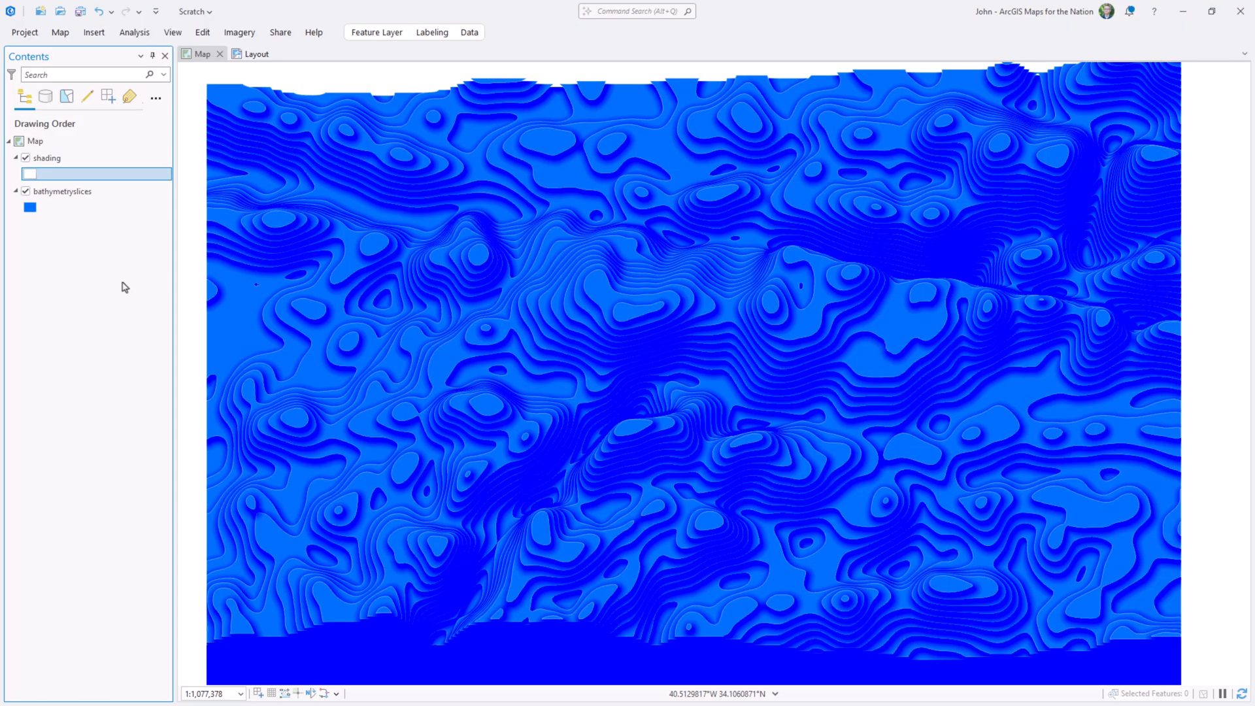
mouse_move(38, 238)
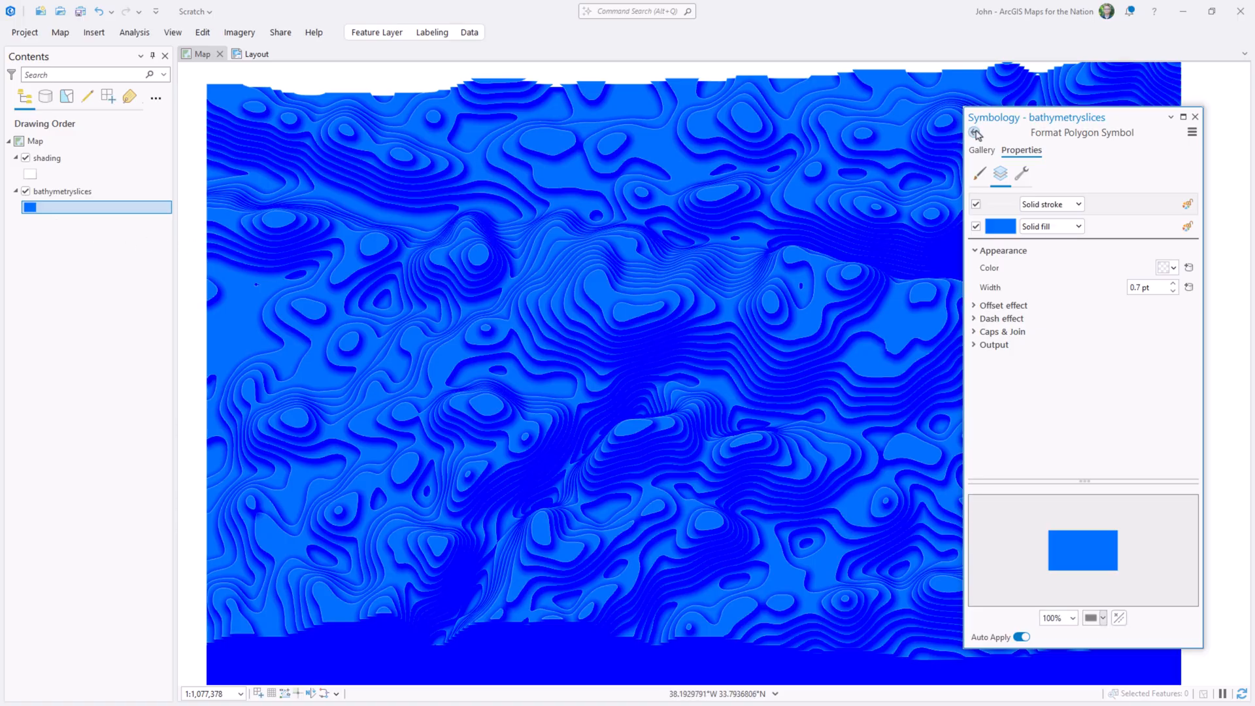
- Color the bathymetry slices by ContourMin using an edited continuous blue color scheme
left_click(980, 139)
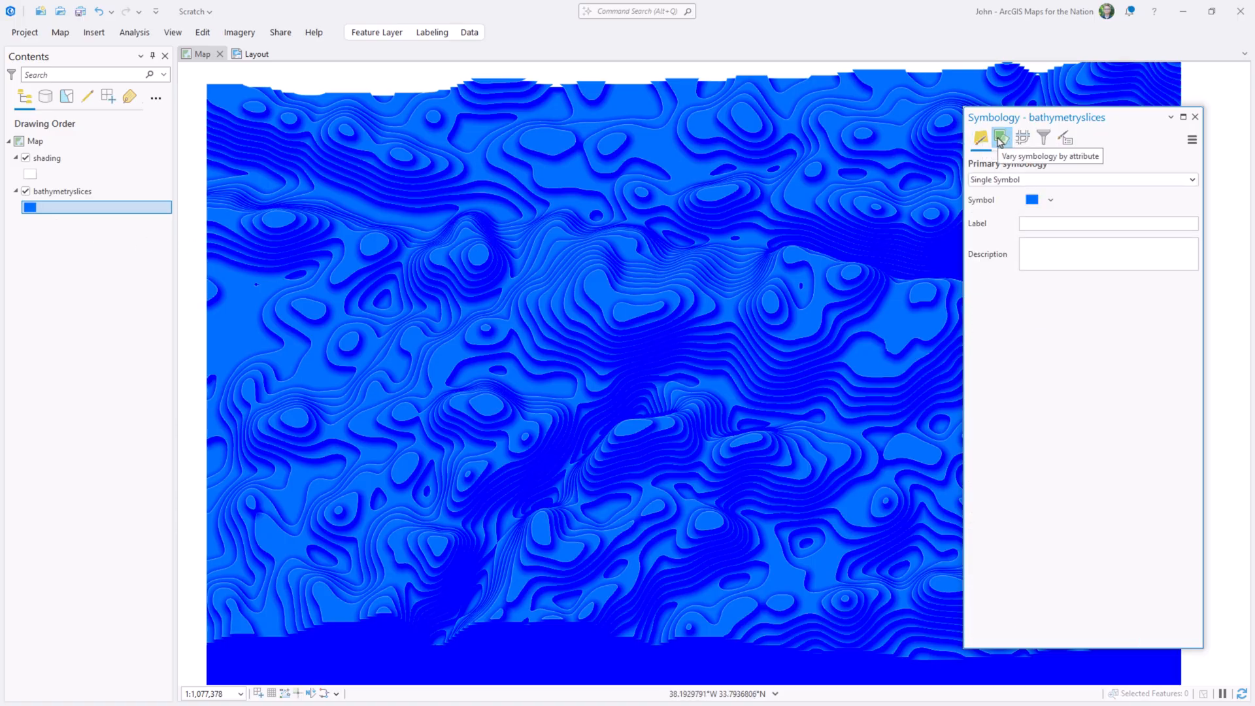
left_click(1001, 138)
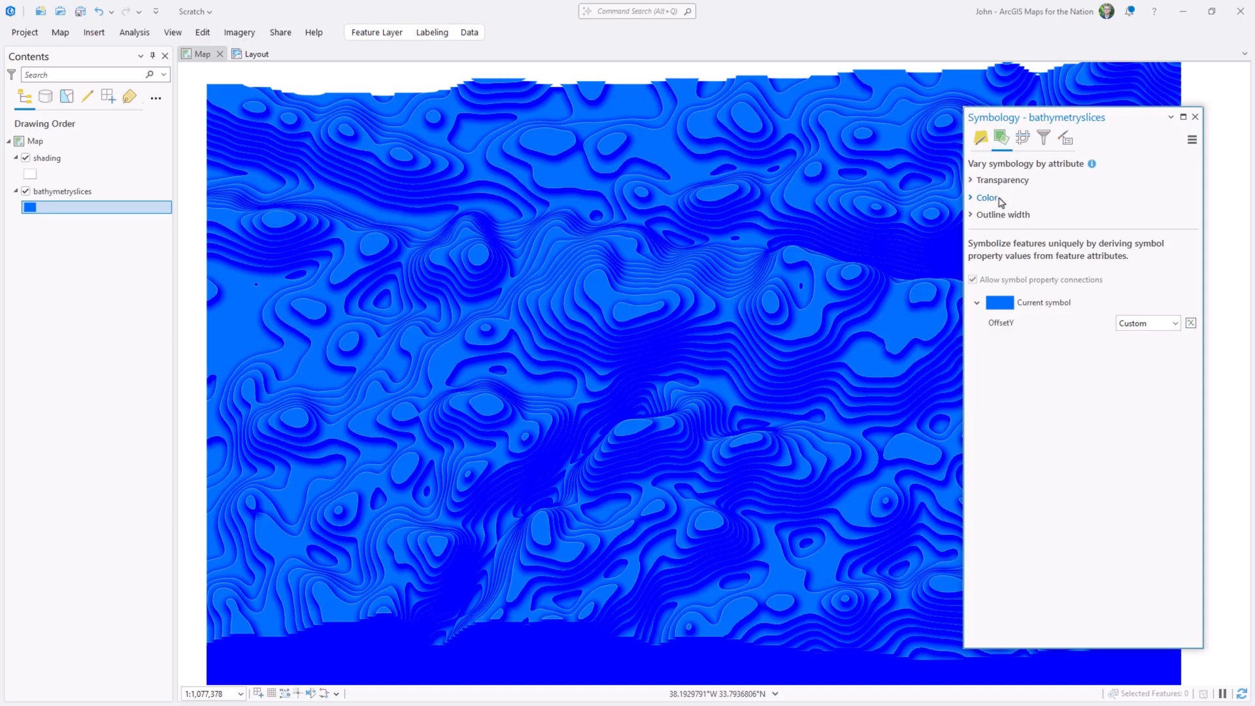
left_click(986, 197)
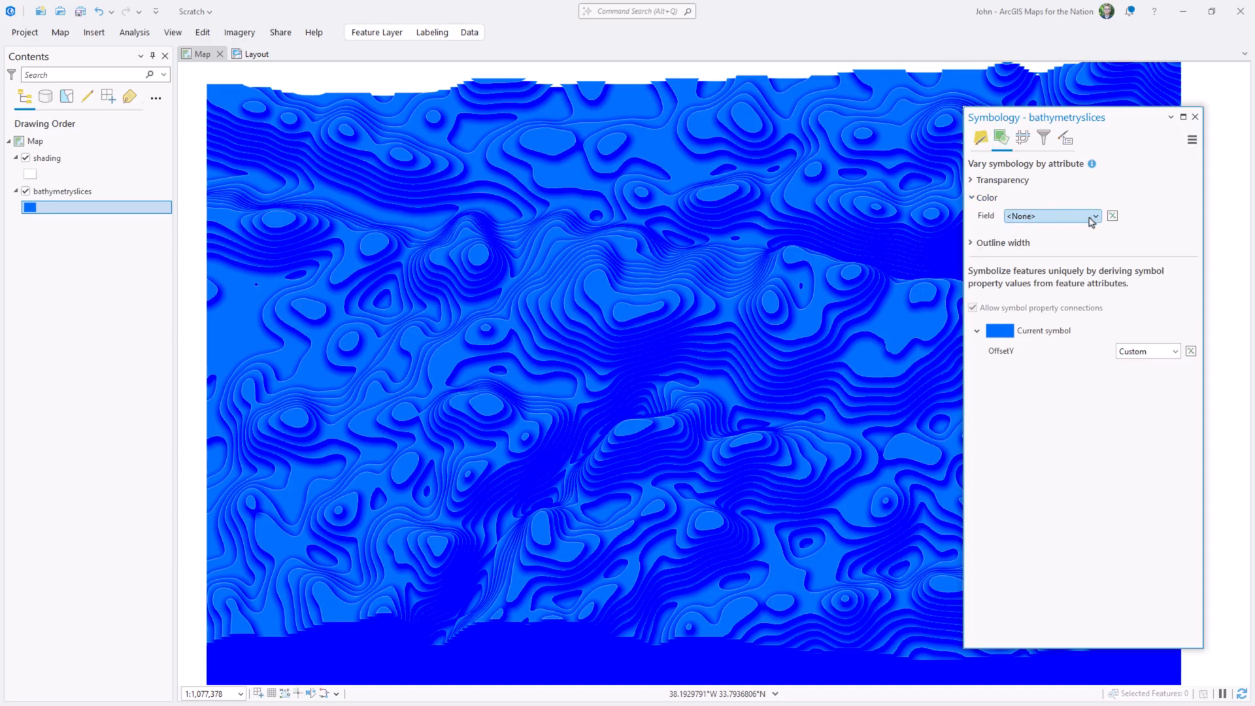
left_click(1095, 215)
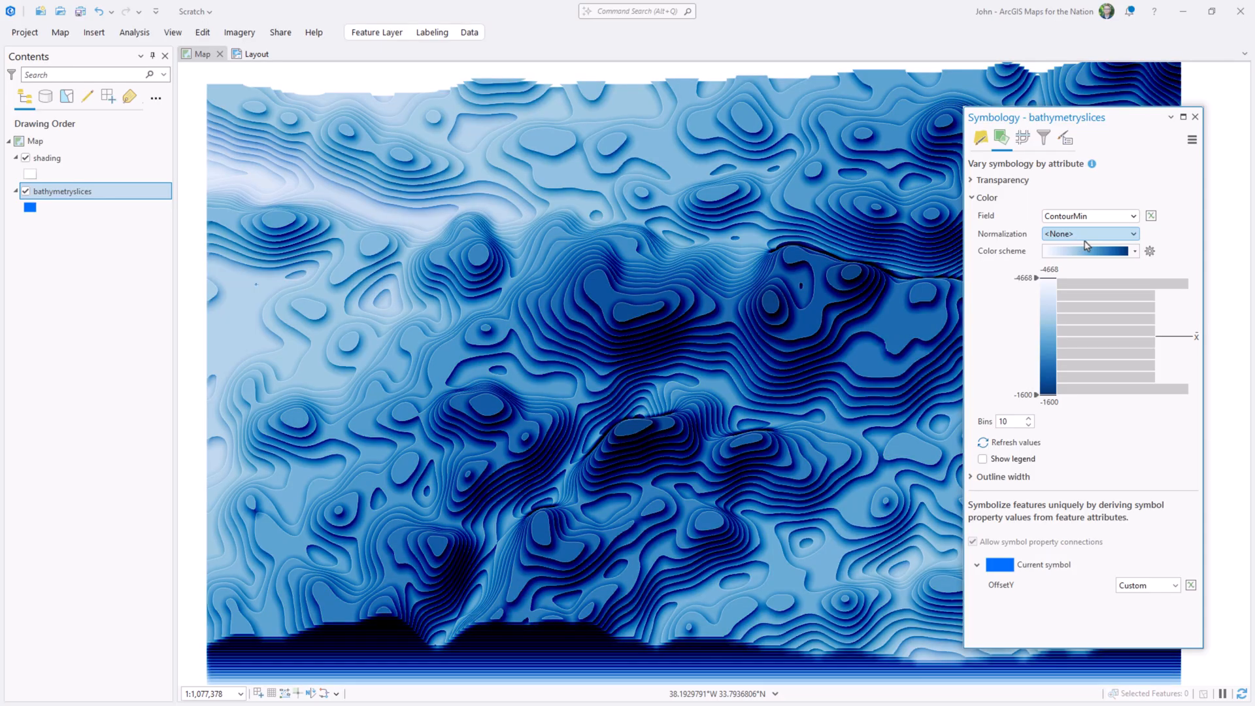
left_click(1133, 251)
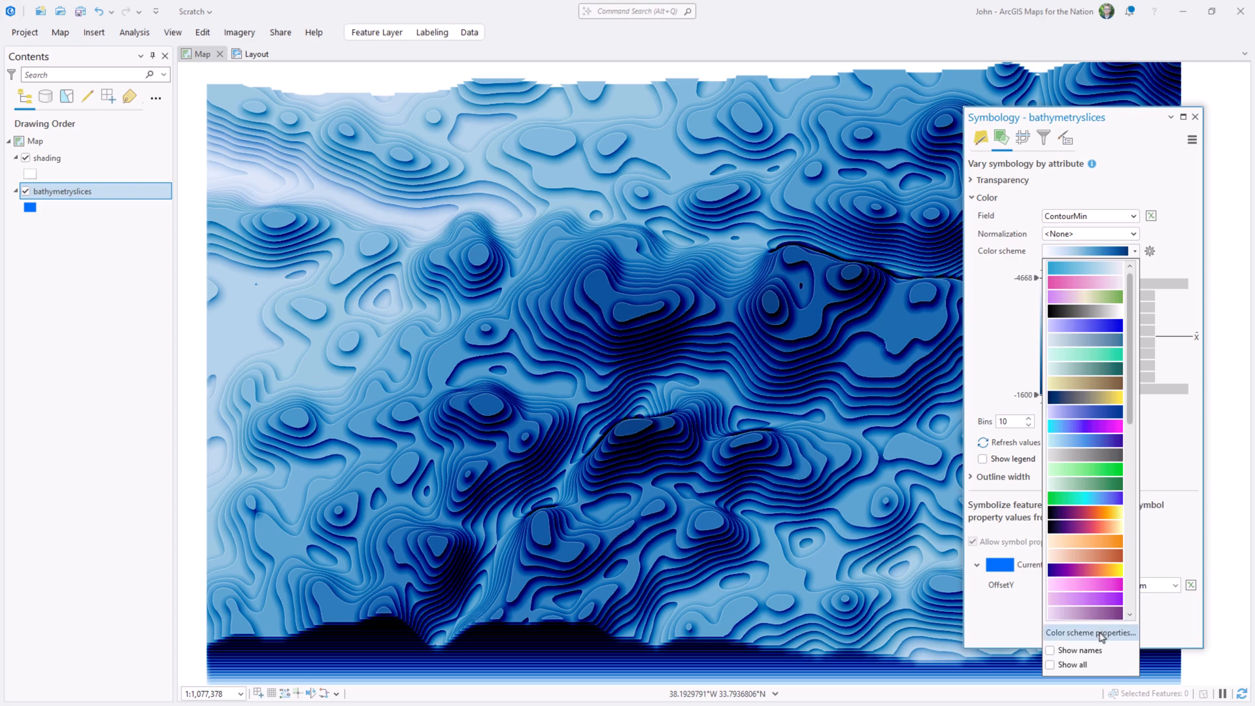
left_click(1090, 632)
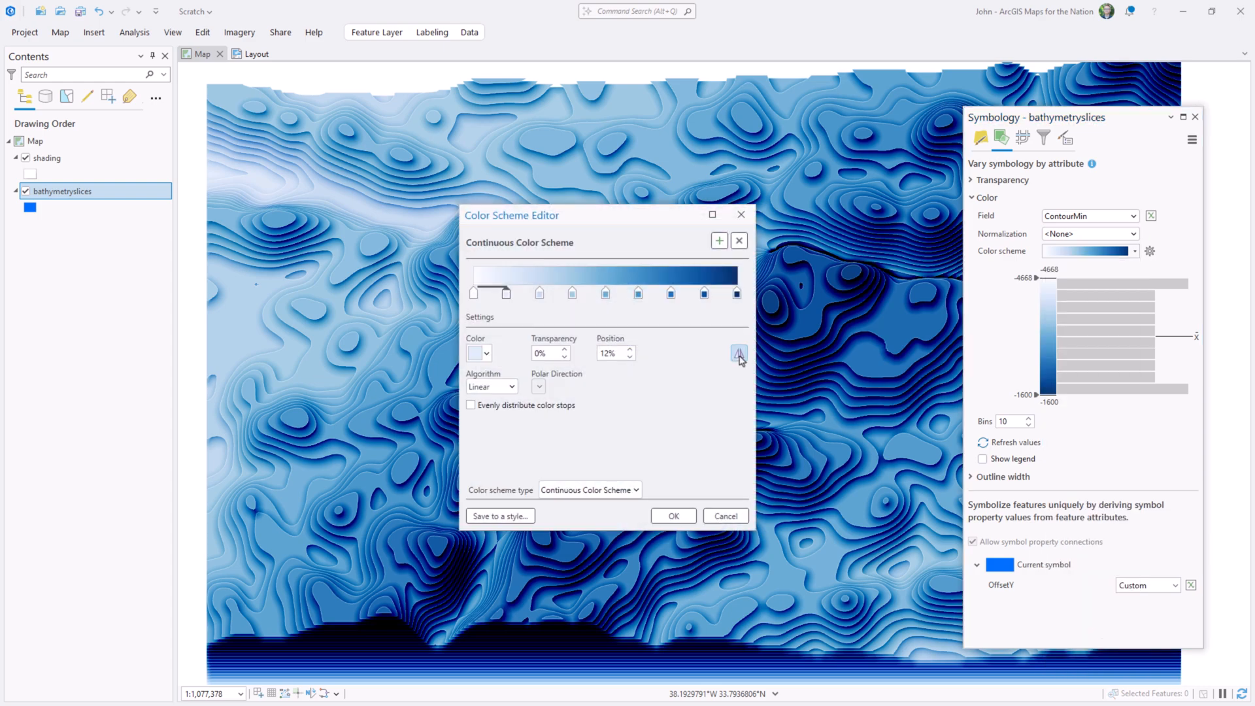
left_click(737, 353)
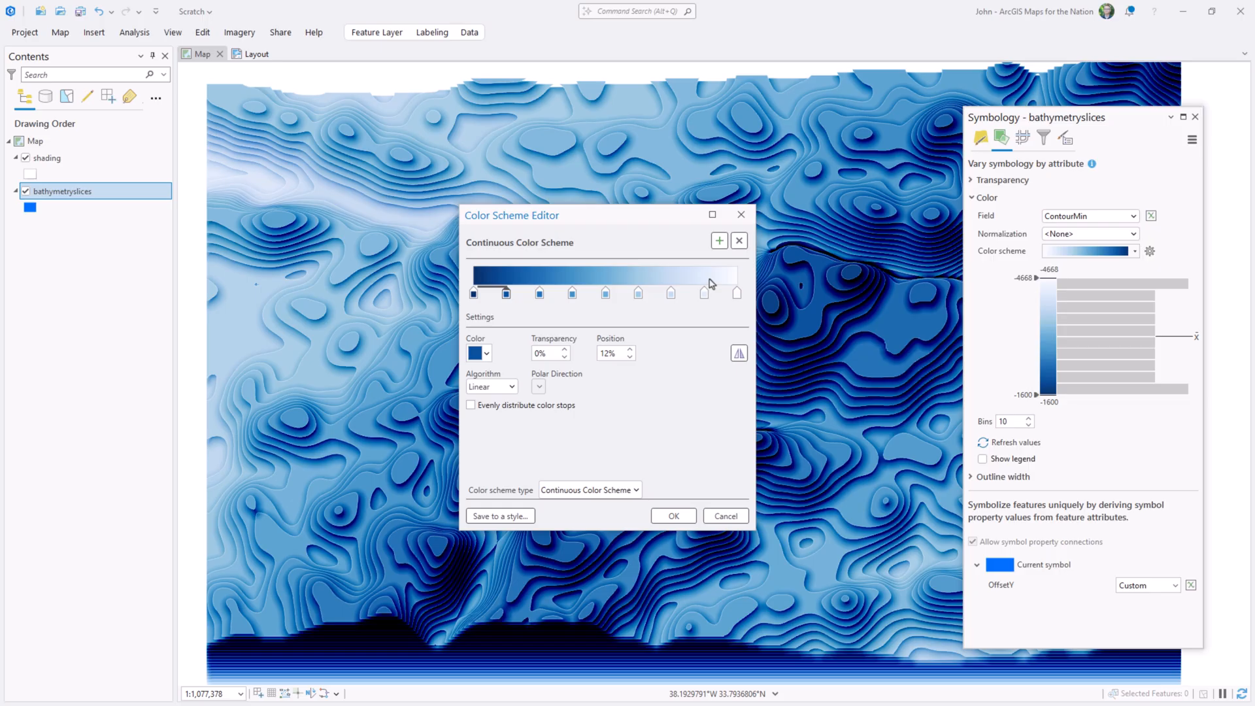
left_click(672, 516)
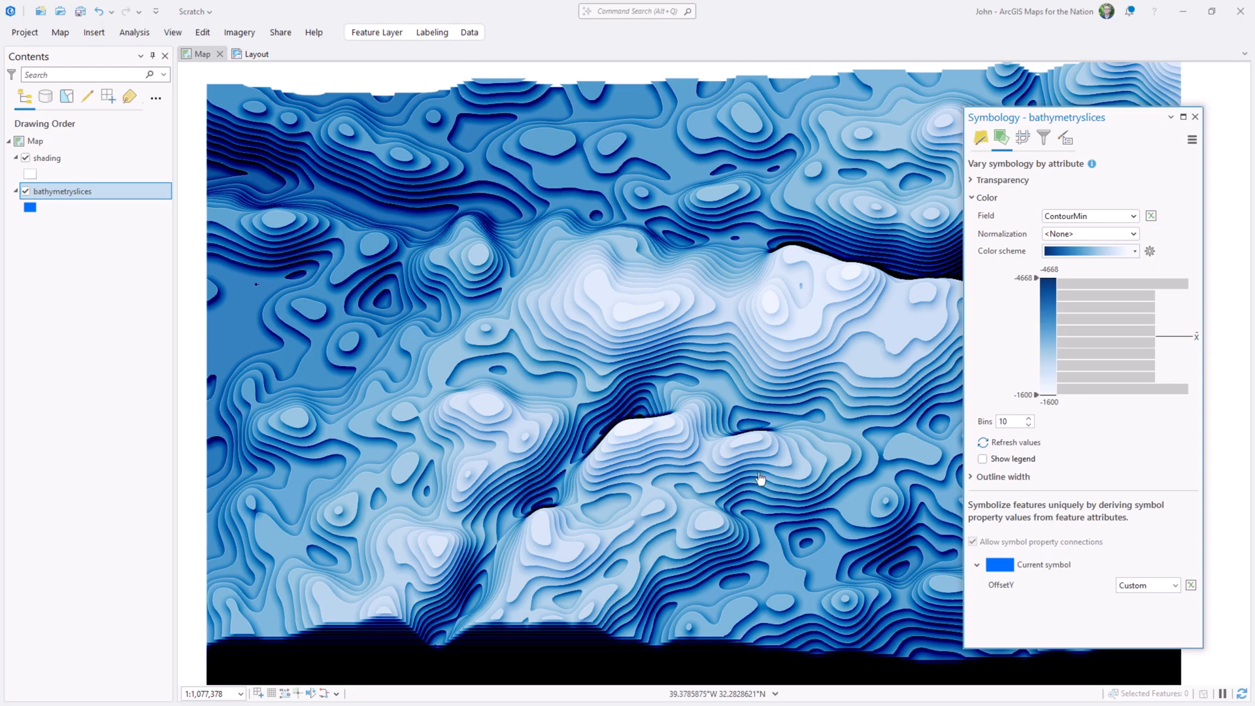
mouse_move(967, 257)
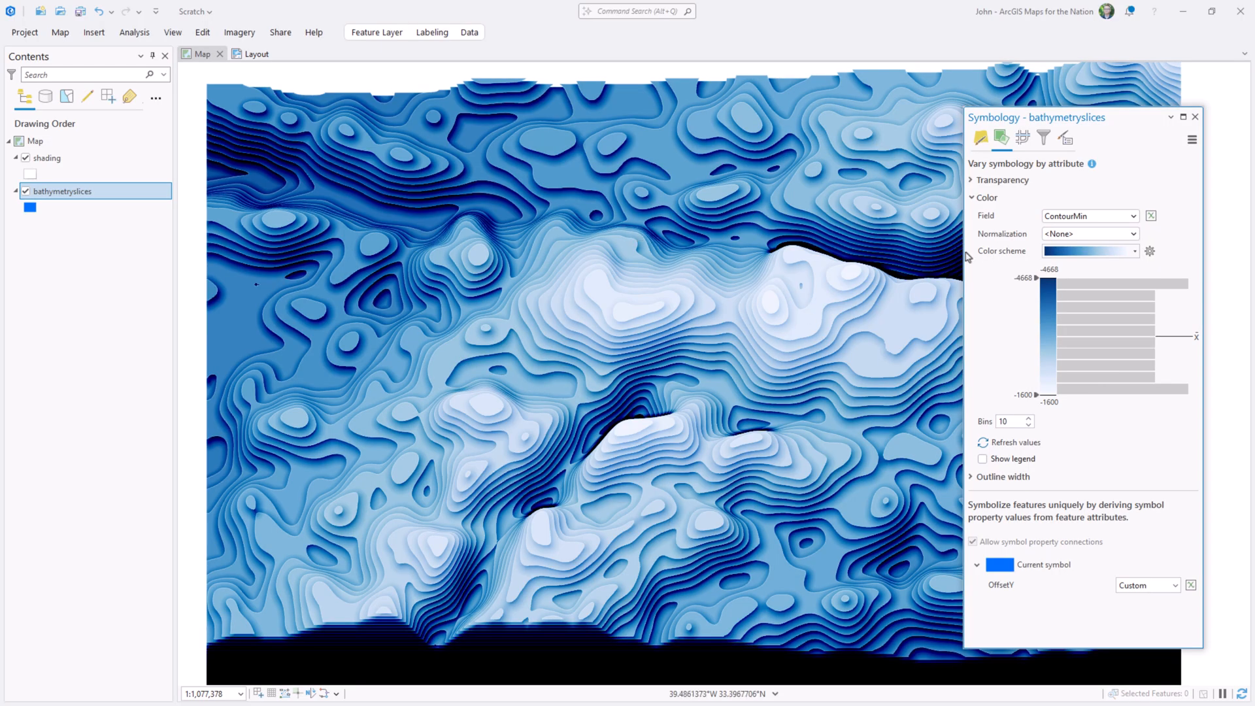
- Preview fiery, black-to-white and purple-green-yellow color schemes on the slices
left_click(1134, 250)
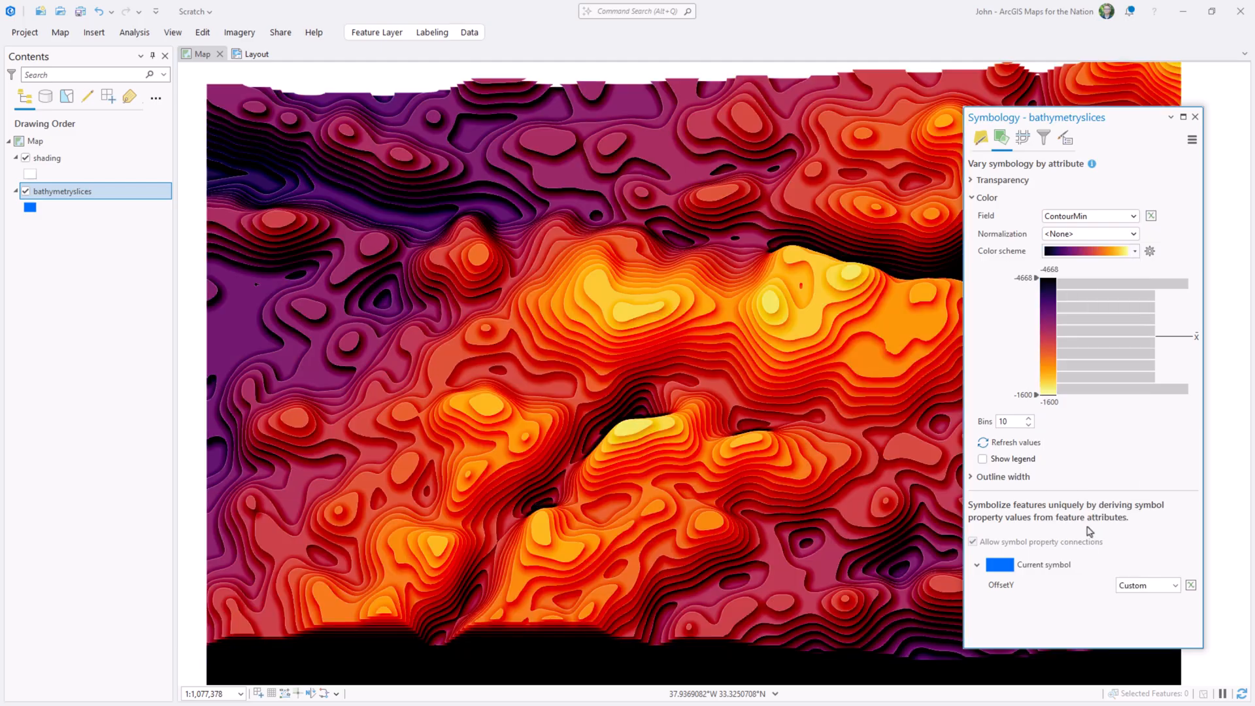
left_click(1134, 251)
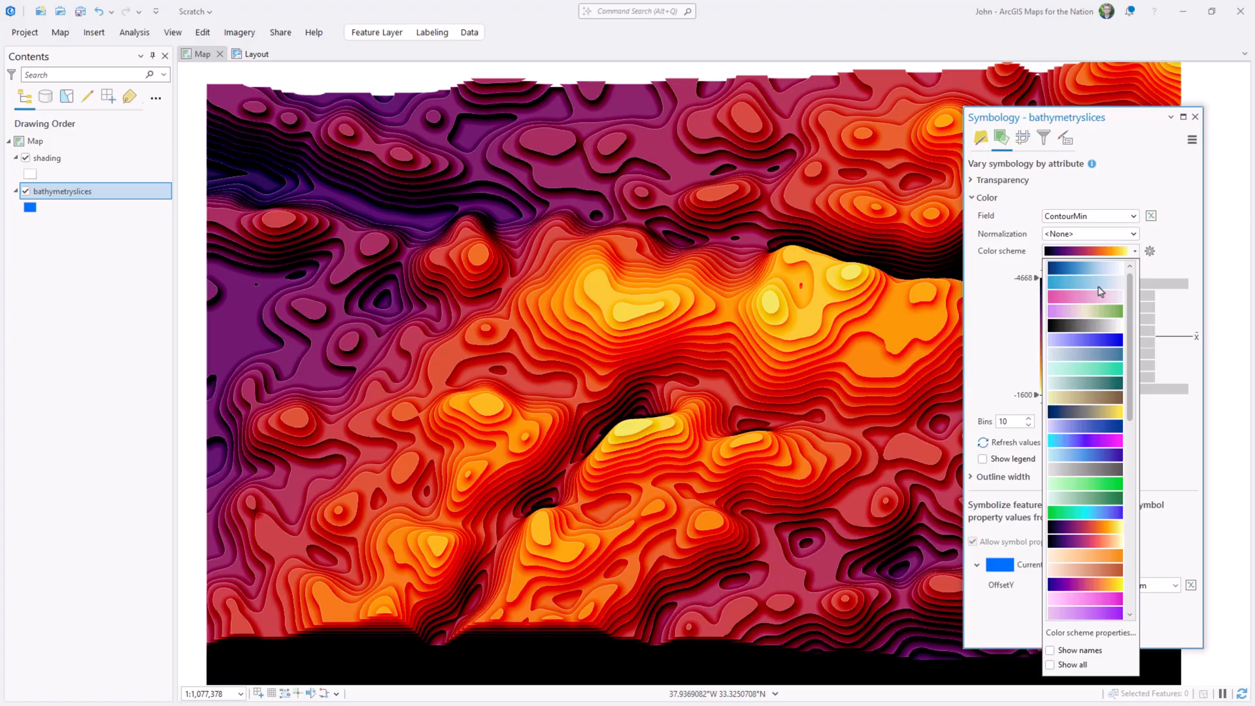
left_click(1084, 324)
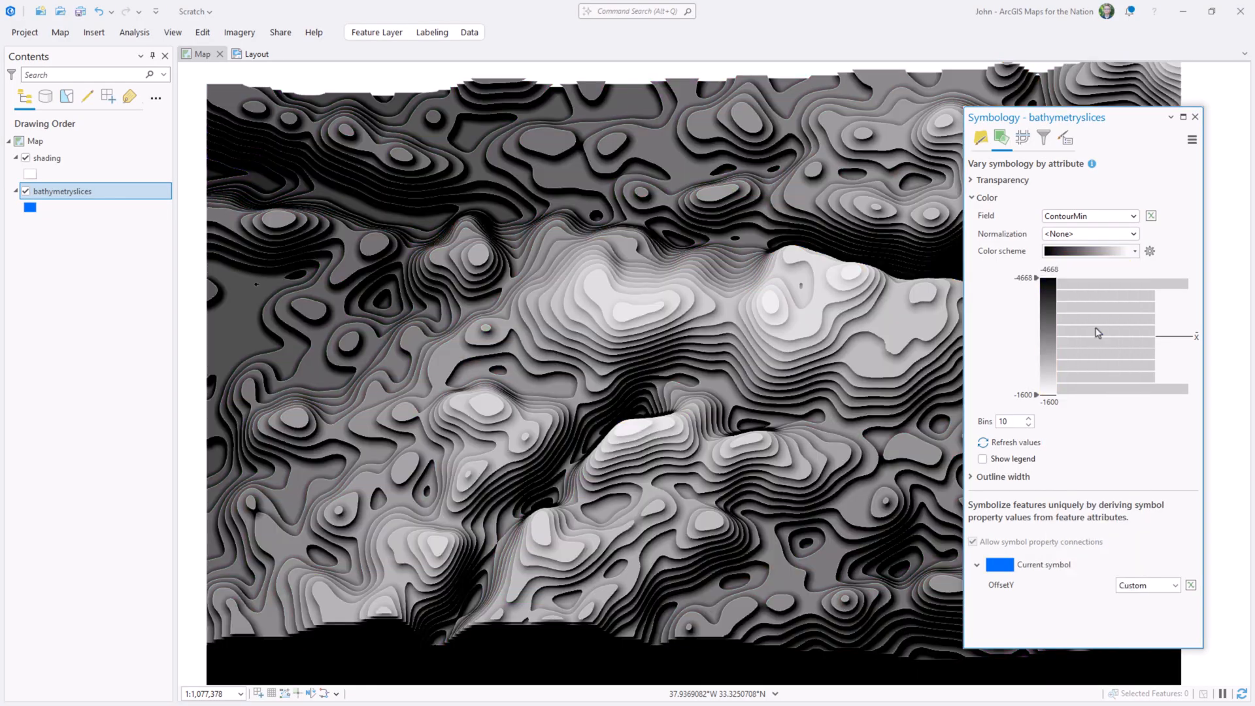
left_click(1133, 250)
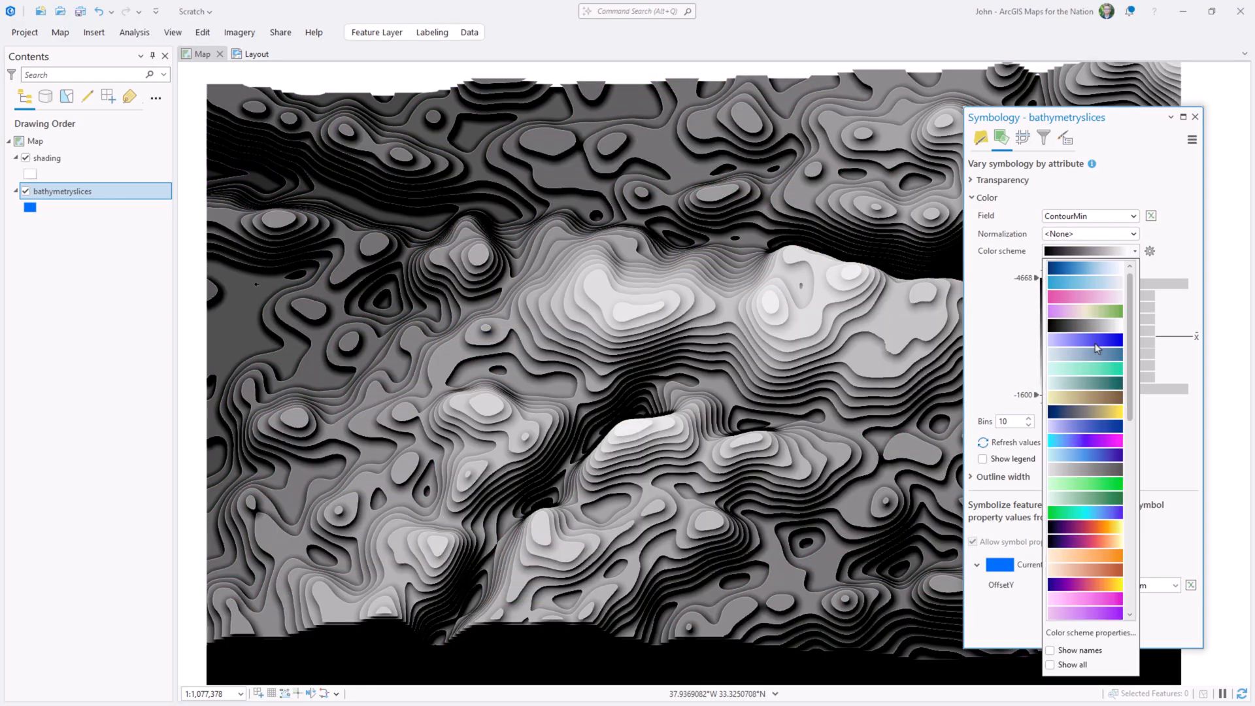
scroll("down", 3)
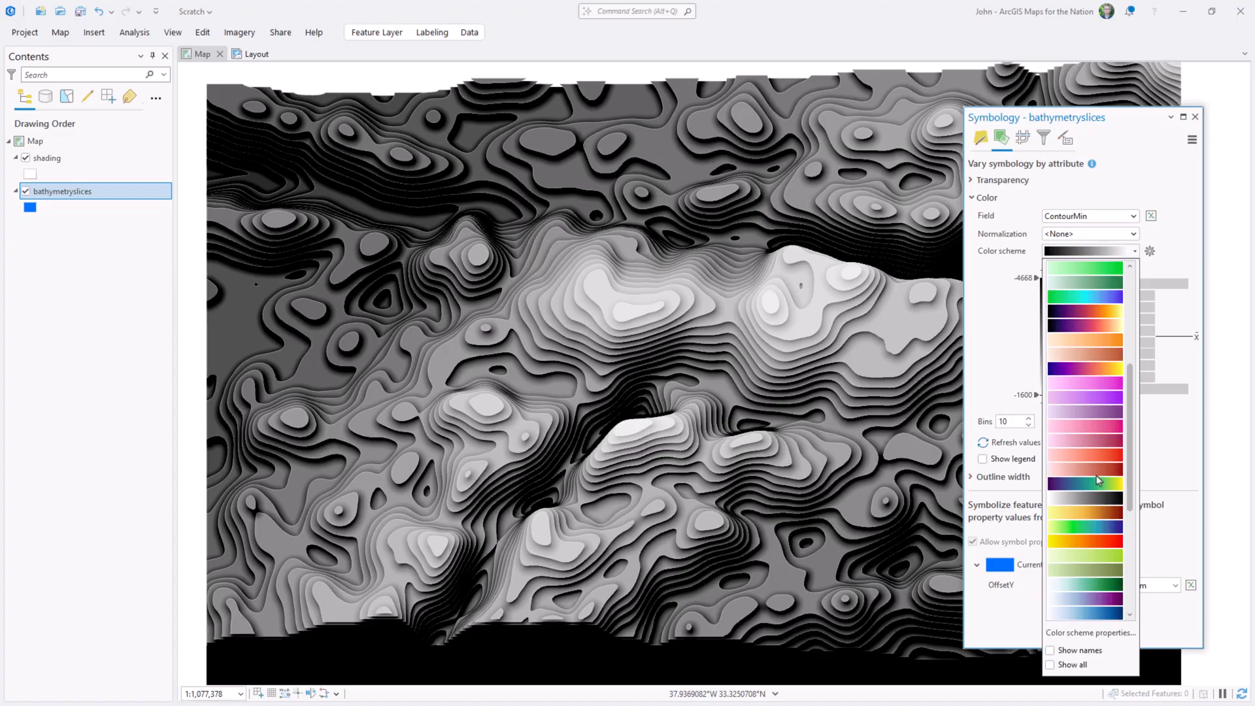
left_click(1083, 488)
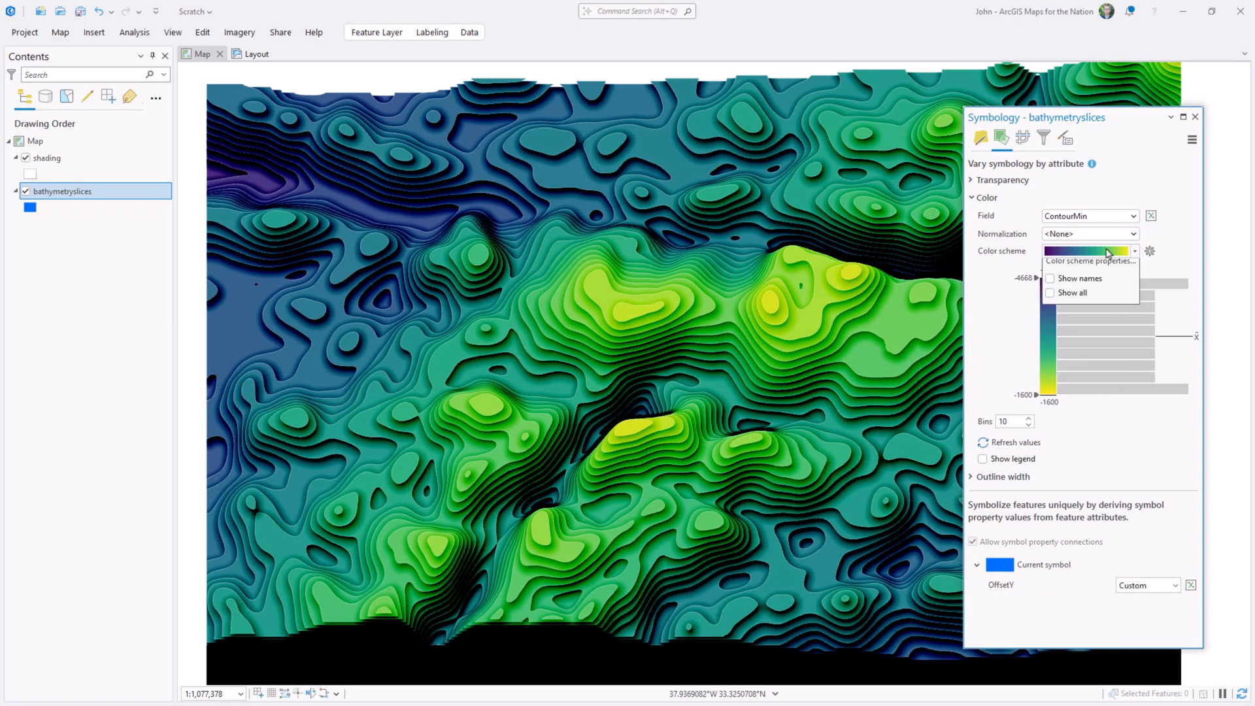
left_click(1134, 251)
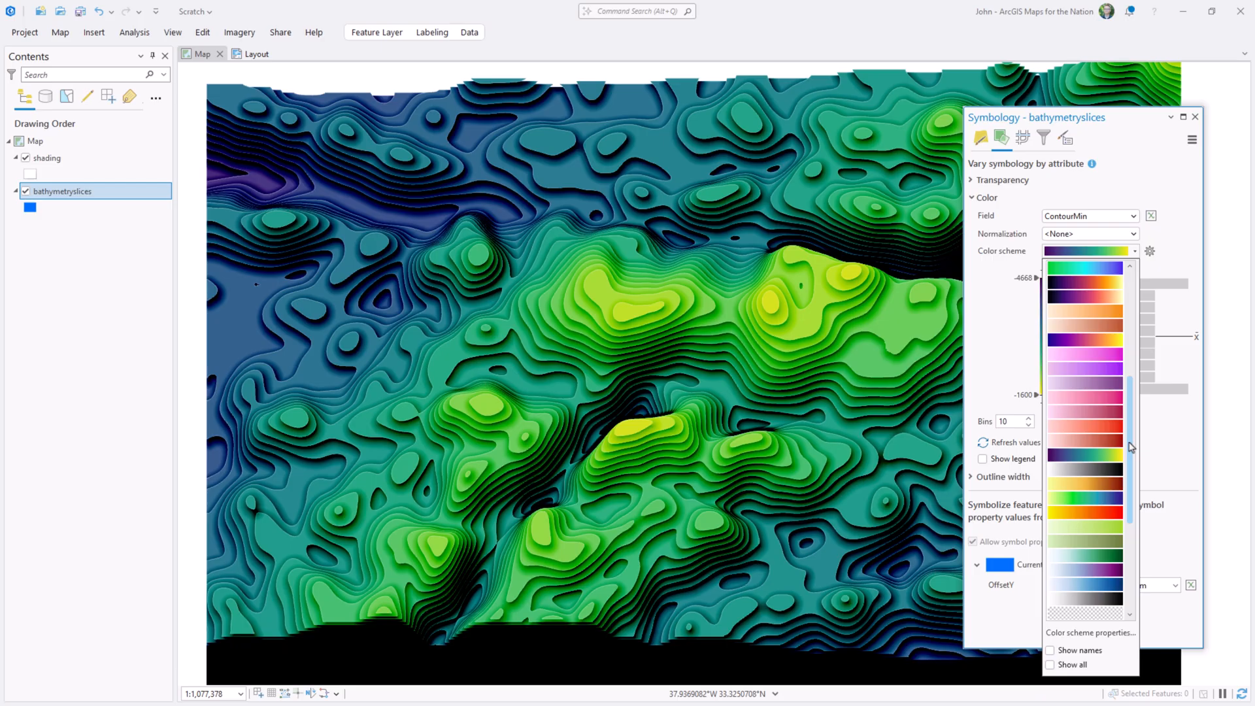
scroll("down", 3)
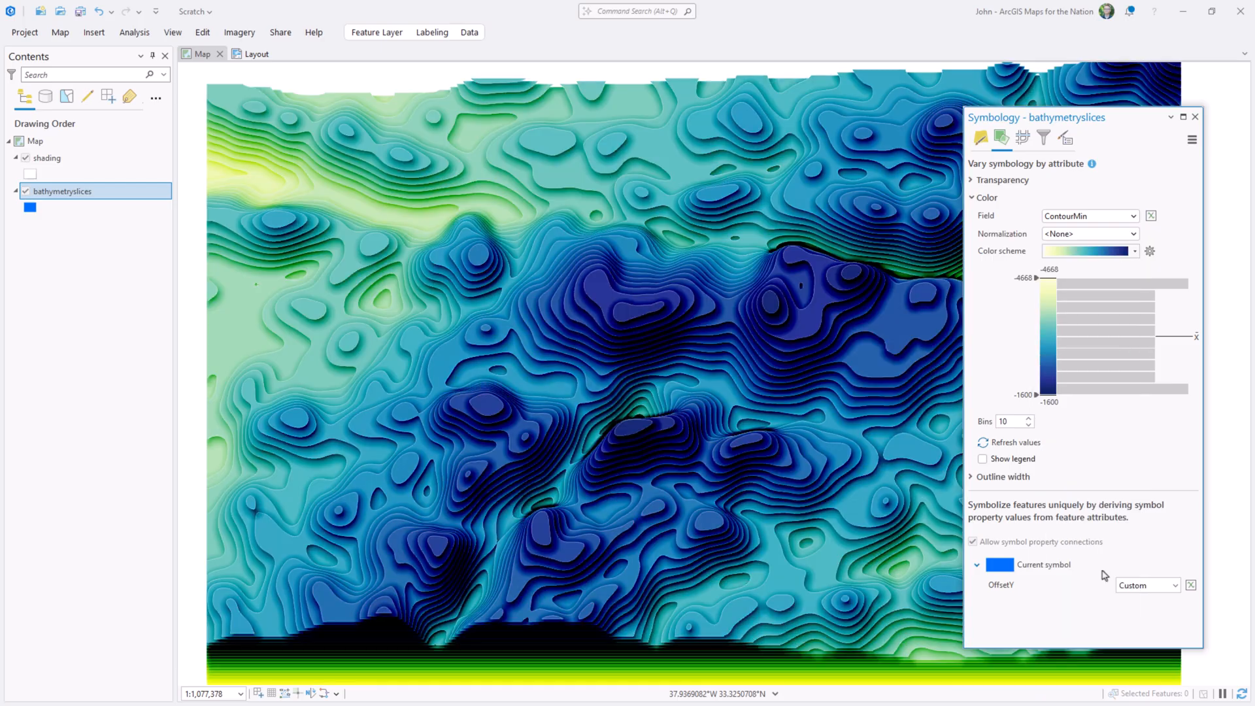
- Apply the yellow-green-blue scheme reversed so deep areas are dark blue
left_click(1134, 251)
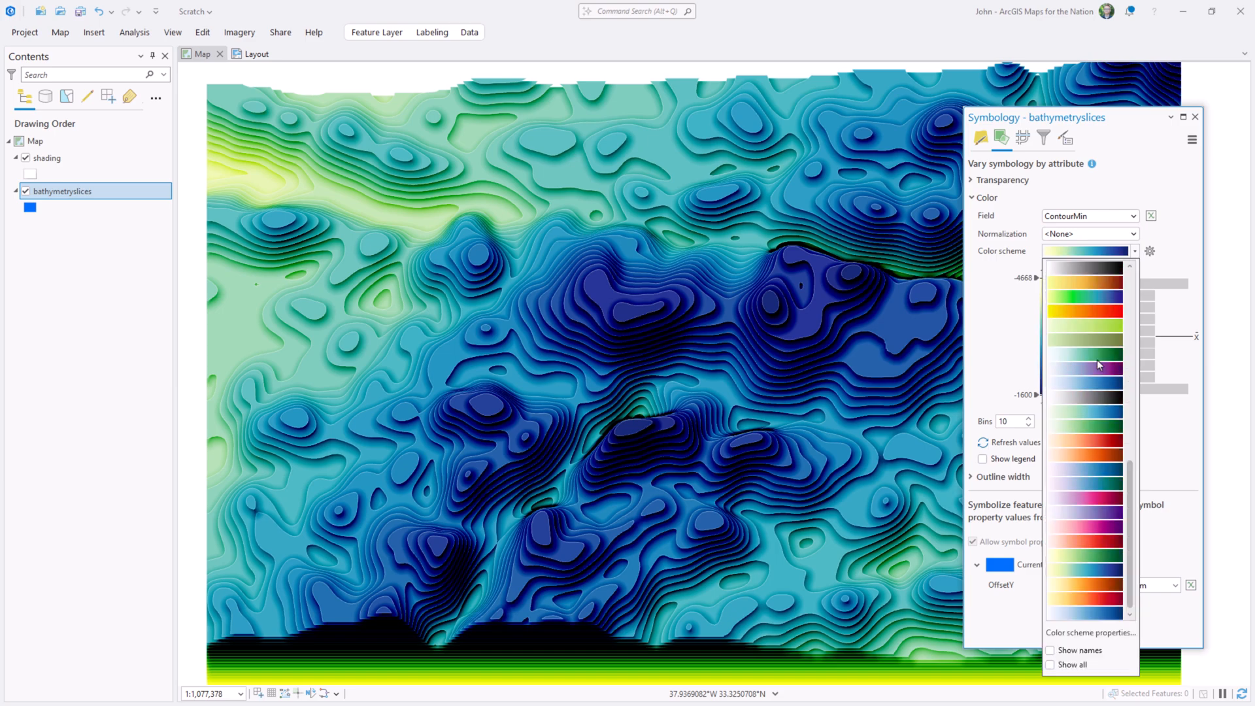
left_click(1090, 632)
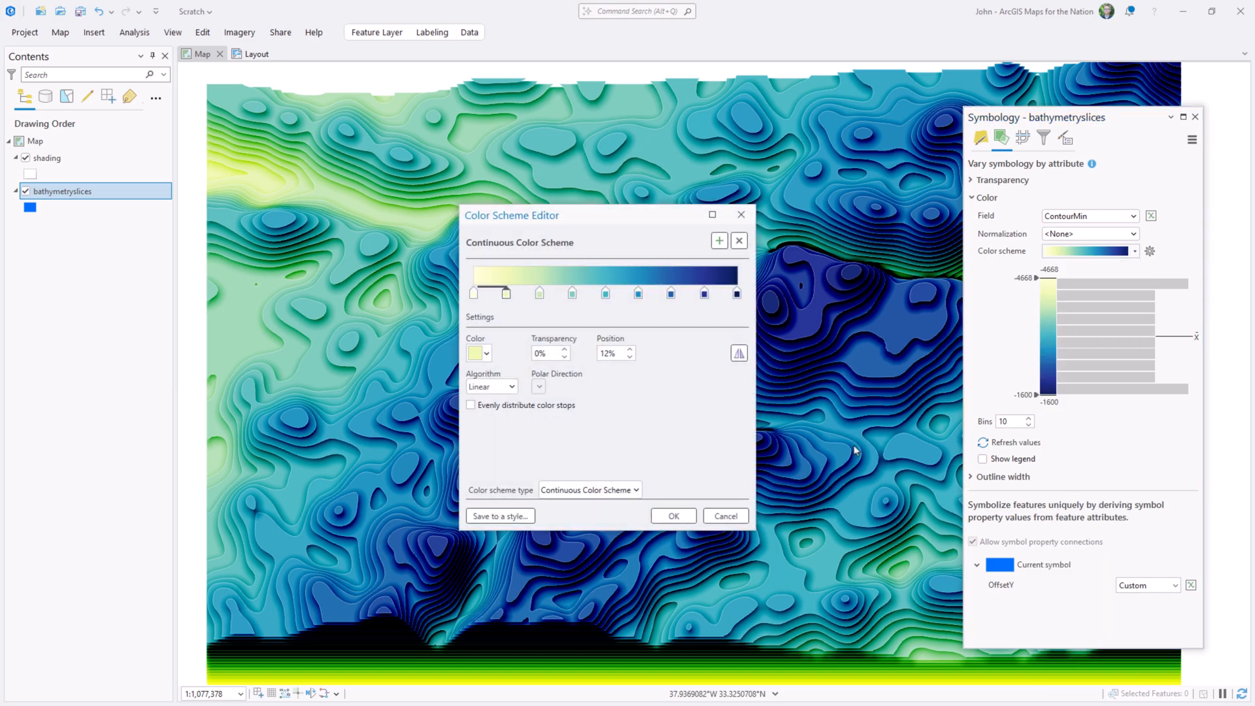
left_click(672, 516)
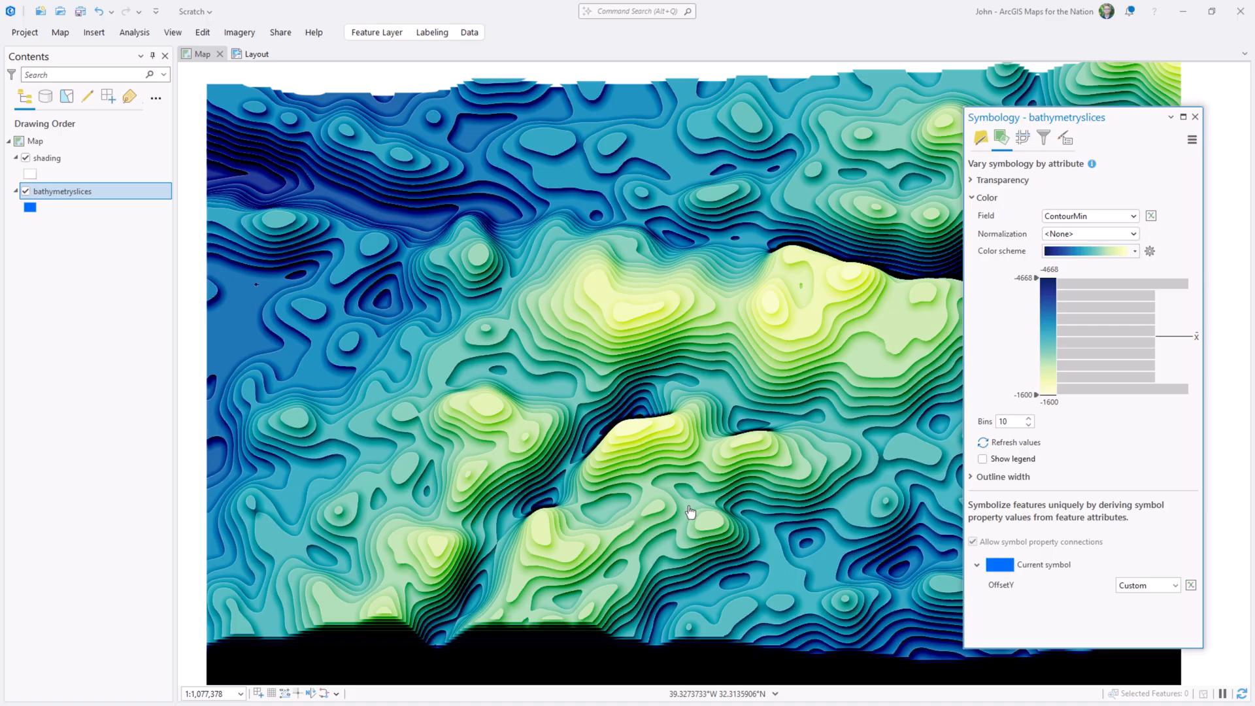
left_click(1195, 117)
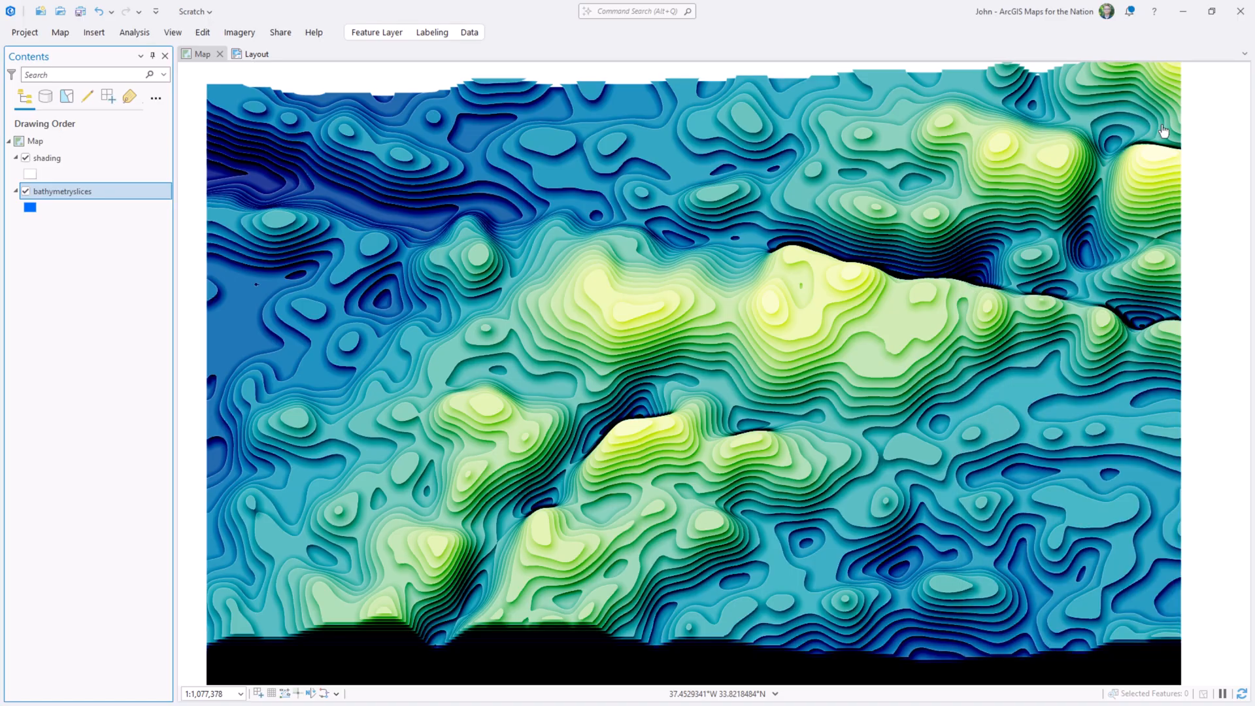
- Set the map's background color to dark navy and apply it
left_click(35, 141)
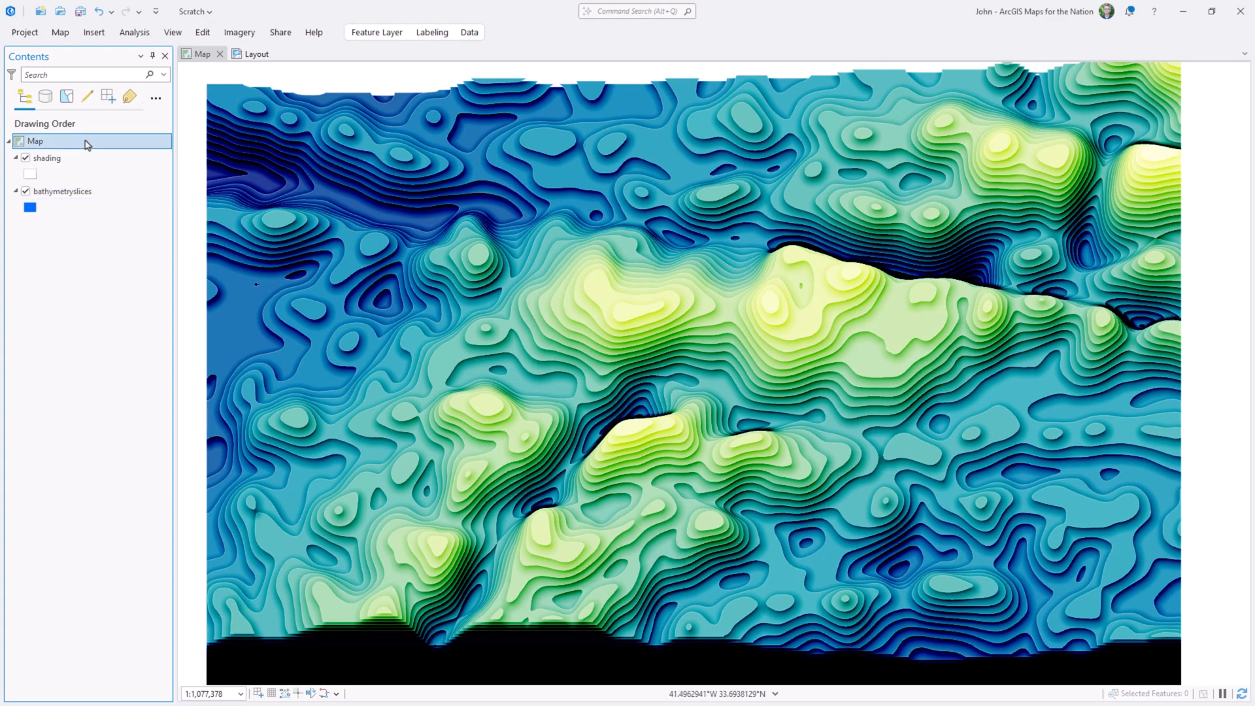
double_click(35, 141)
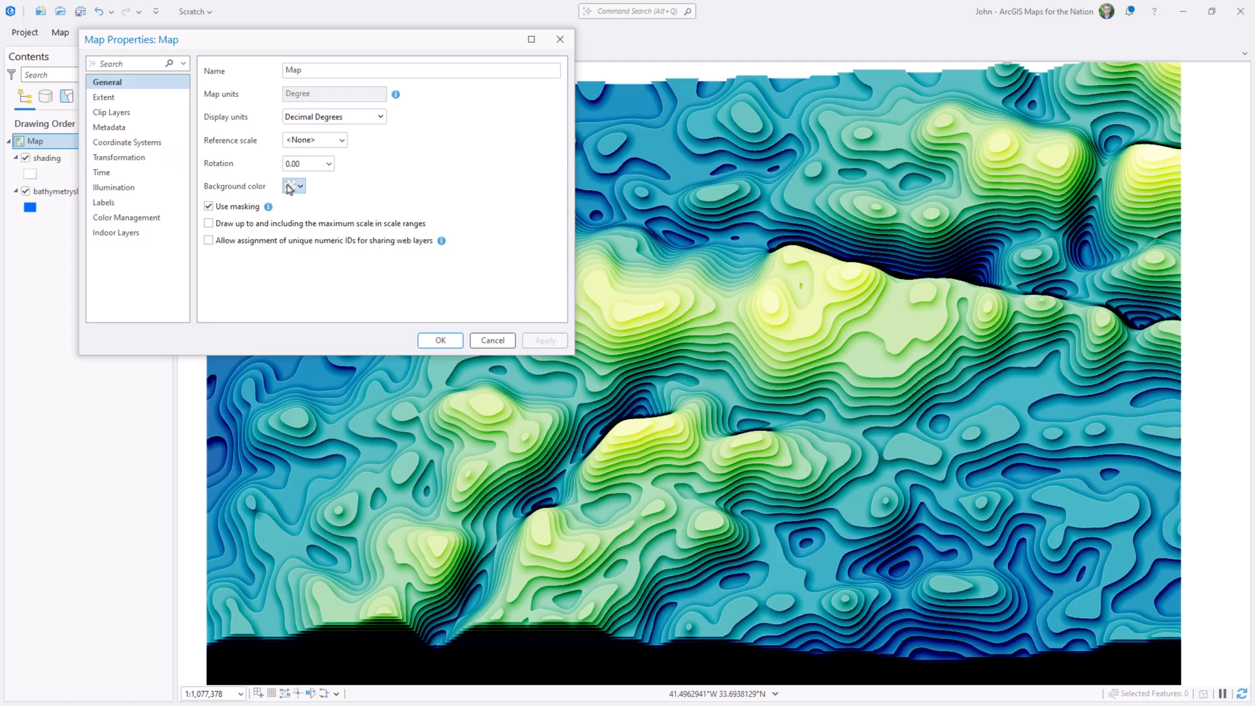
left_click(302, 185)
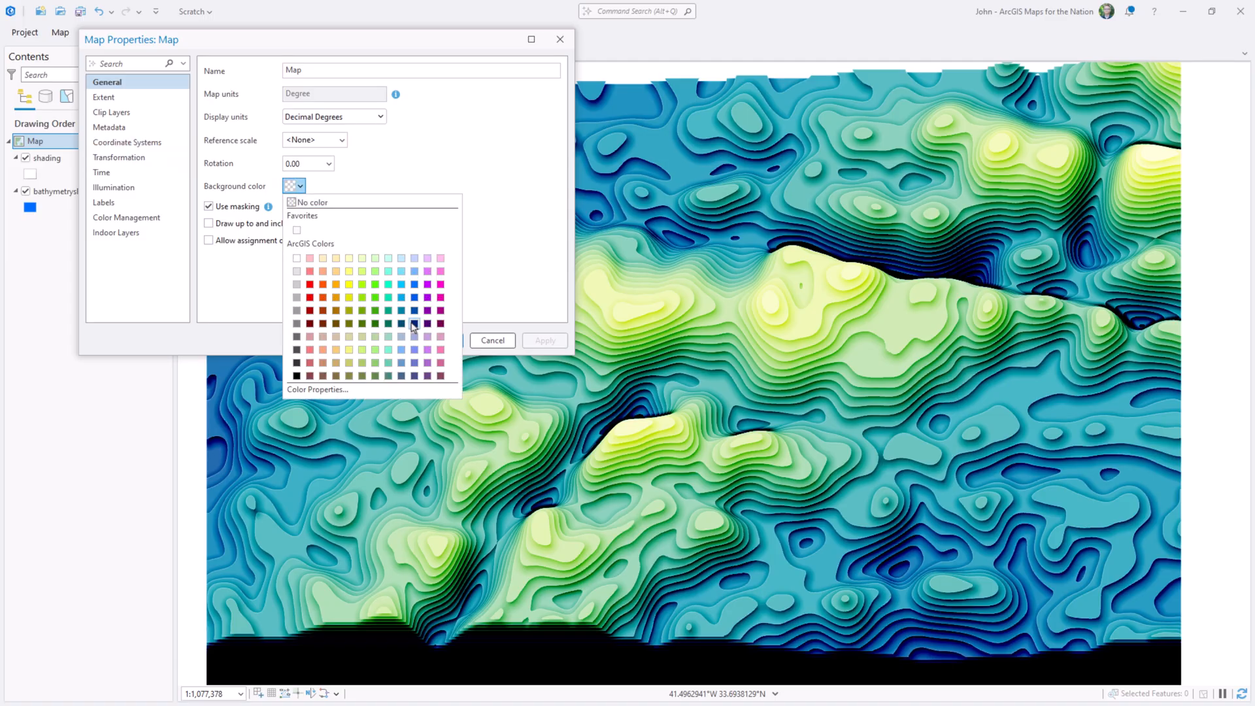
left_click(414, 324)
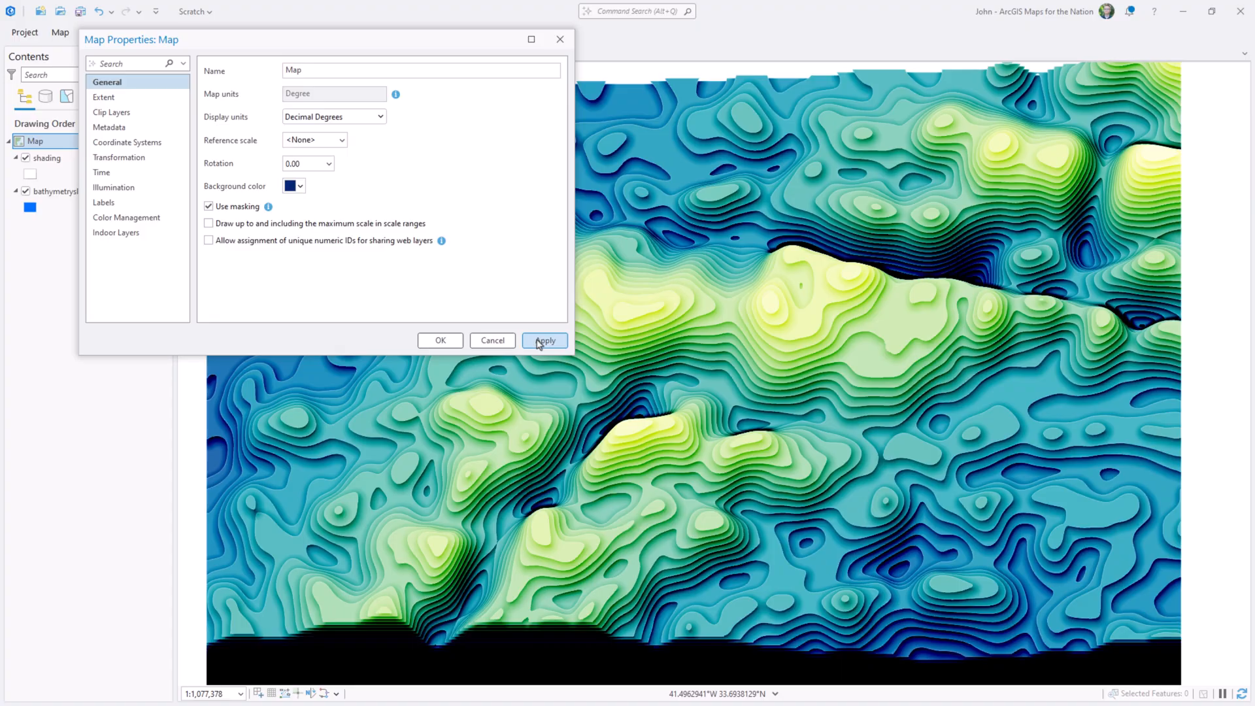
left_click(546, 340)
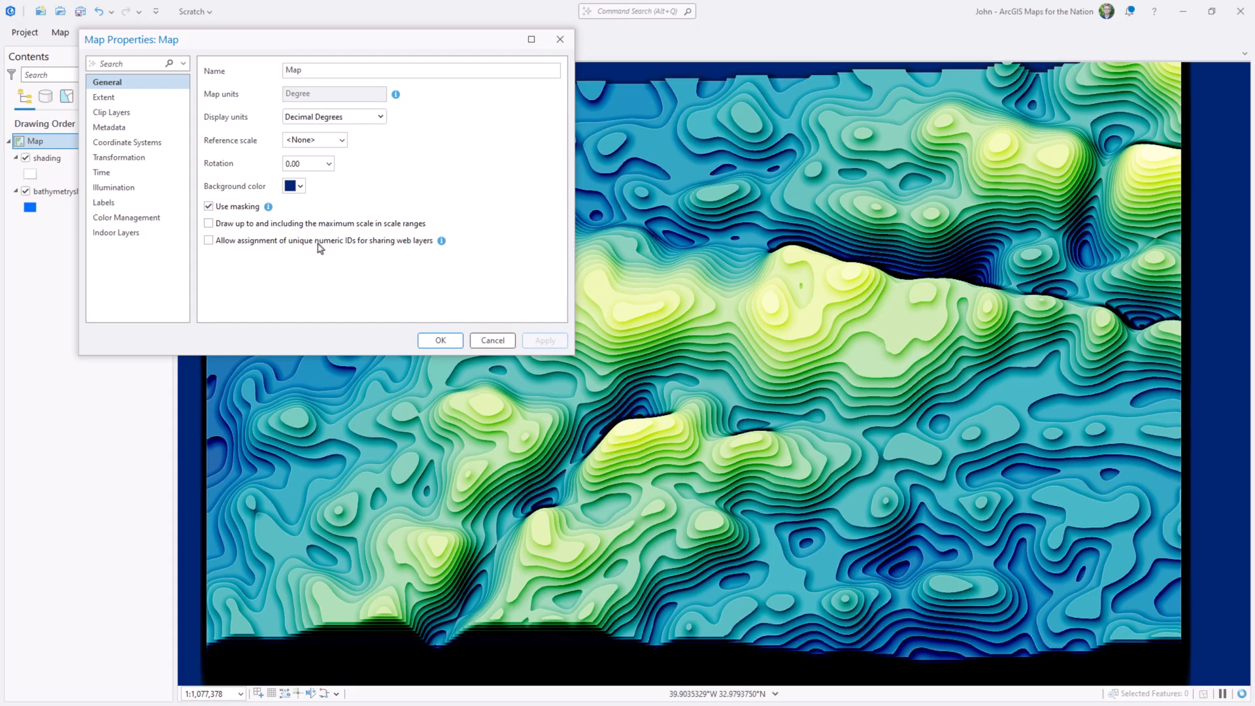
- Change the map's coordinate system to The World from Space
left_click(128, 142)
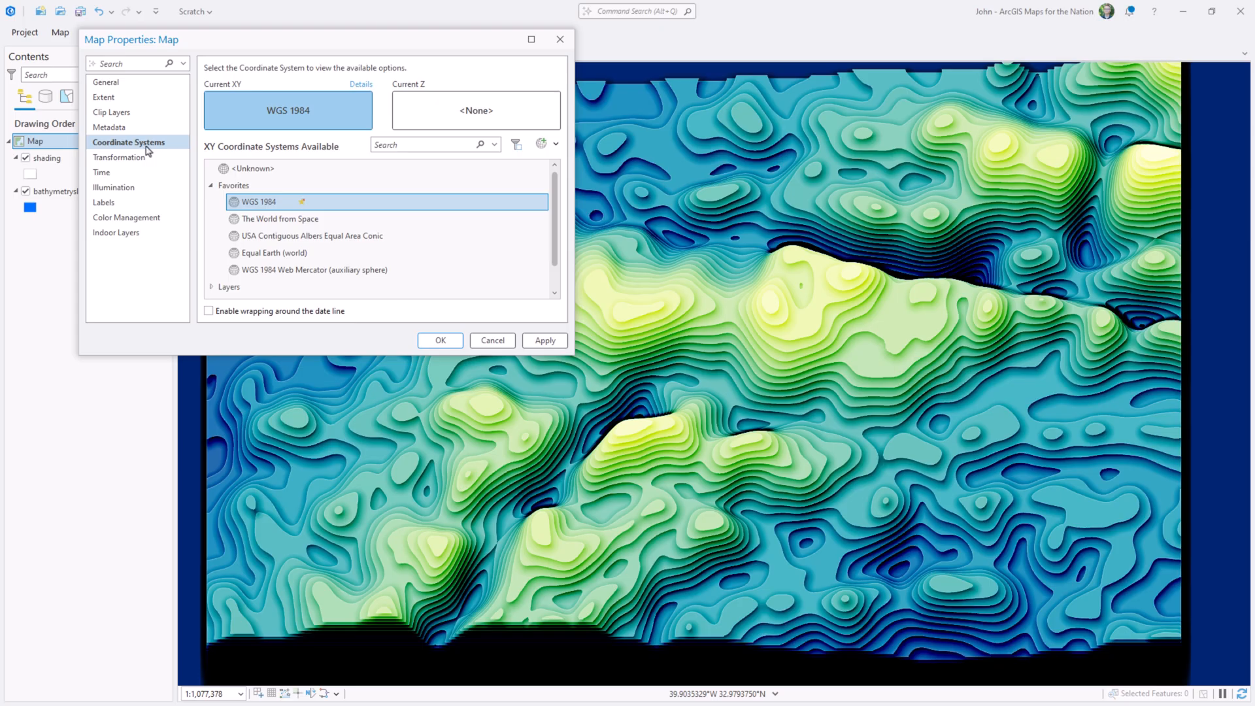
left_click(279, 219)
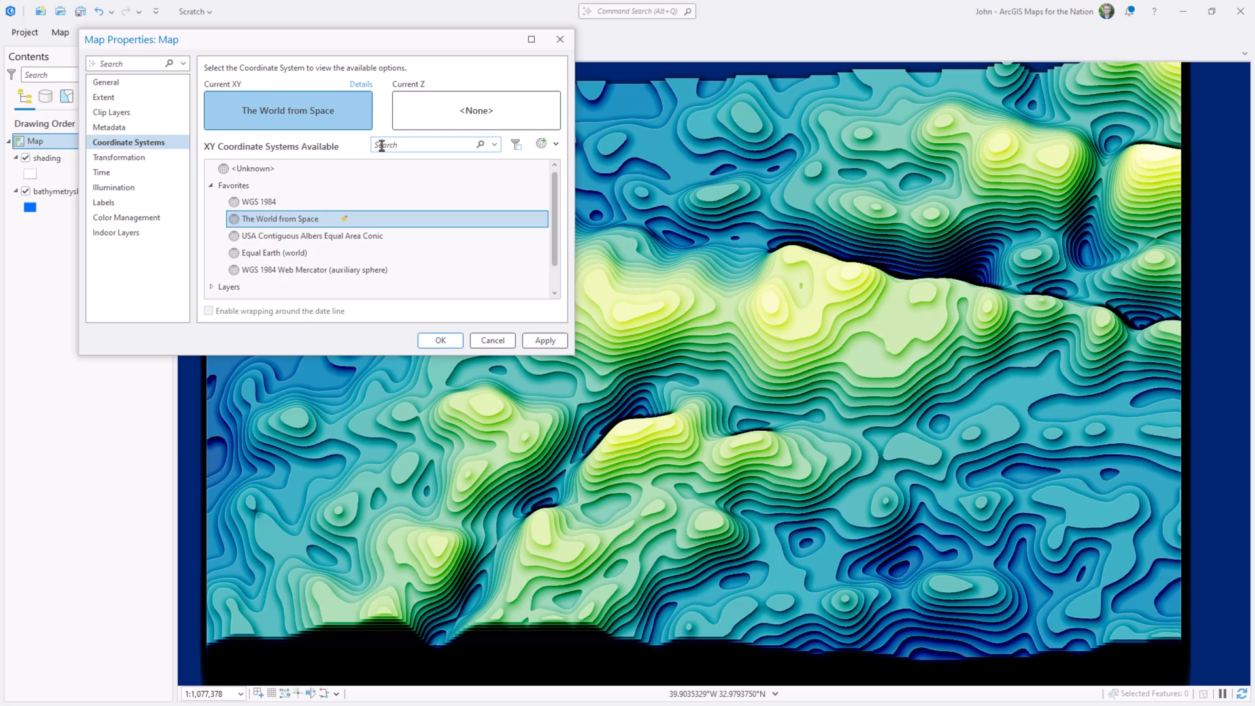
left_click(439, 340)
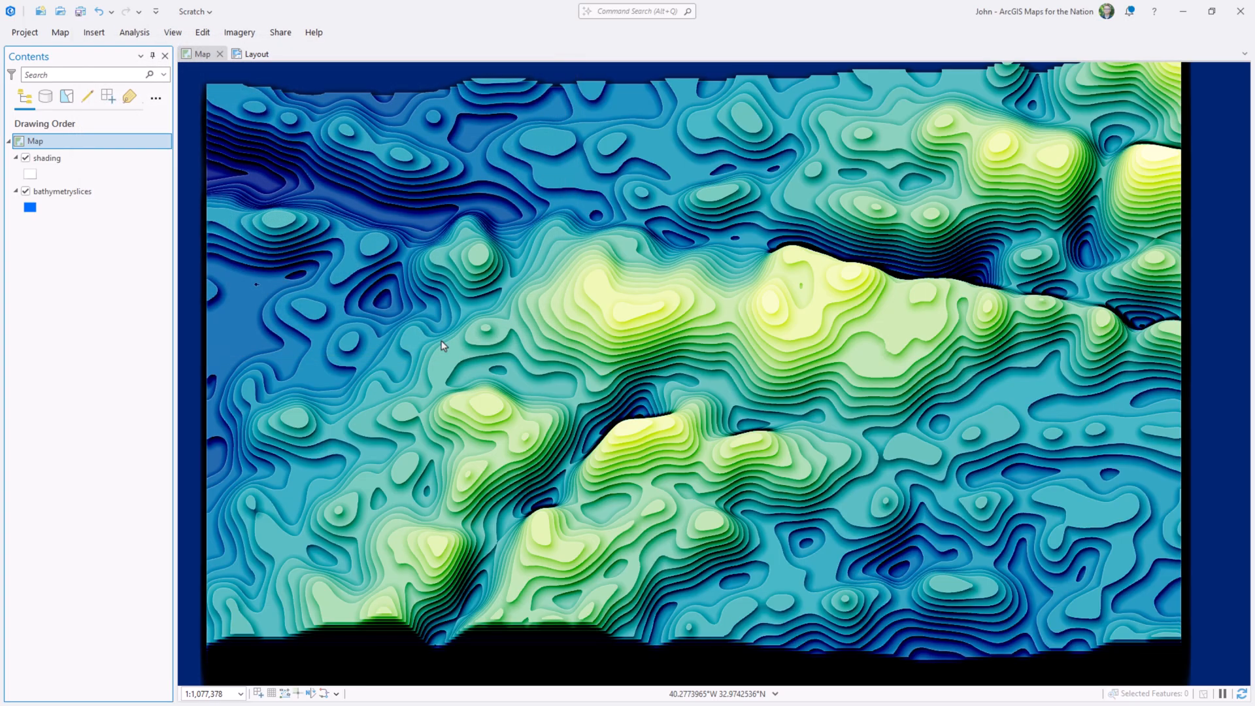
- Zoom in on the tilted contour slices in the space projection
scroll("up", 3)
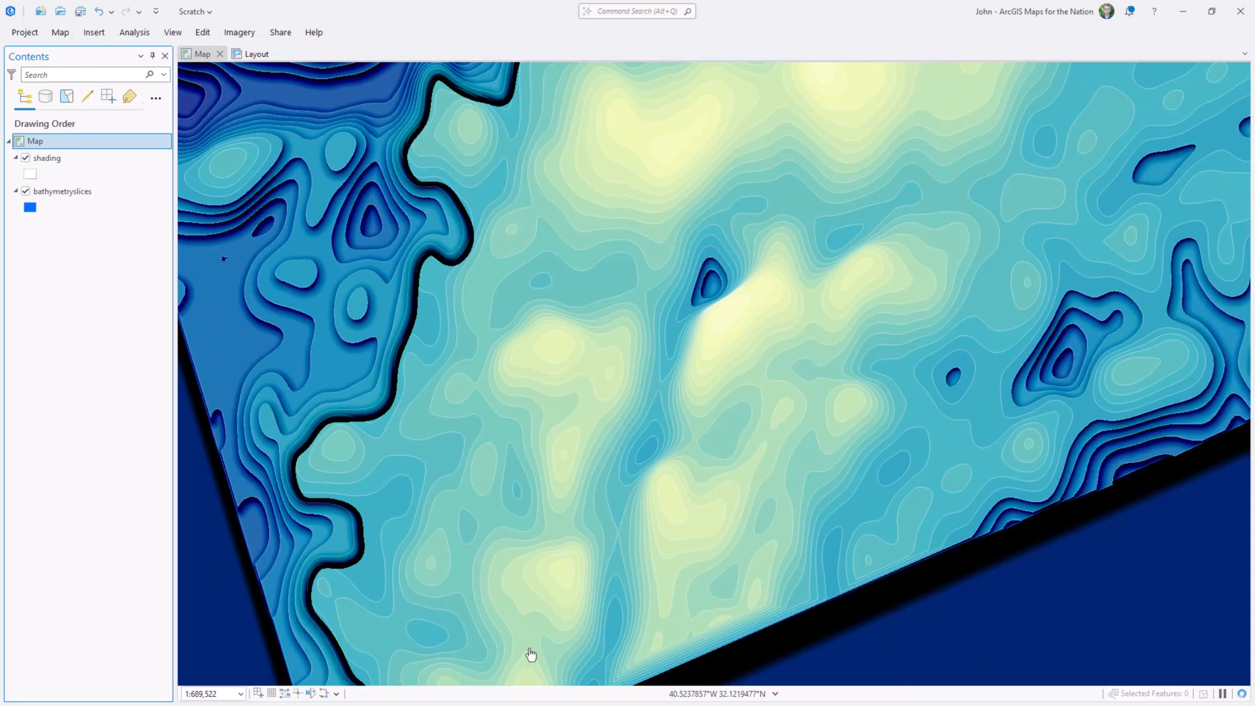
scroll("up", 3)
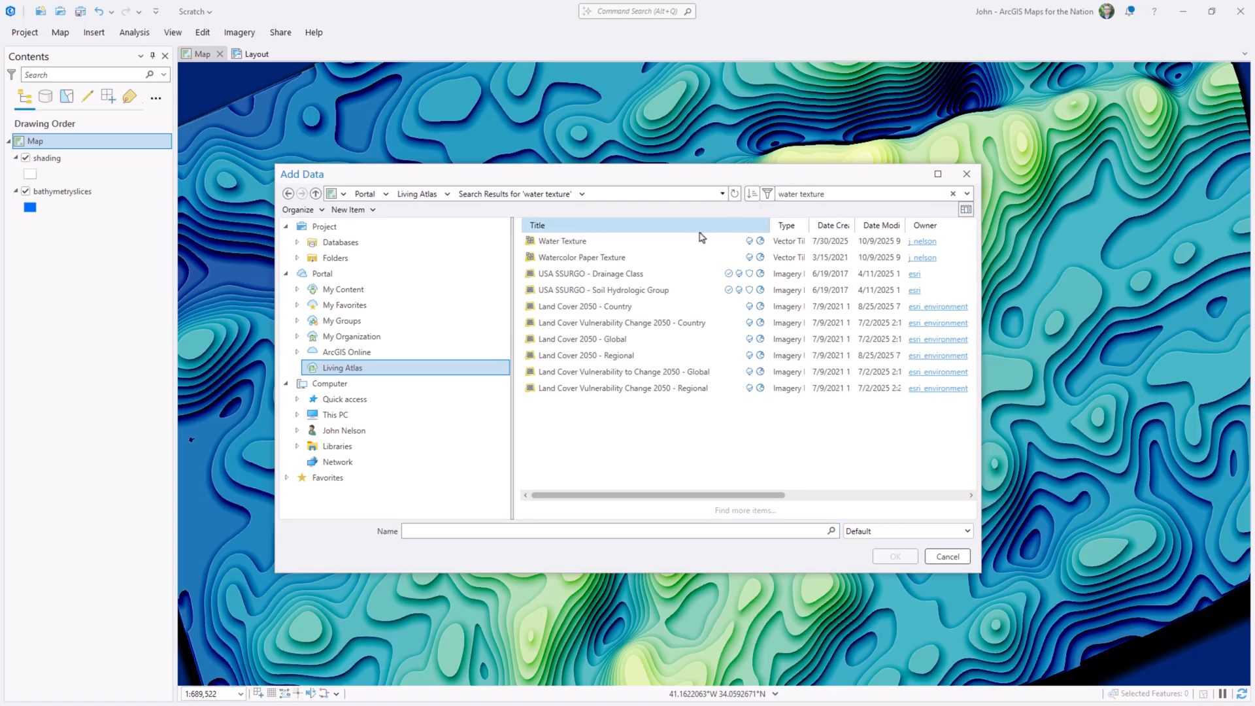
- Add the Living Atlas Water Texture layer so it appears twice in Contents
left_click(894, 556)
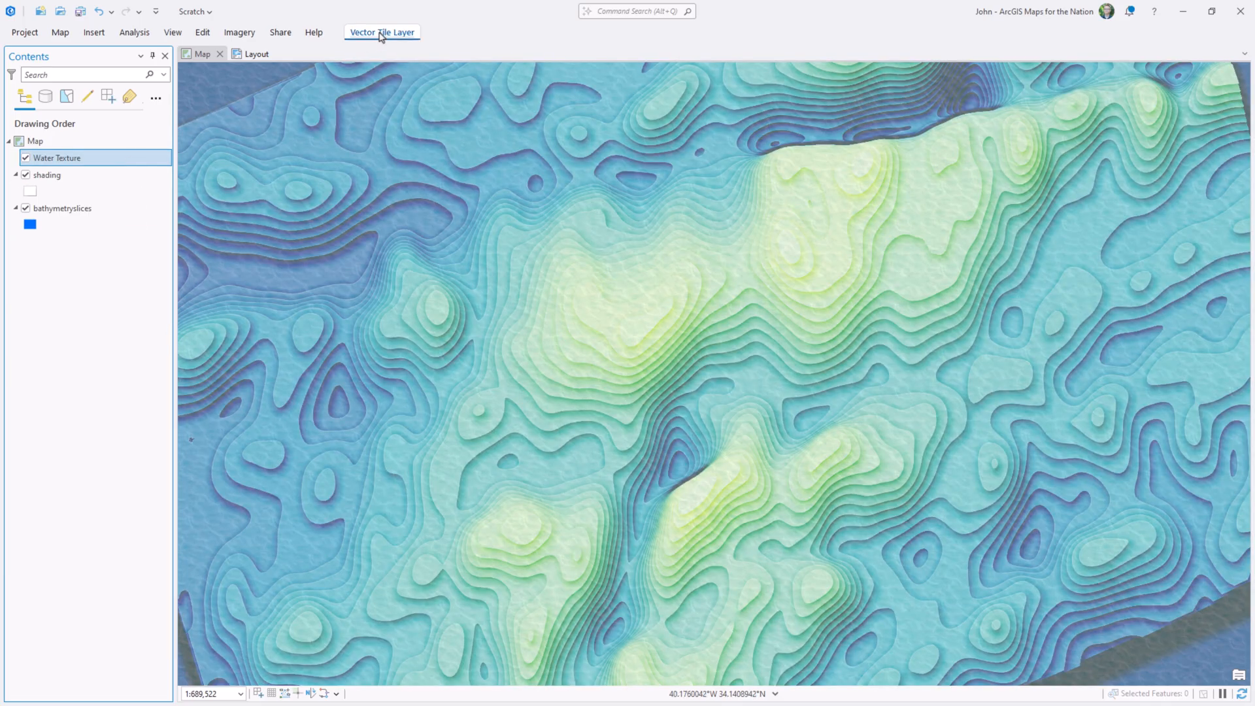
left_click(382, 32)
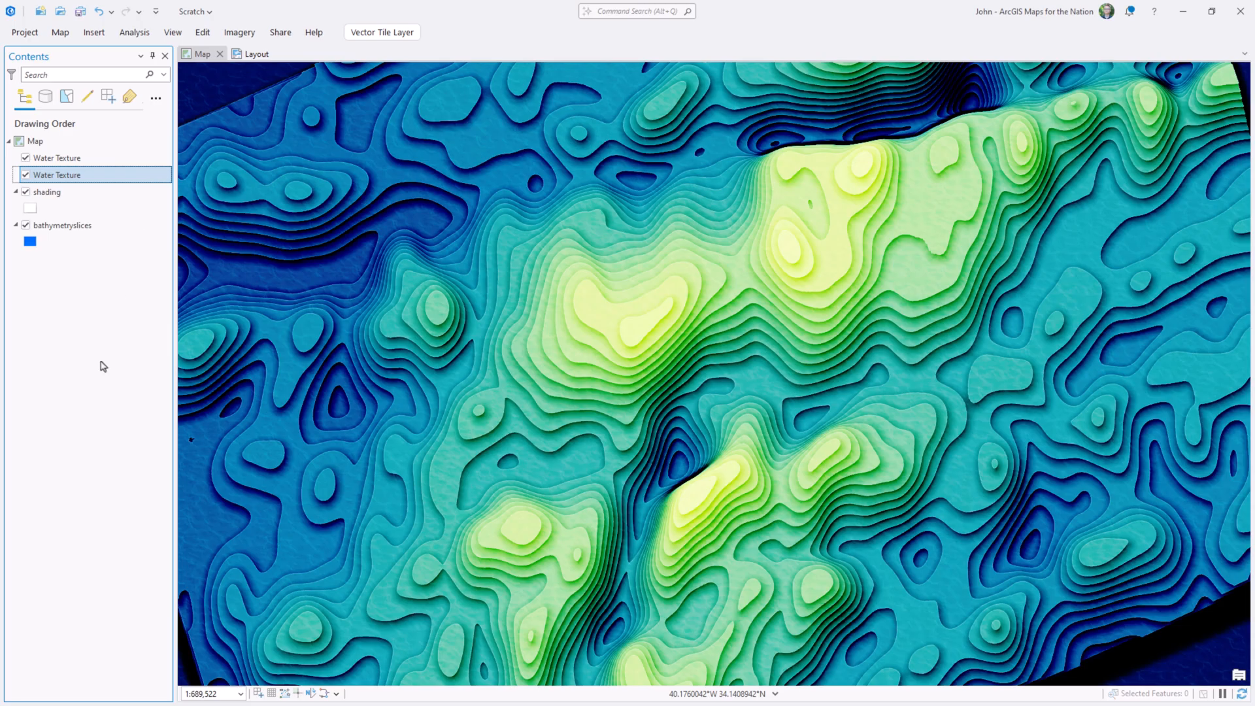
scroll("up", 3)
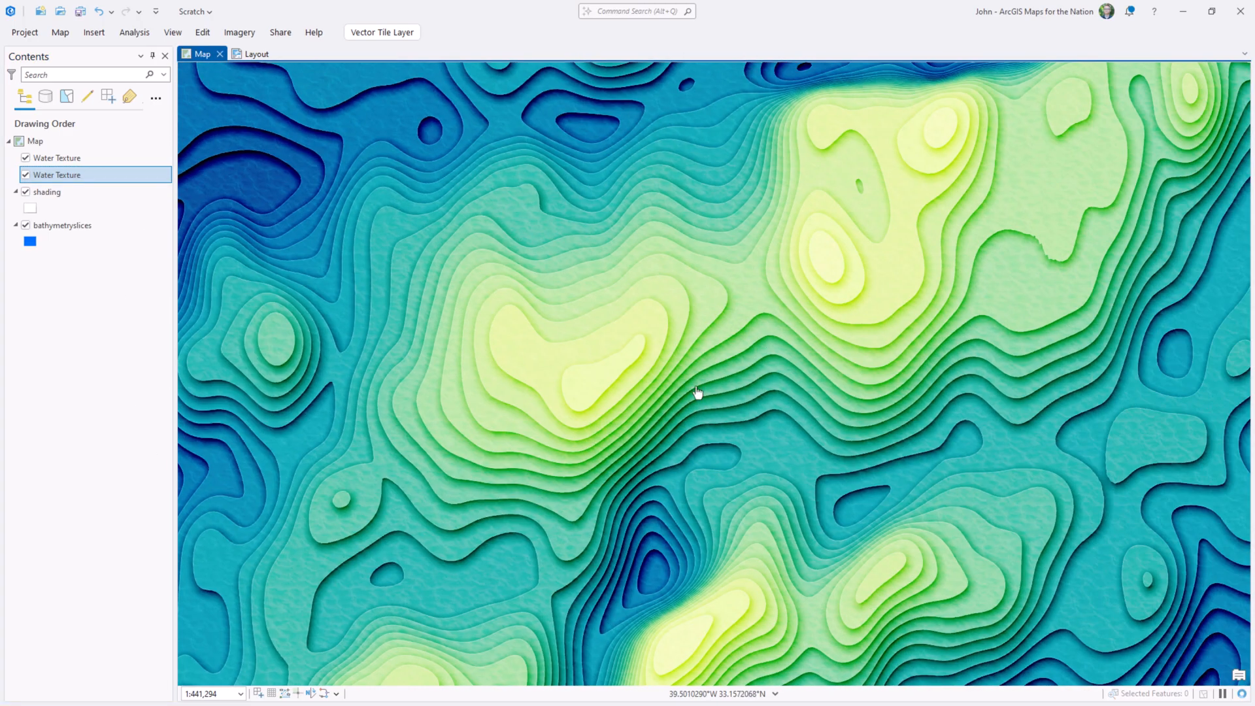